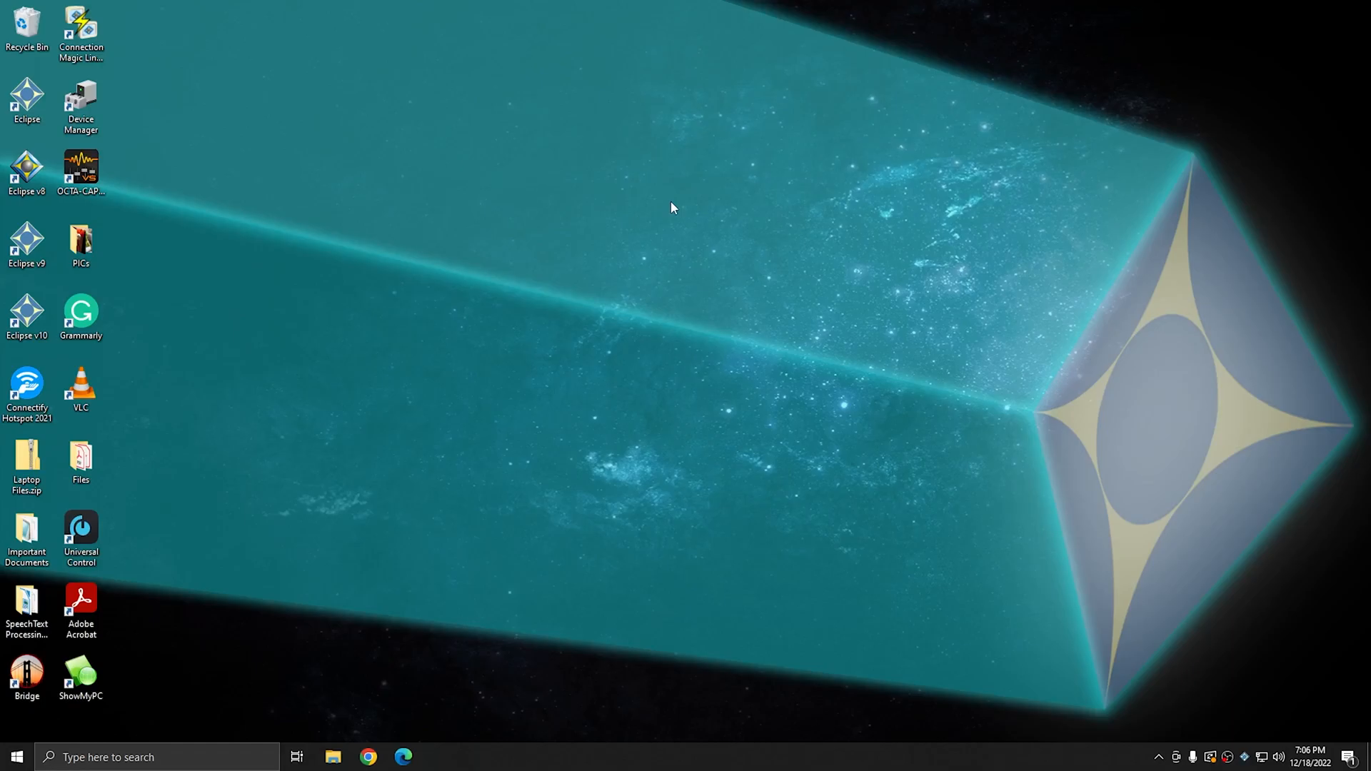
{"action": "mouse_move", "coordinate": [739, 172]}
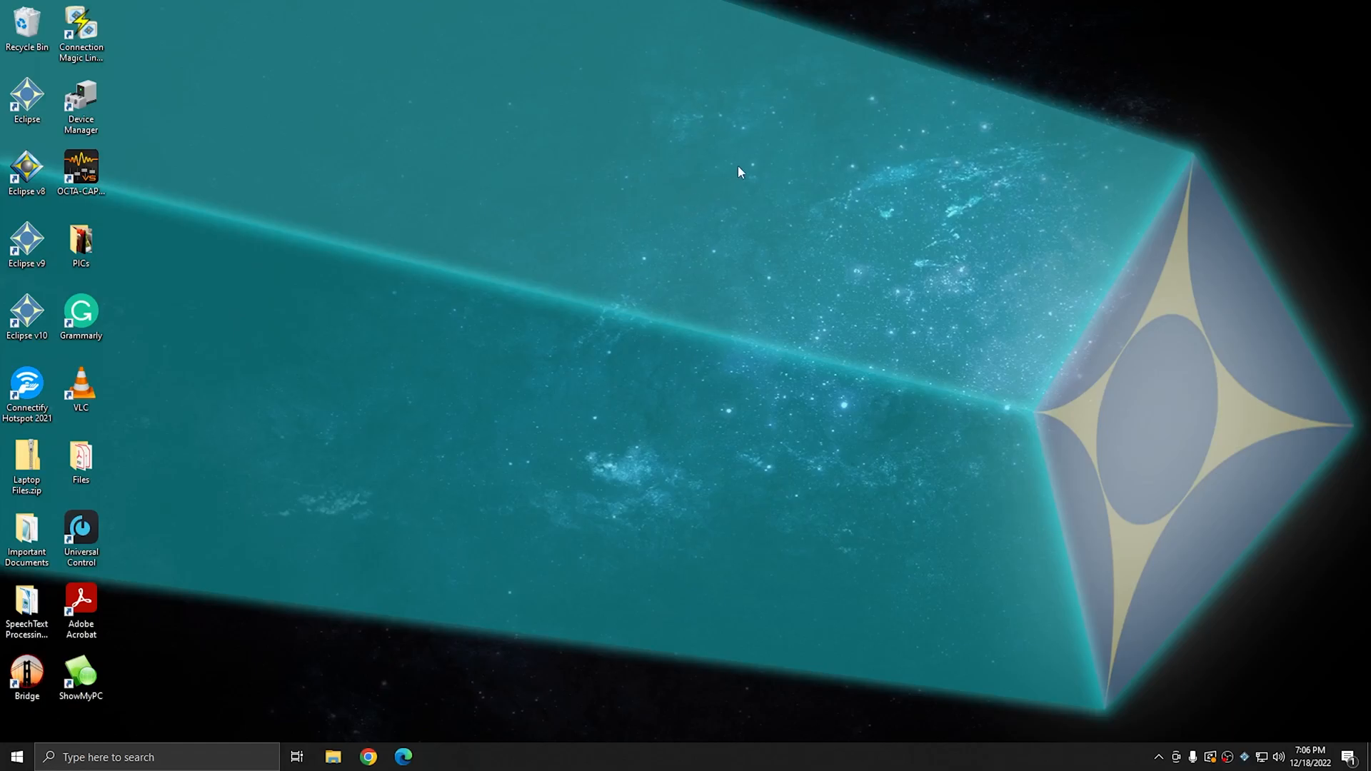
{"action": "mouse_move", "coordinate": [727, 155]}
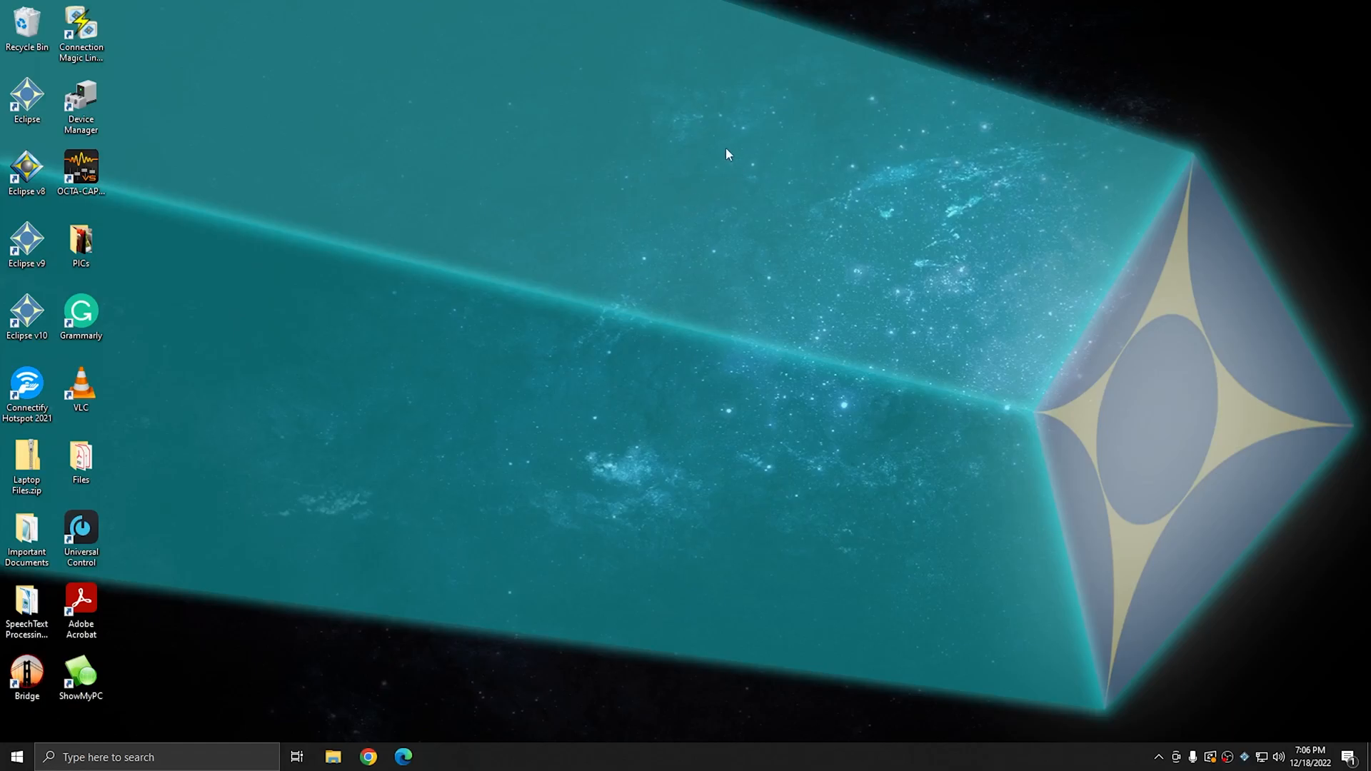
{"action": "mouse_move", "coordinate": [755, 161]}
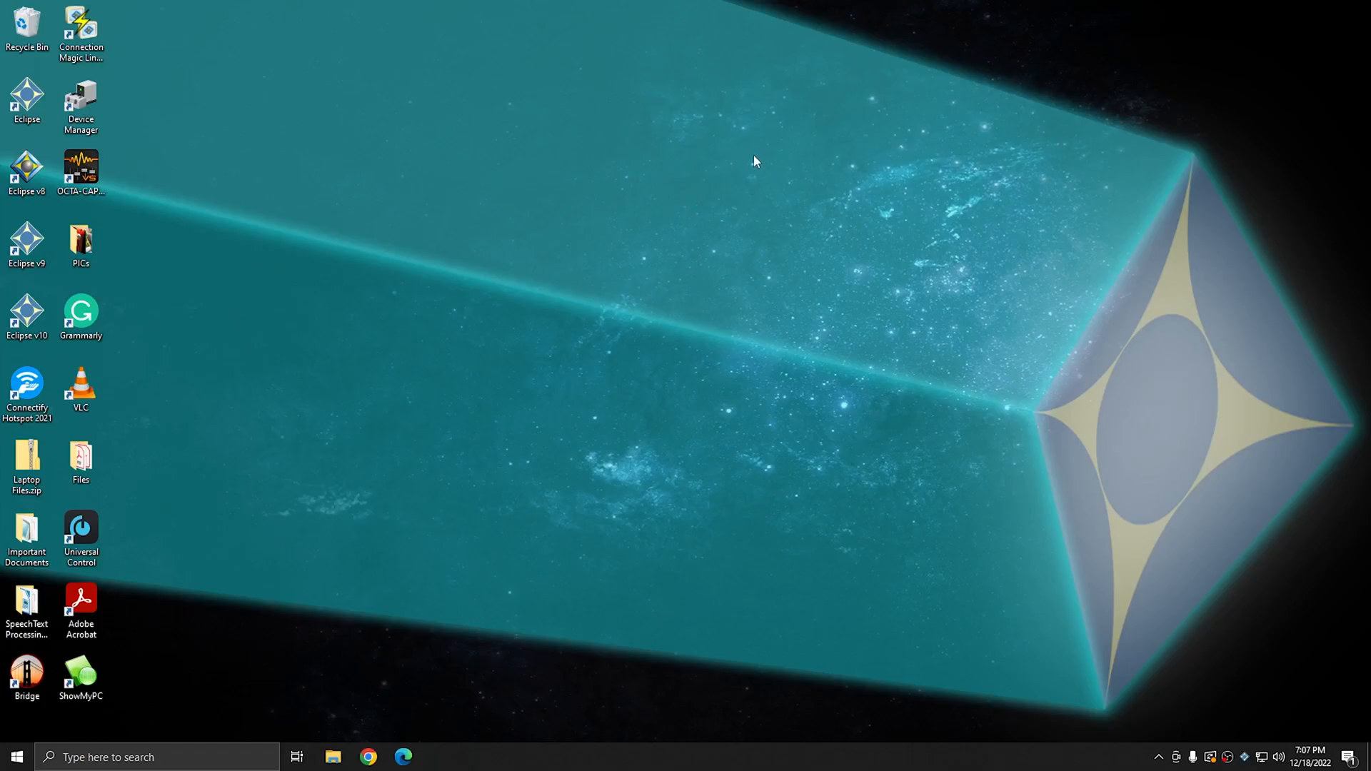
{"action": "mouse_move", "coordinate": [759, 170]}
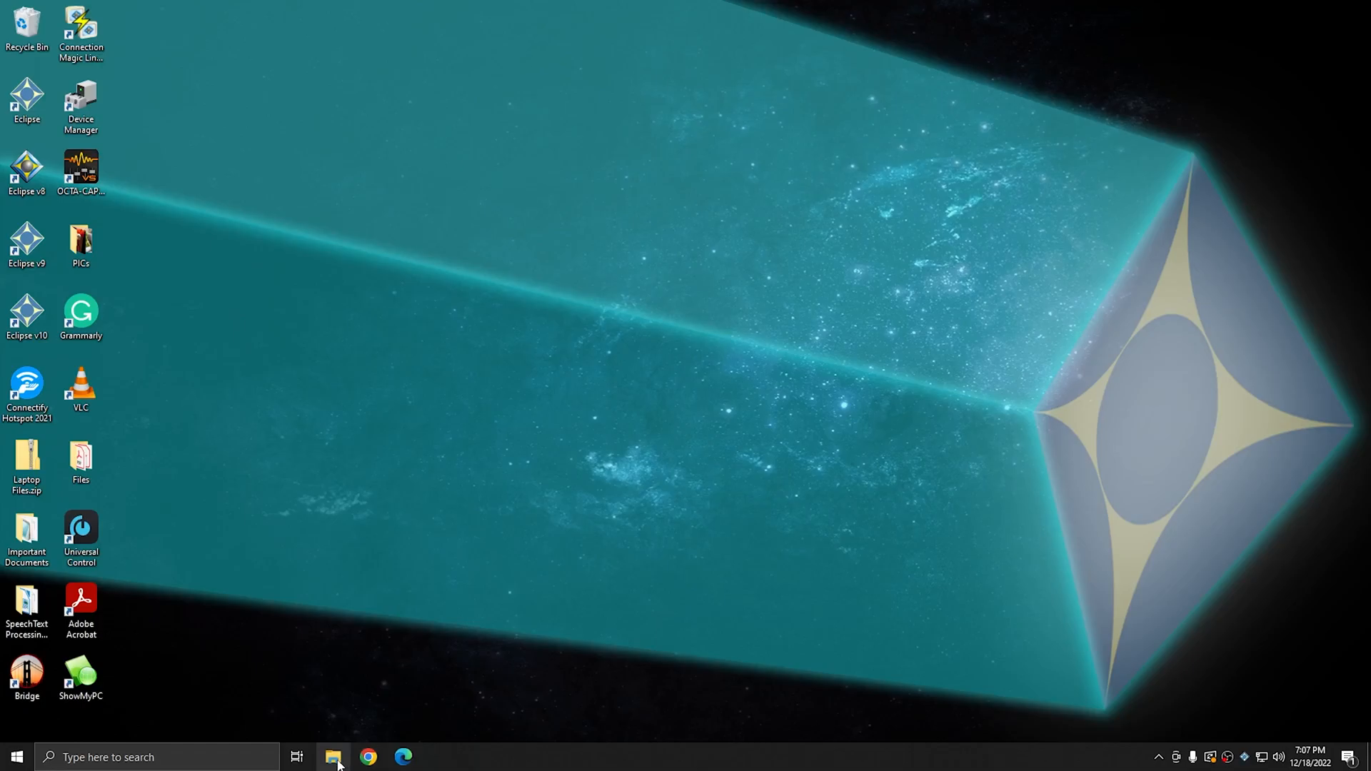
{"action": "mouse_move", "coordinate": [332, 757]}
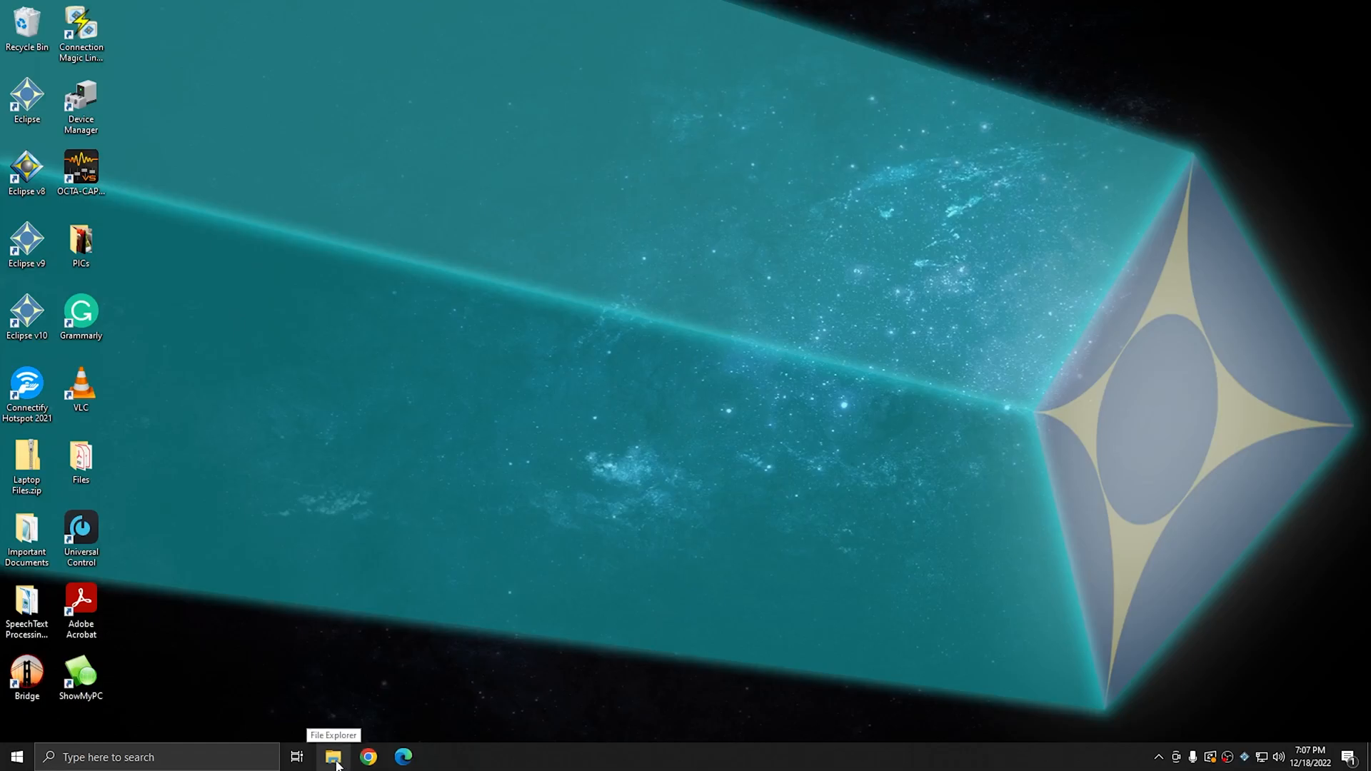
- Bring up the Start menu, then launch File Explorer from the taskbar on Documents
{"action": "left_click", "coordinate": [16, 756]}
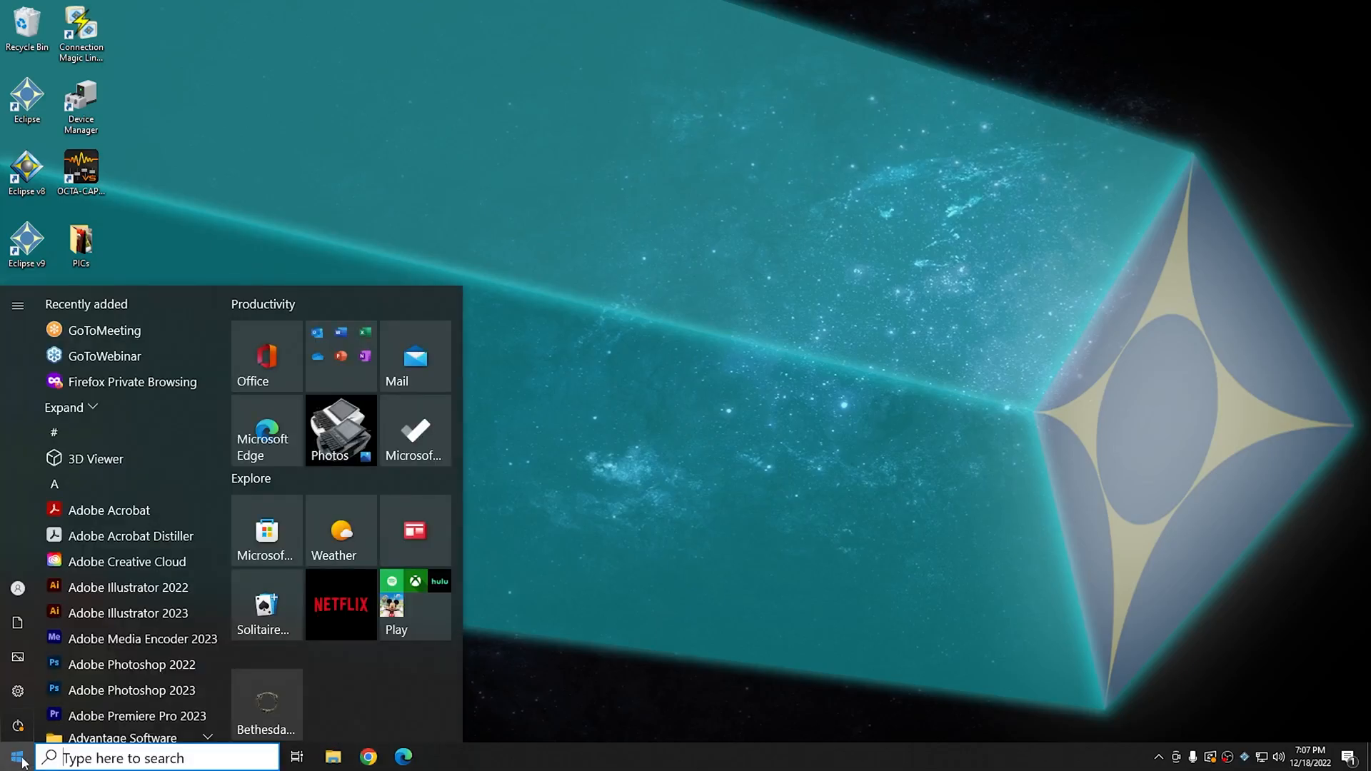
{"action": "mouse_move", "coordinate": [748, 643]}
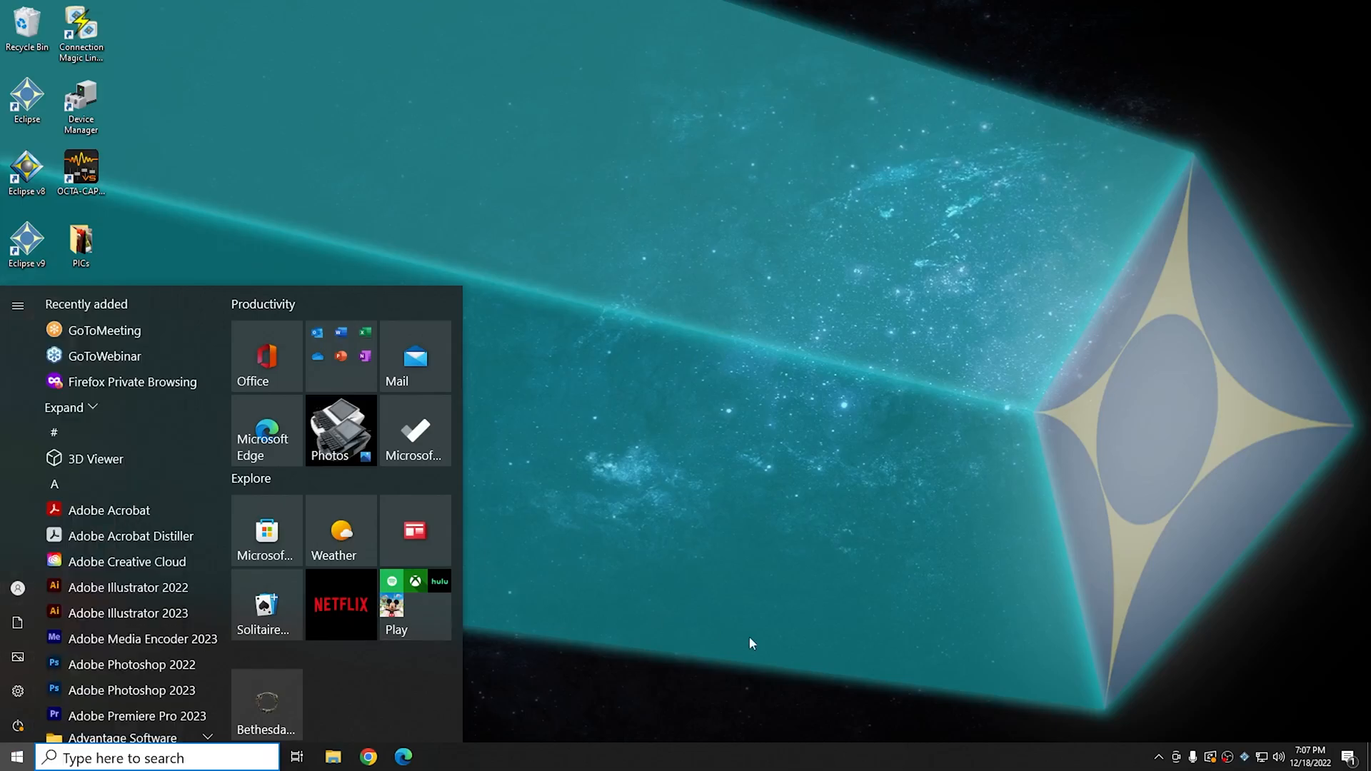
{"action": "left_click", "coordinate": [332, 757]}
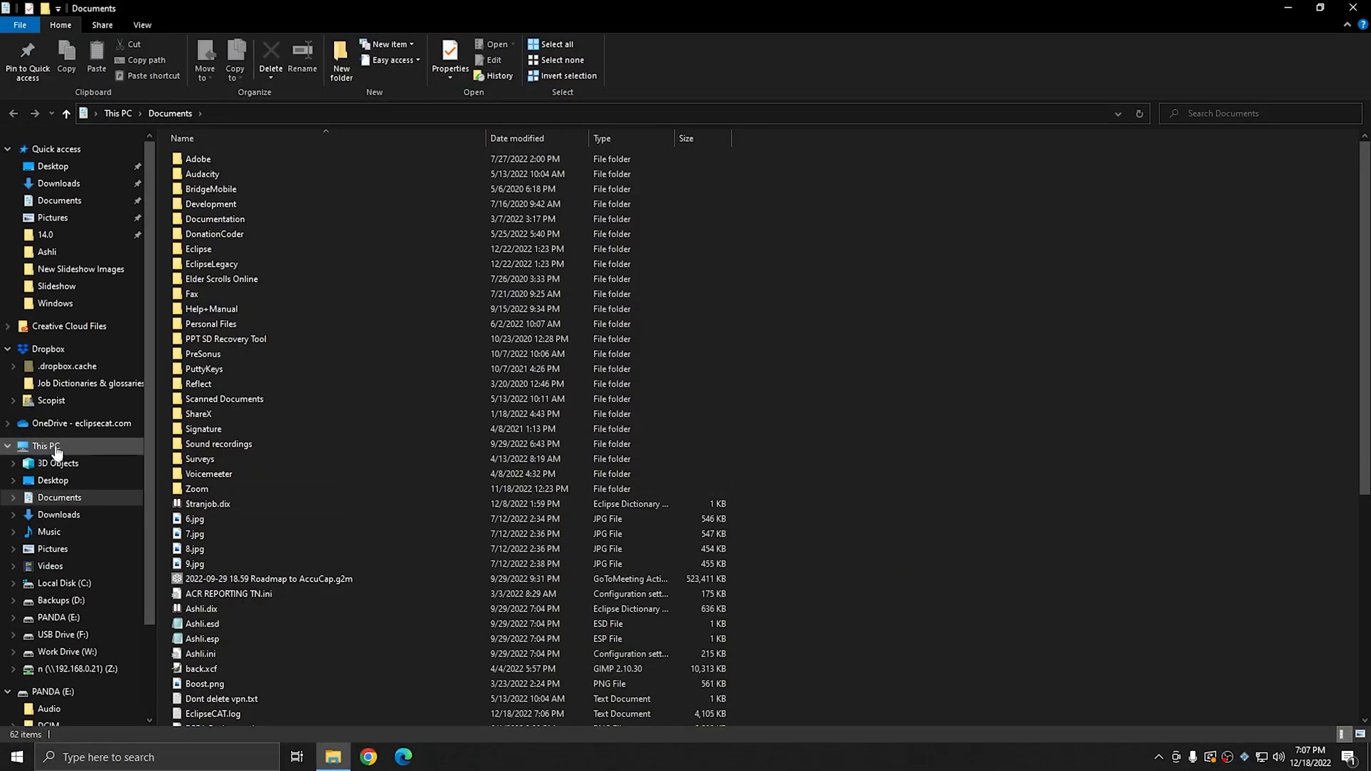
- Go to This PC and select drives, including Local Disk (C:), in Devices and drives
{"action": "left_click", "coordinate": [44, 446]}
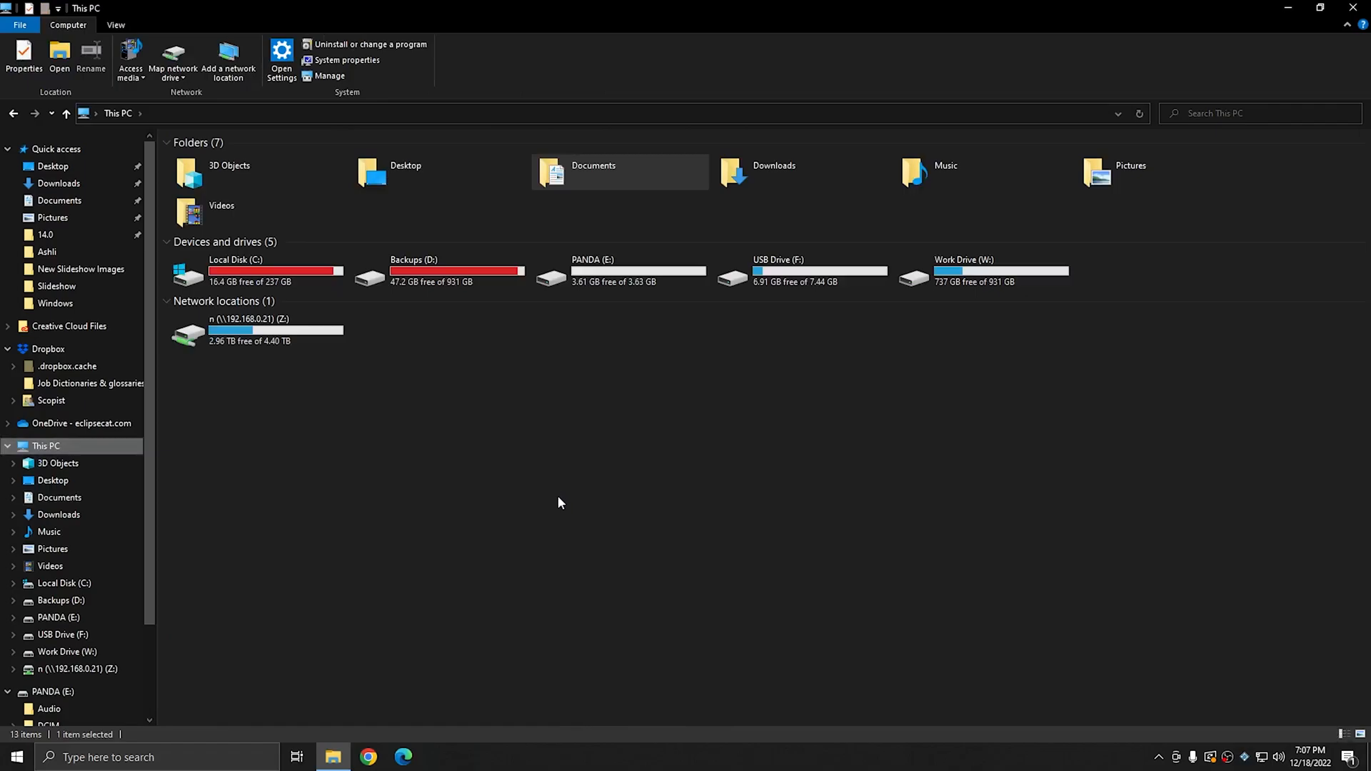
{"action": "mouse_move", "coordinate": [534, 477]}
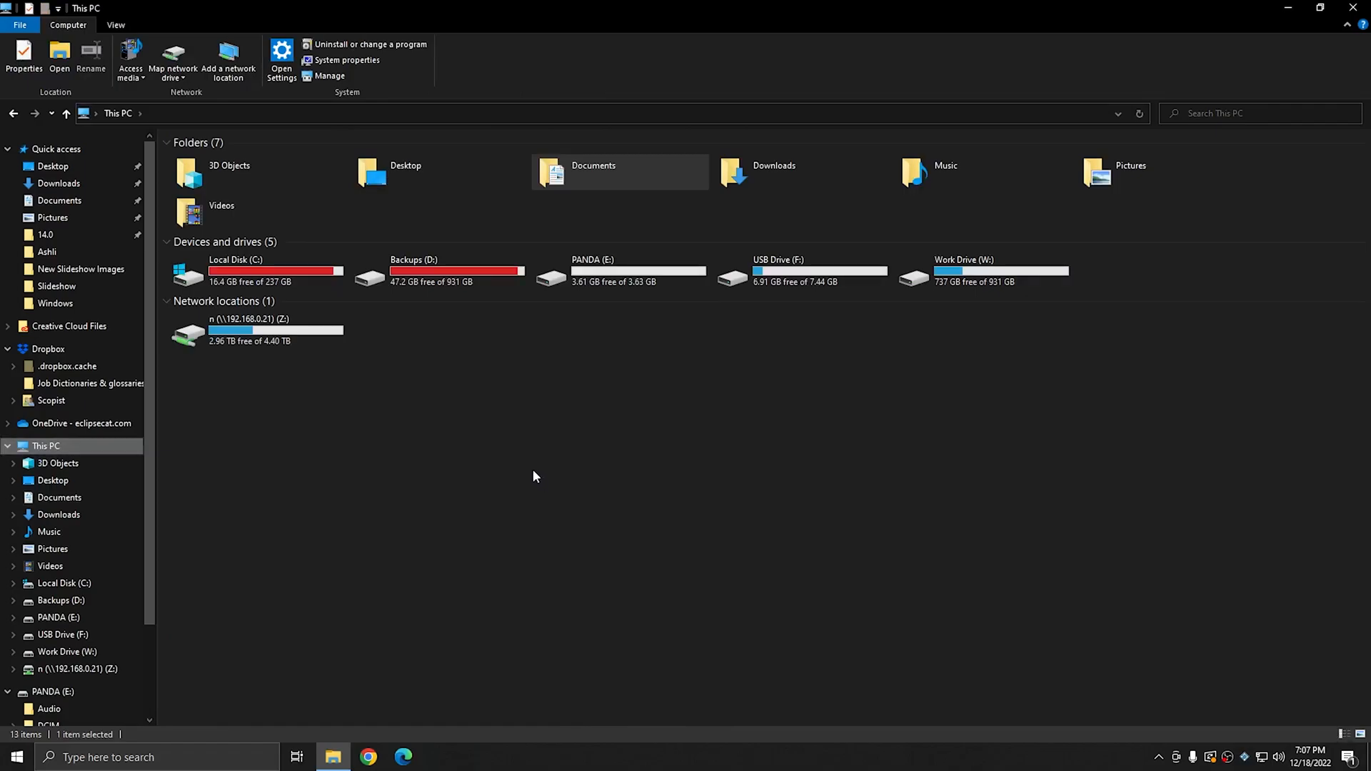
{"action": "left_click", "coordinate": [437, 272]}
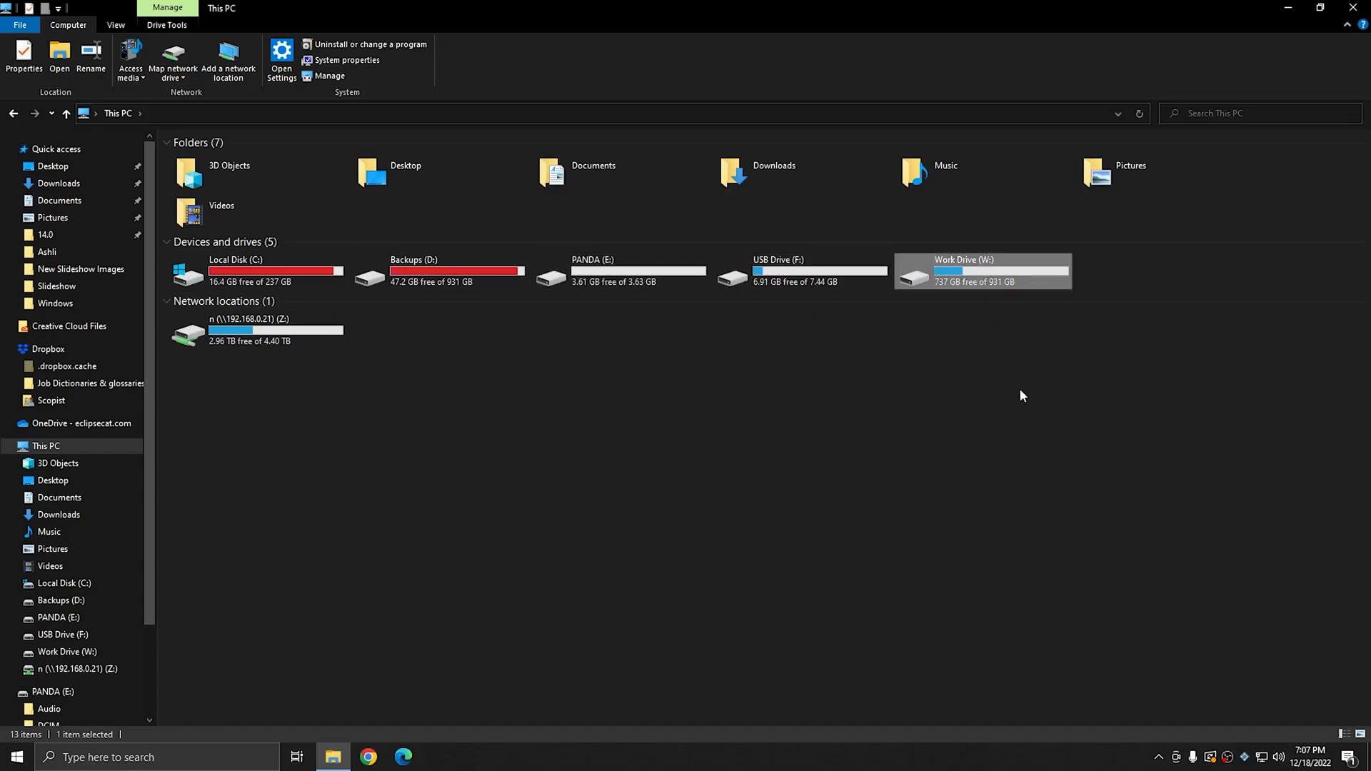
{"action": "left_click", "coordinate": [253, 271]}
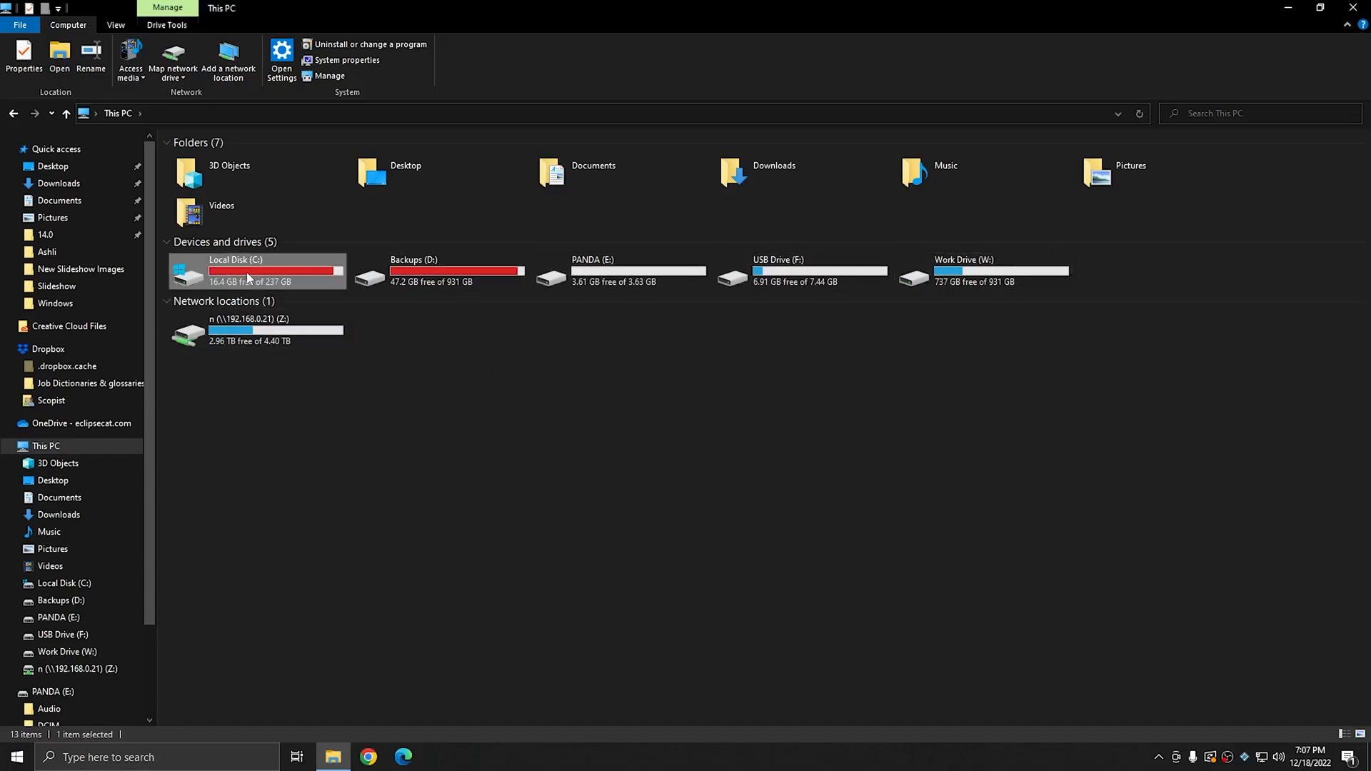
{"action": "left_click", "coordinate": [437, 270]}
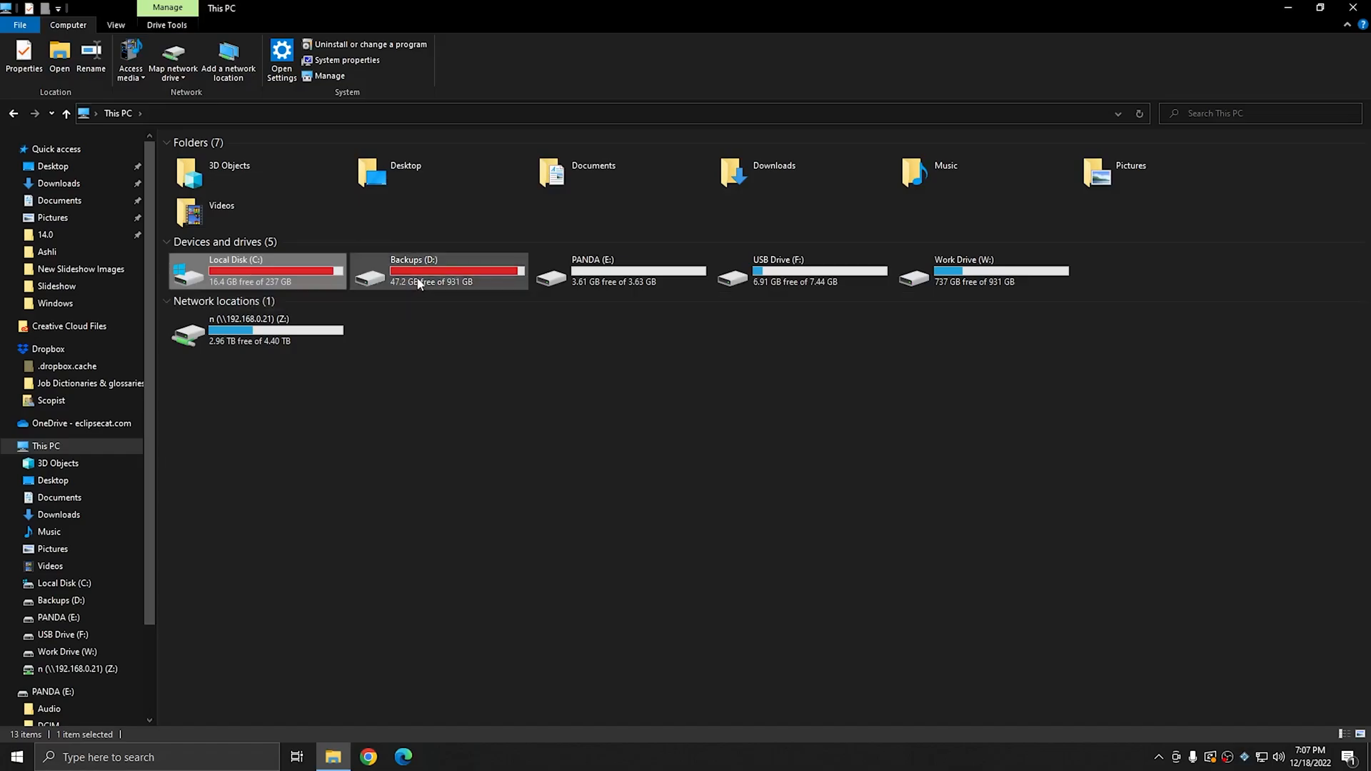
{"action": "mouse_move", "coordinate": [446, 281]}
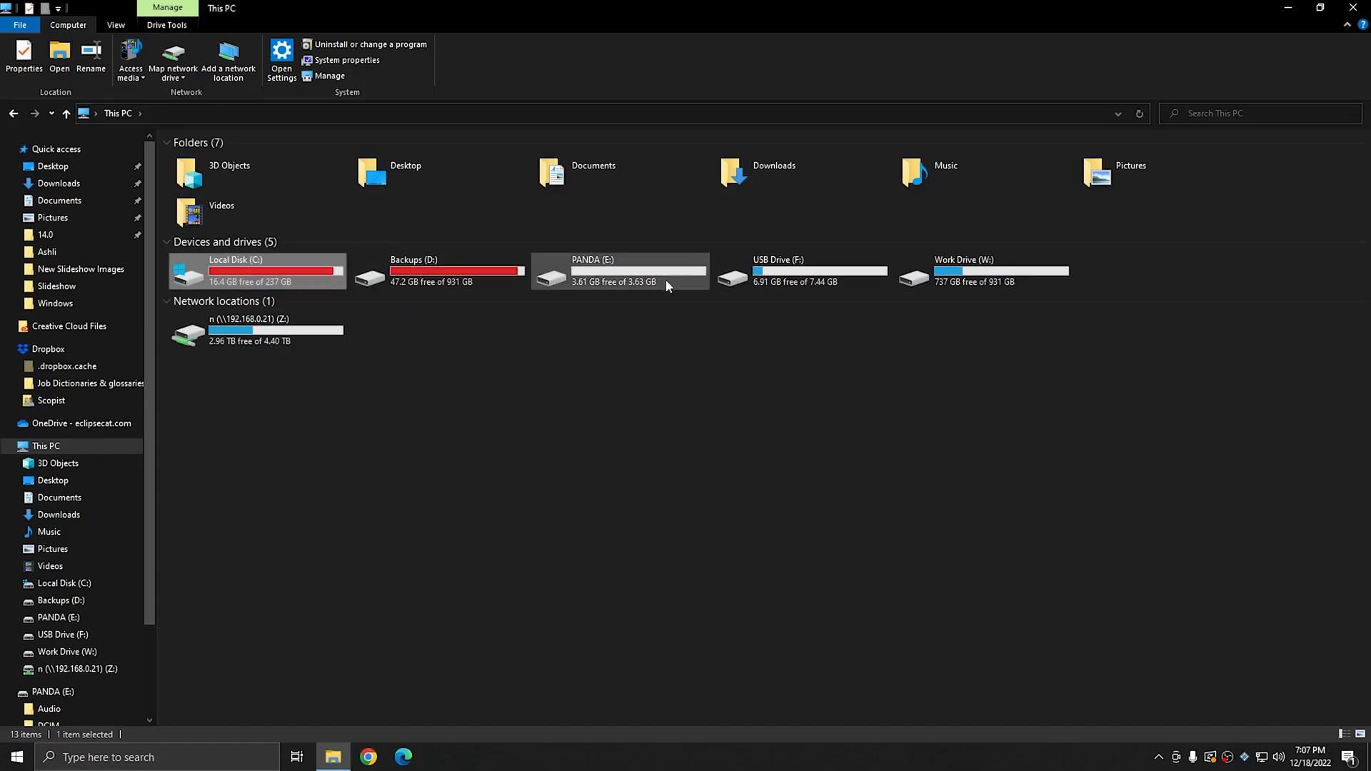
{"action": "mouse_move", "coordinate": [1059, 288]}
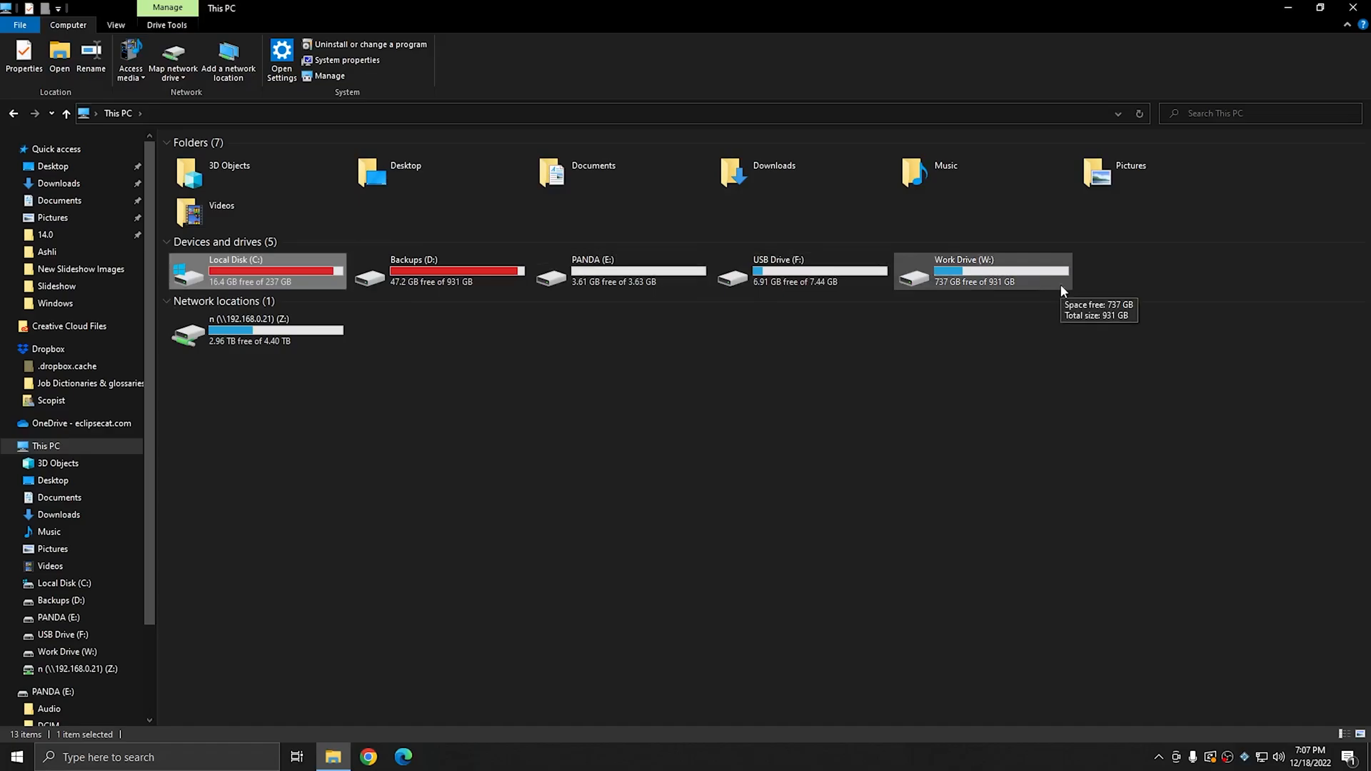
{"action": "mouse_move", "coordinate": [962, 289]}
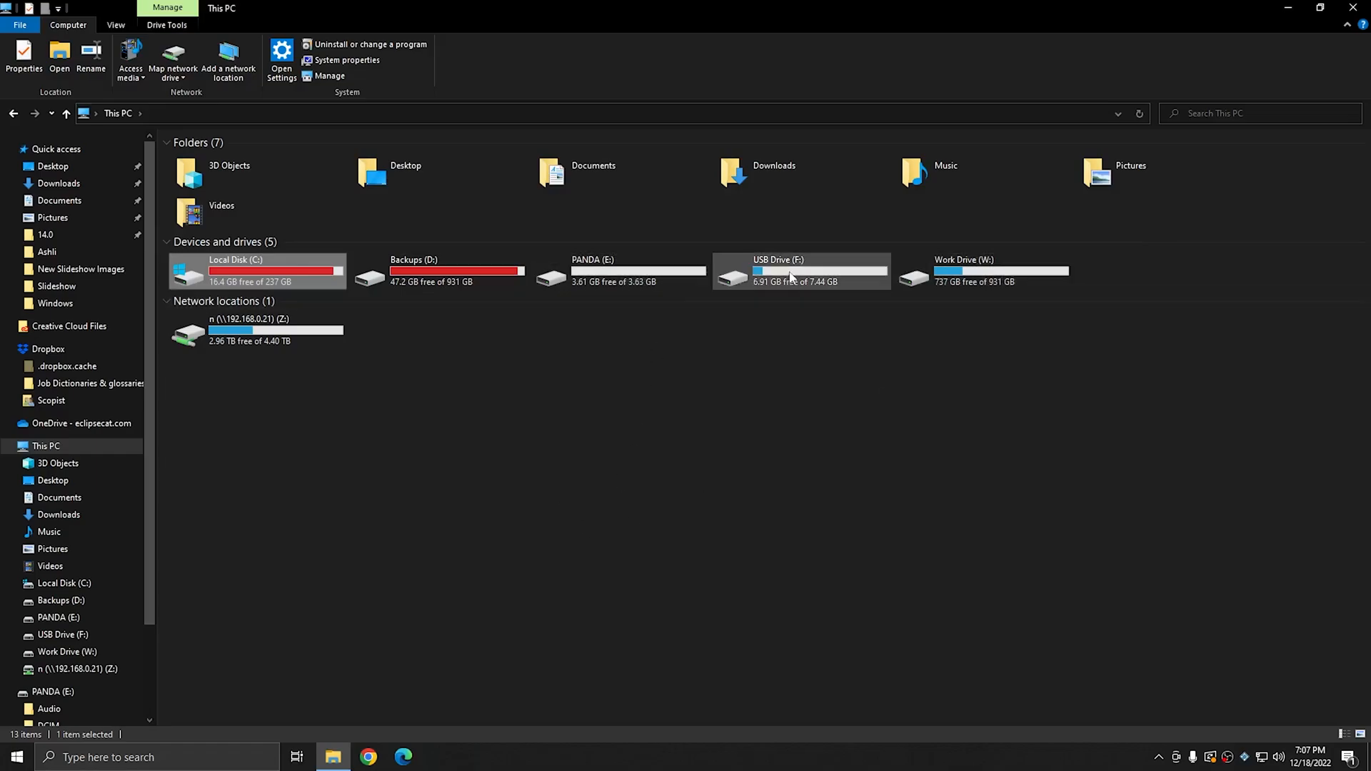
{"action": "mouse_move", "coordinate": [620, 269]}
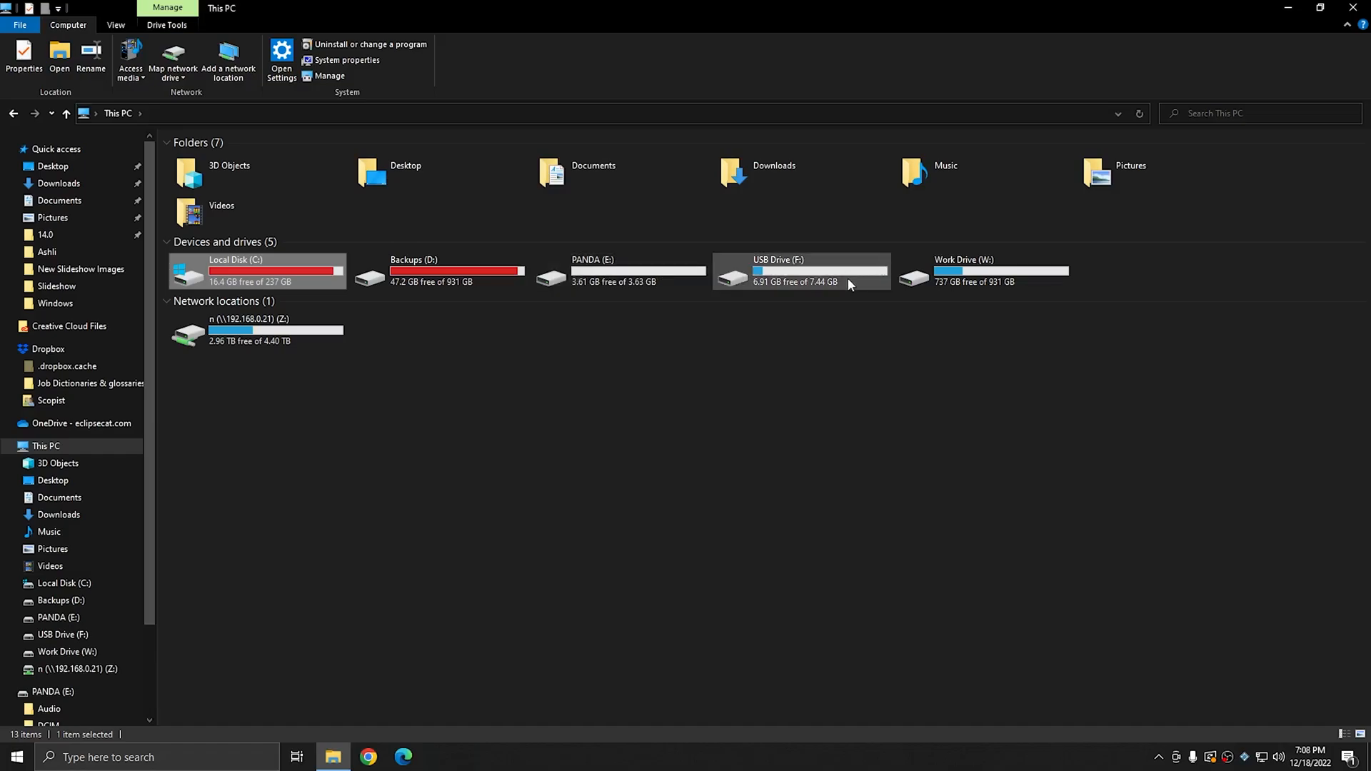
{"action": "mouse_move", "coordinate": [857, 288]}
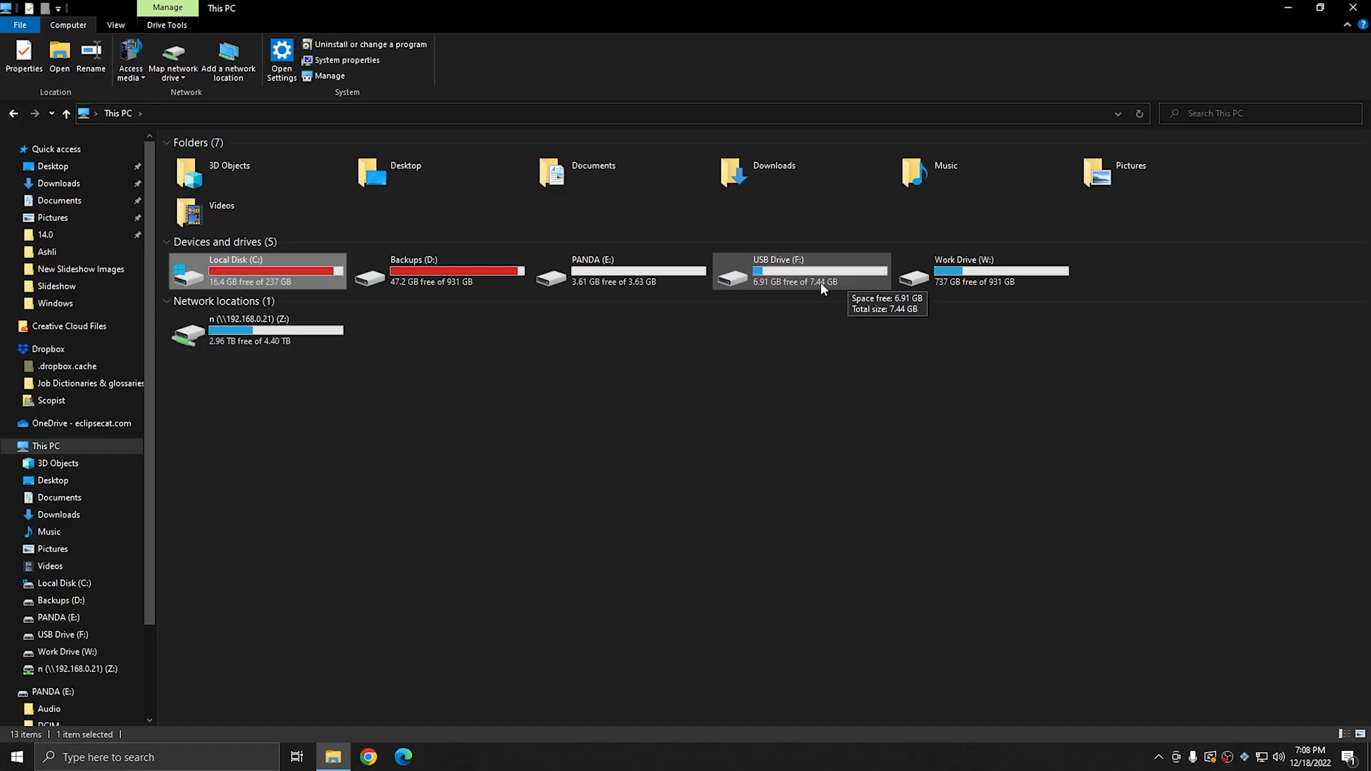
{"action": "mouse_move", "coordinate": [962, 271]}
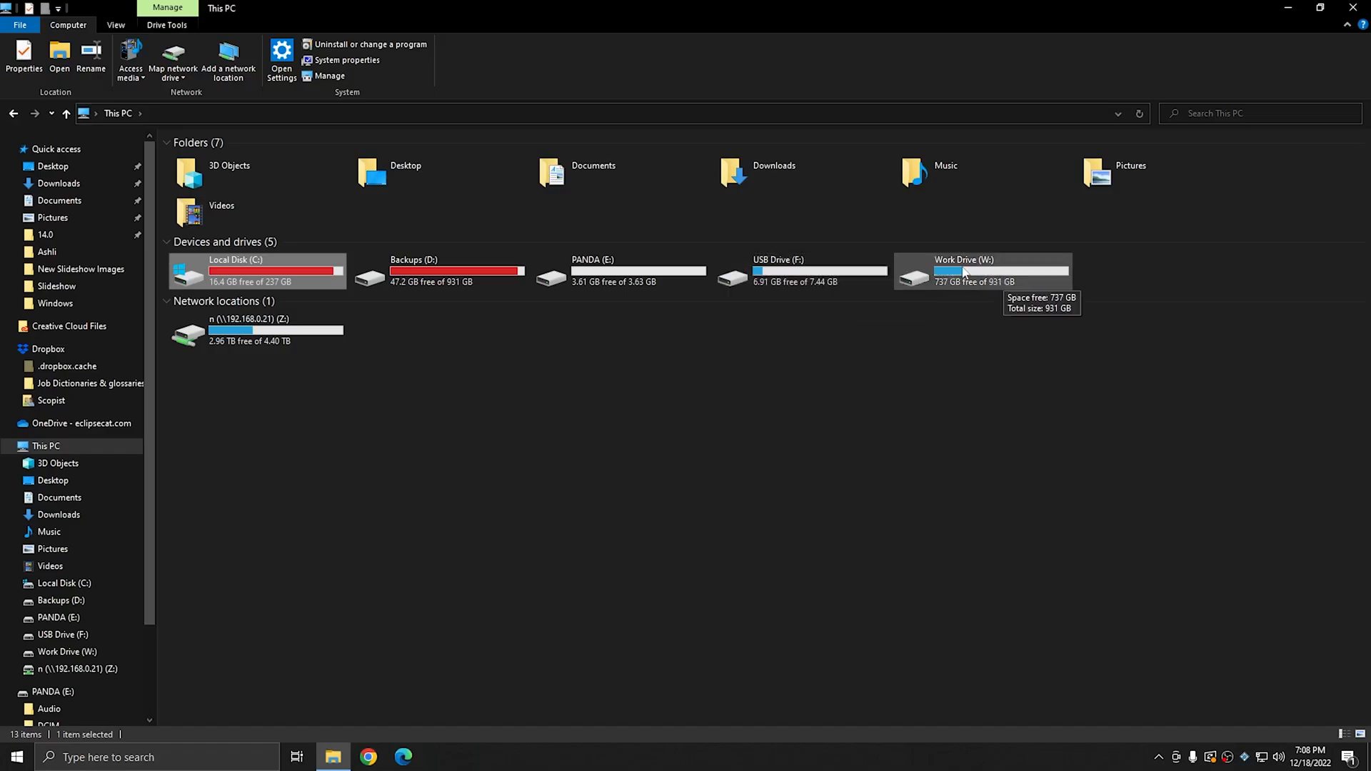
{"action": "mouse_move", "coordinate": [969, 286]}
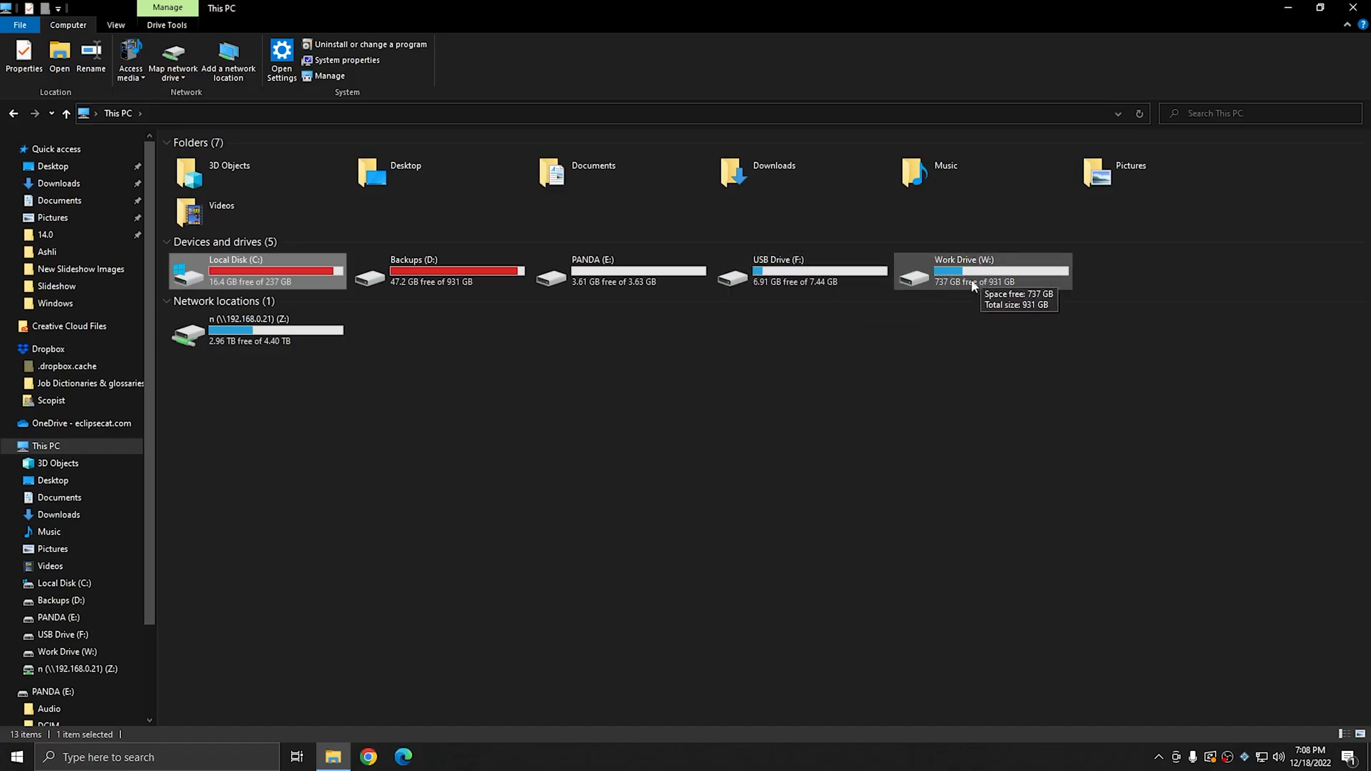
{"action": "mouse_move", "coordinate": [998, 281]}
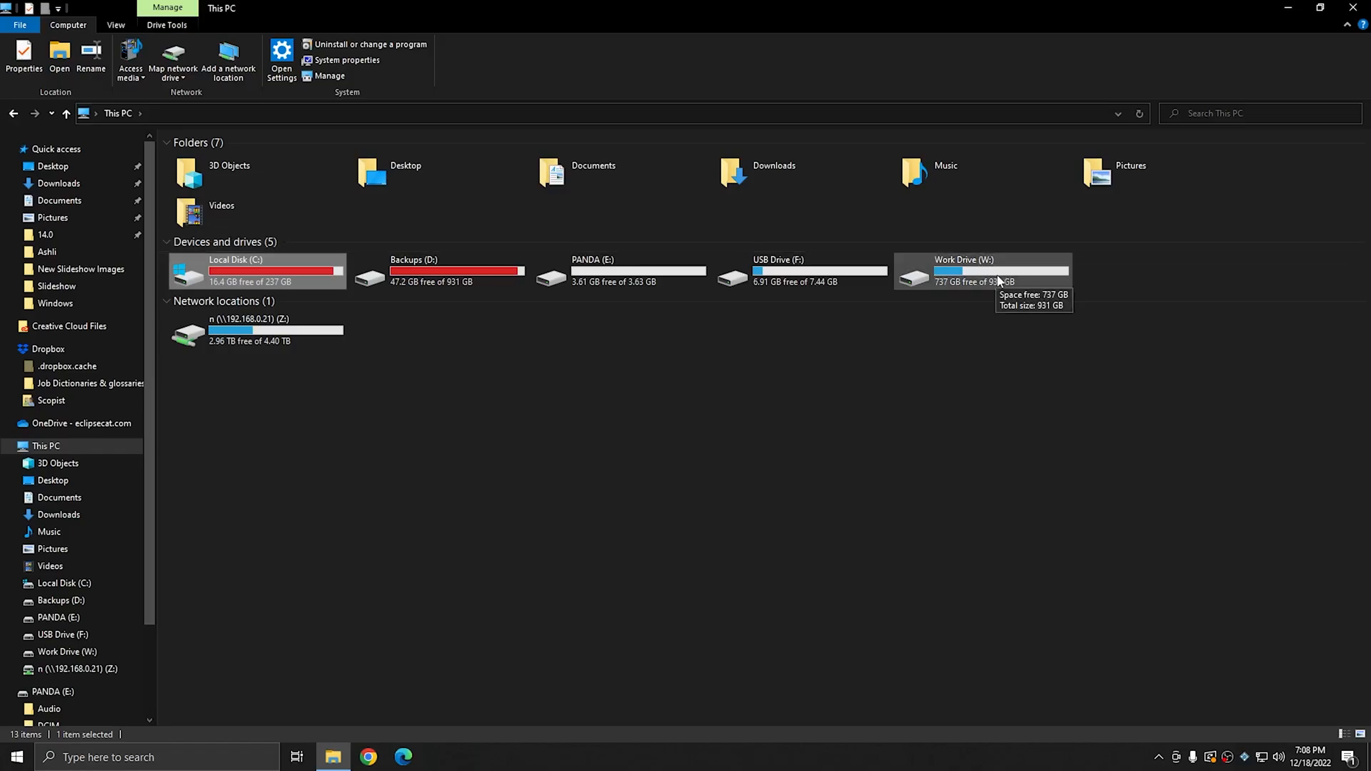
{"action": "mouse_move", "coordinate": [748, 288]}
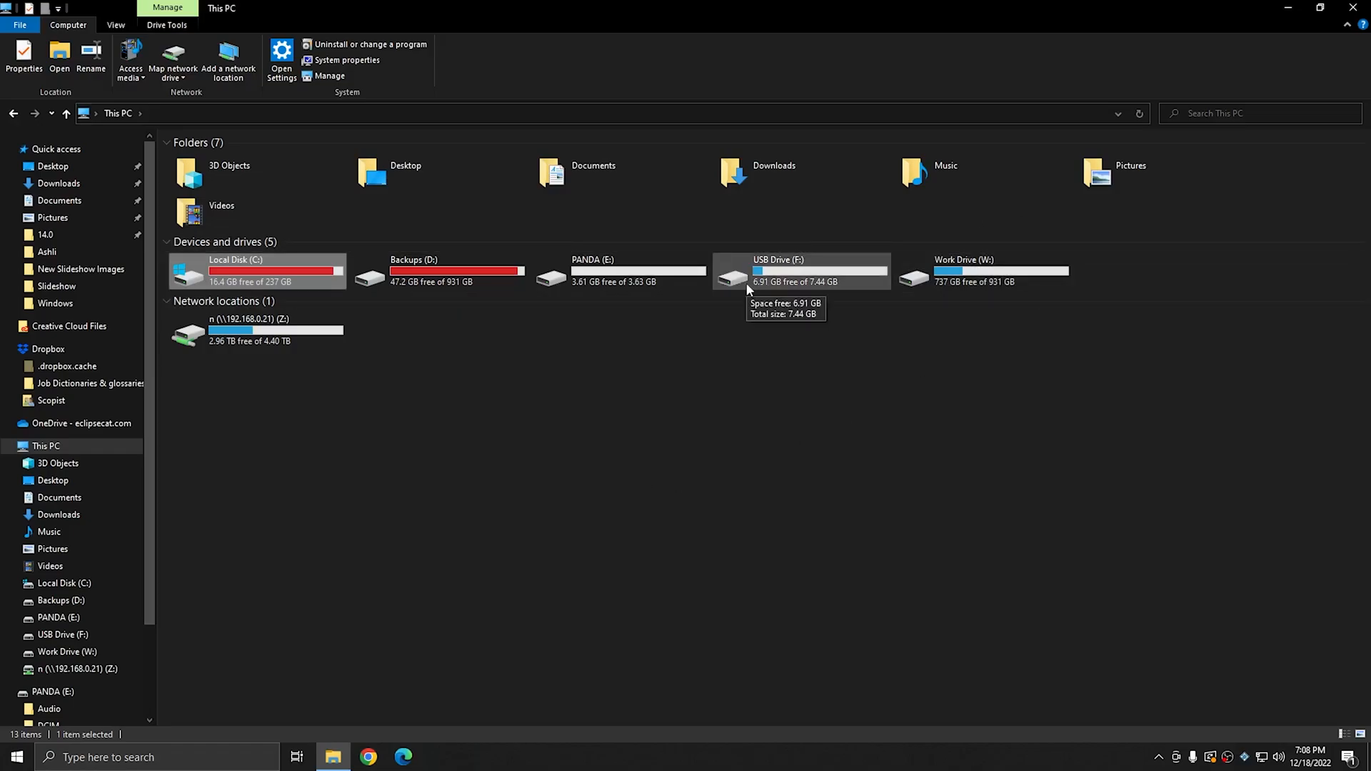
{"action": "mouse_move", "coordinate": [638, 340]}
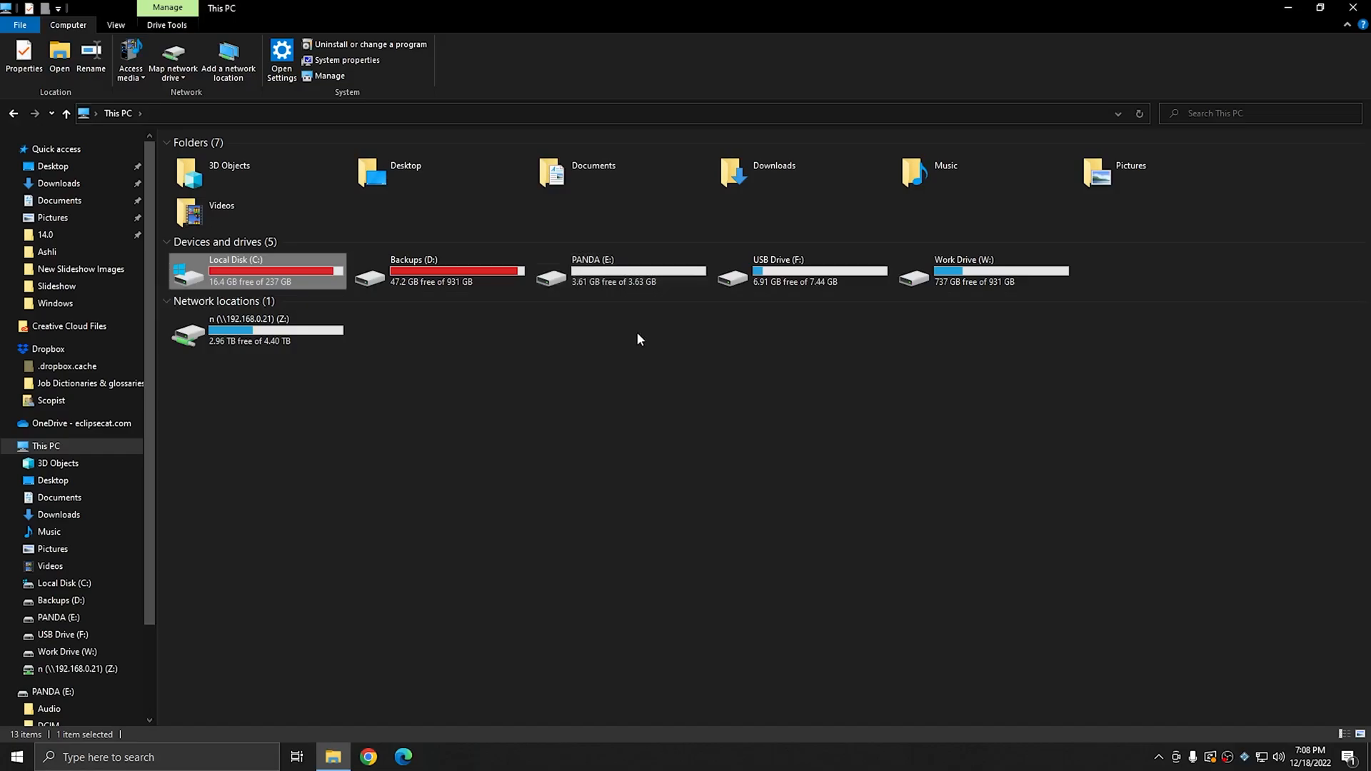
{"action": "mouse_move", "coordinate": [620, 271]}
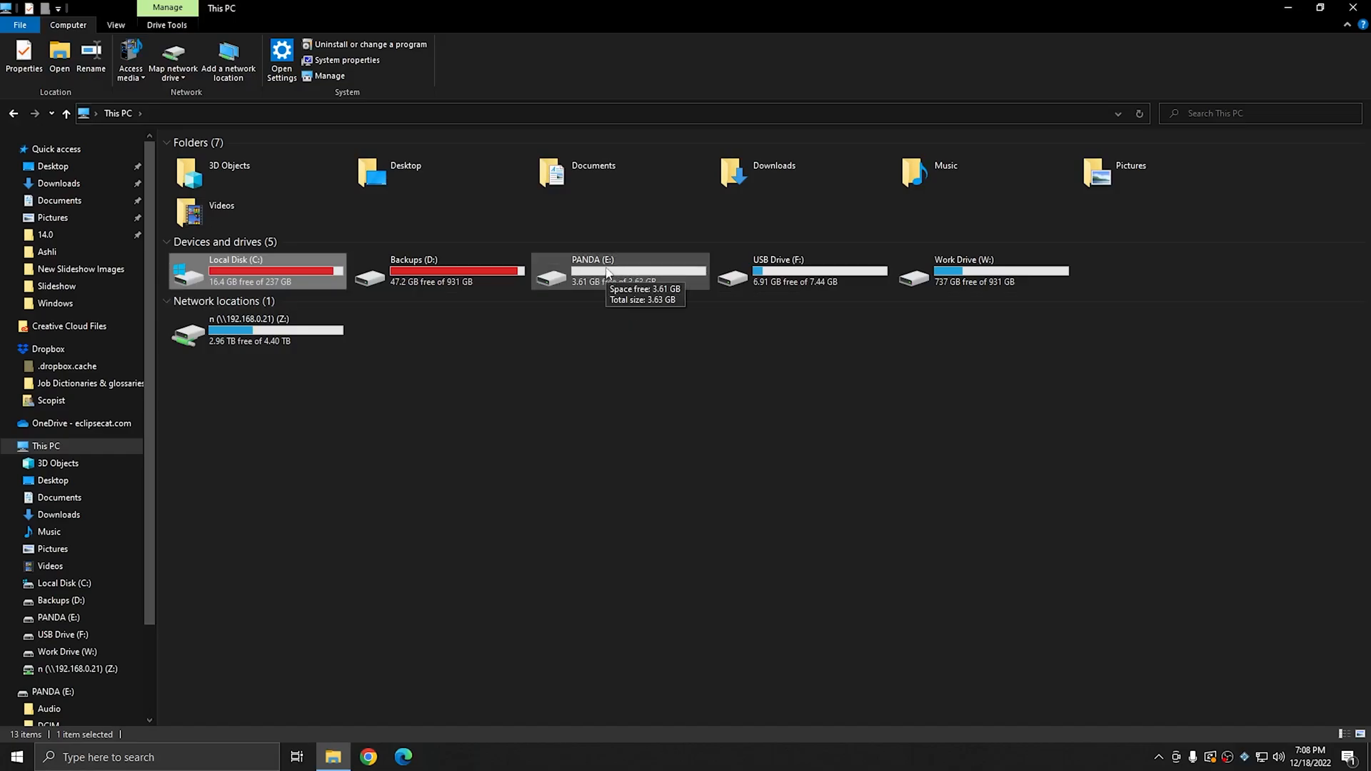
{"action": "mouse_move", "coordinate": [635, 283]}
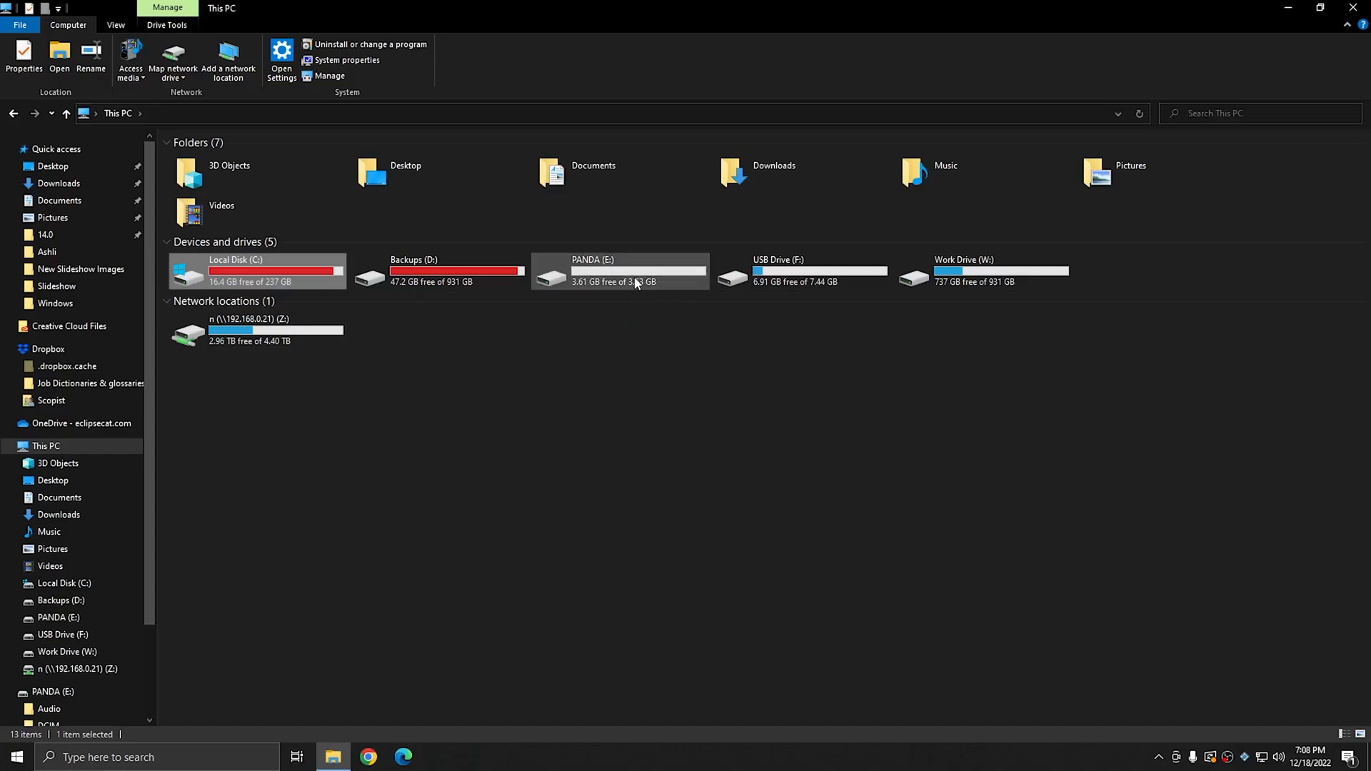
{"action": "mouse_move", "coordinate": [622, 272]}
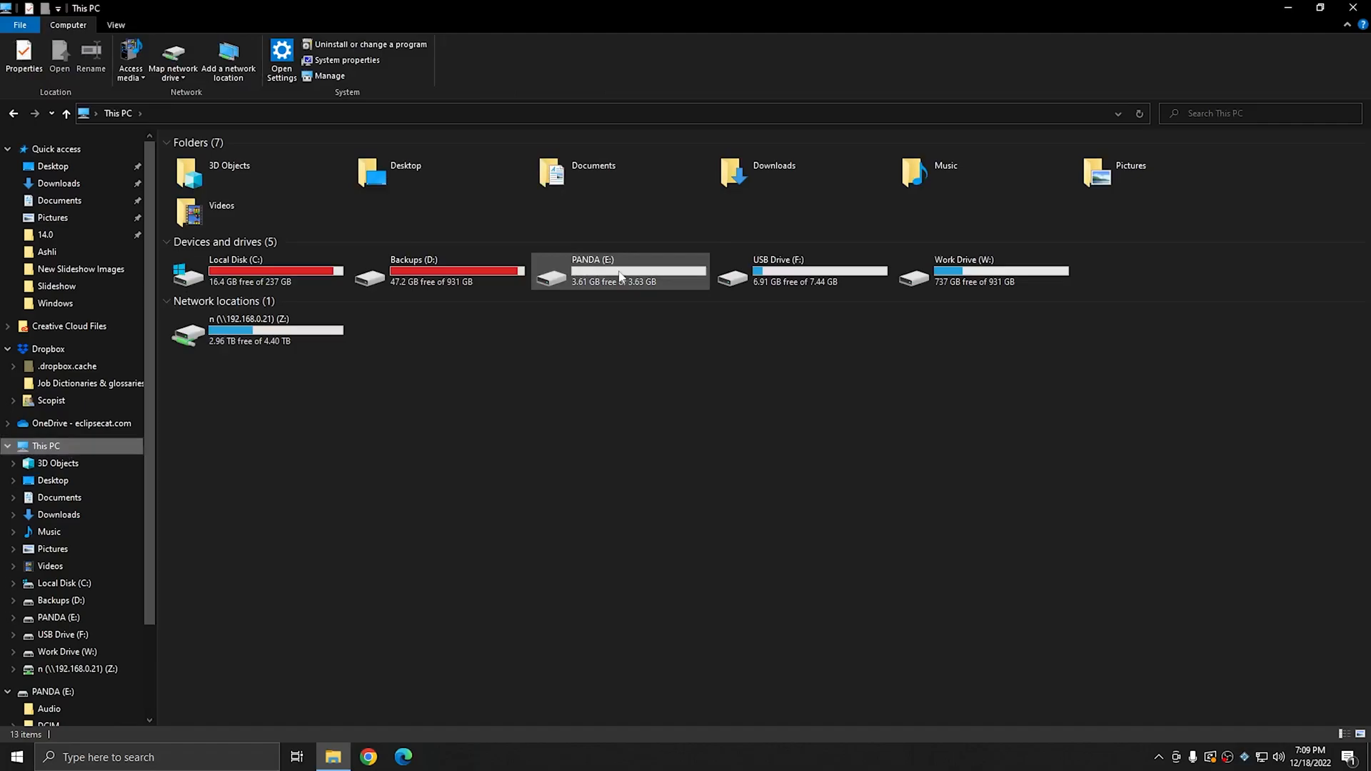
- Open the Format dialog for PANDA (E:) from the drive's context menu
{"action": "right_click", "coordinate": [619, 269]}
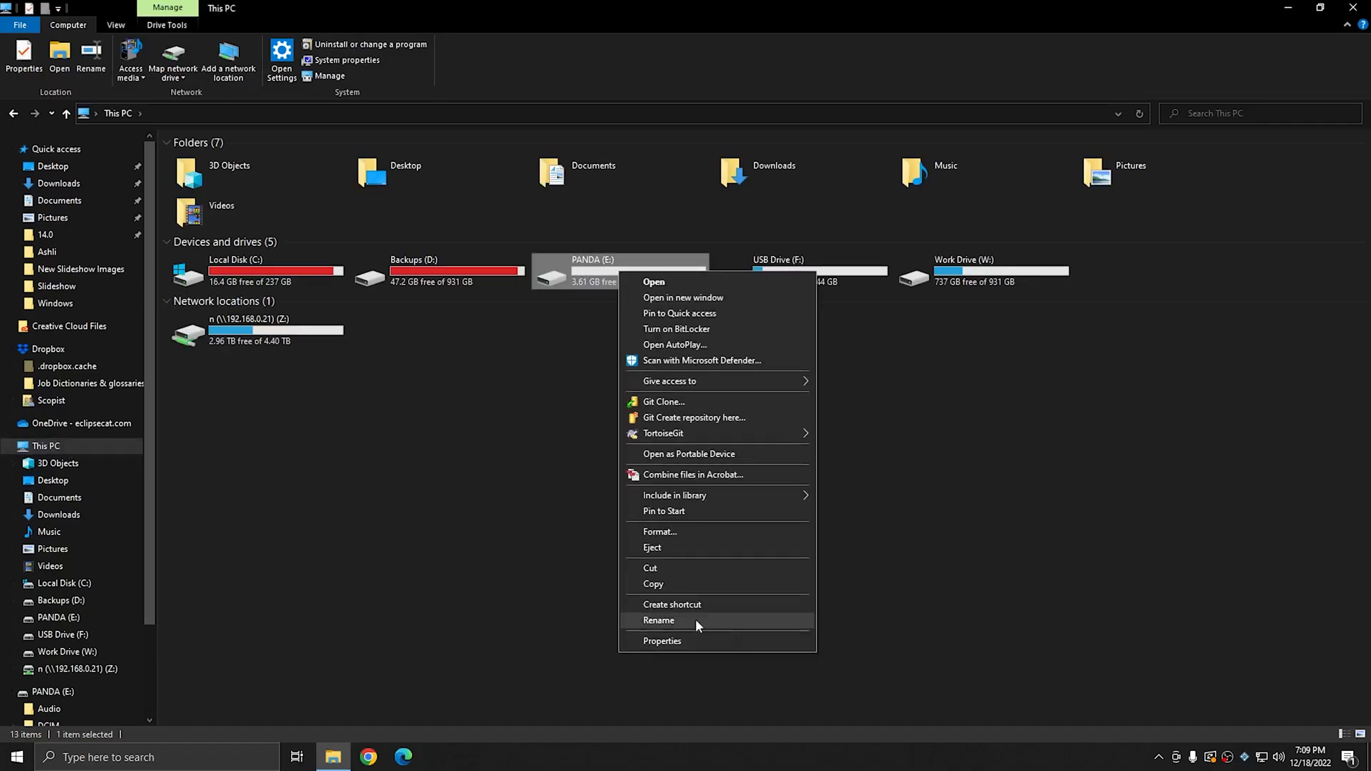
{"action": "left_click", "coordinate": [660, 531]}
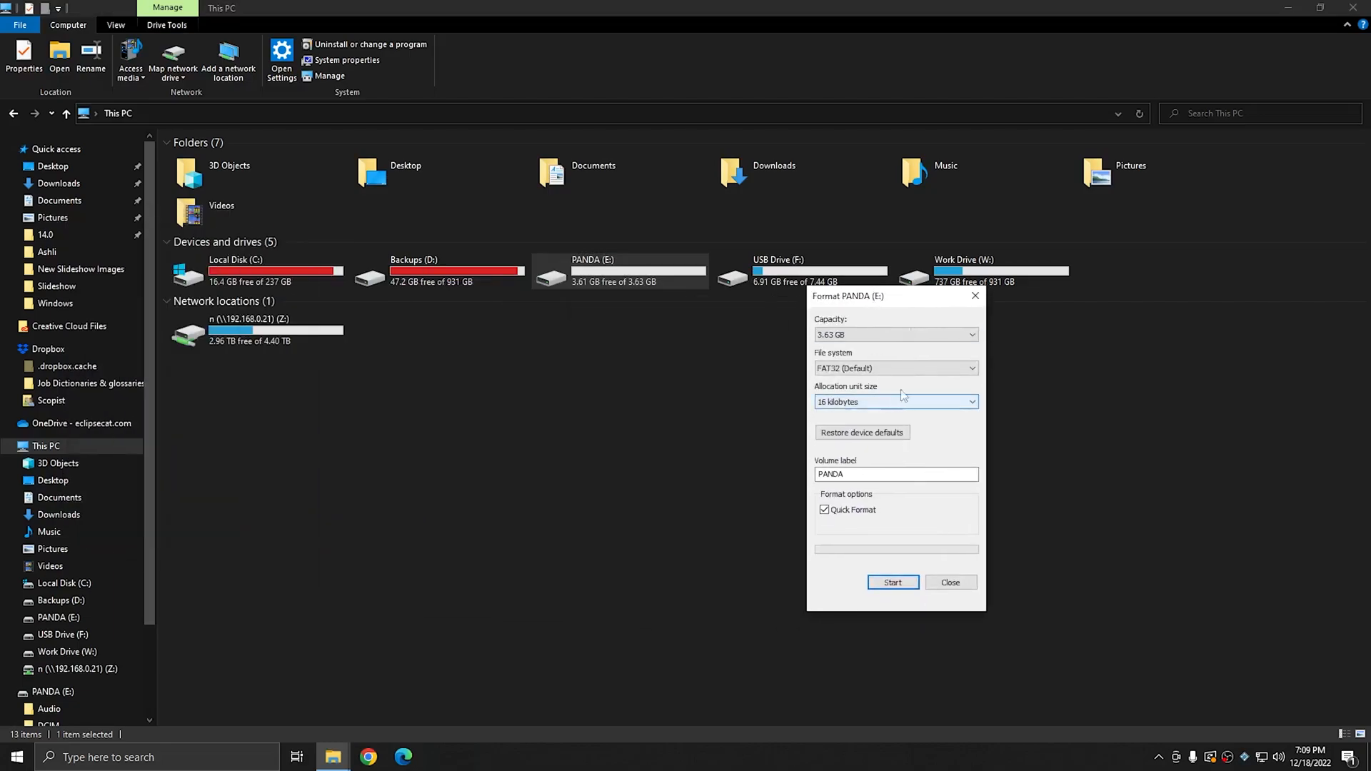
{"action": "left_click", "coordinate": [895, 334]}
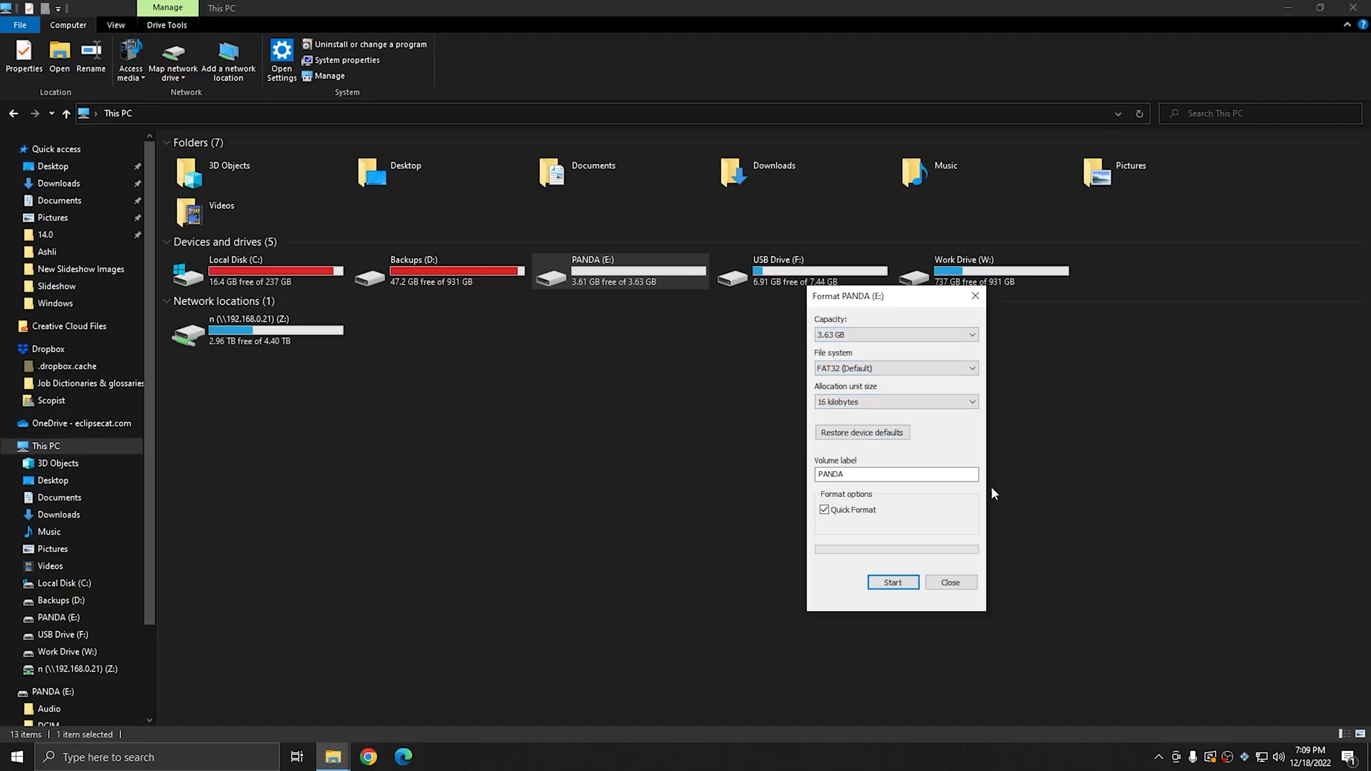
{"action": "left_click", "coordinate": [895, 475]}
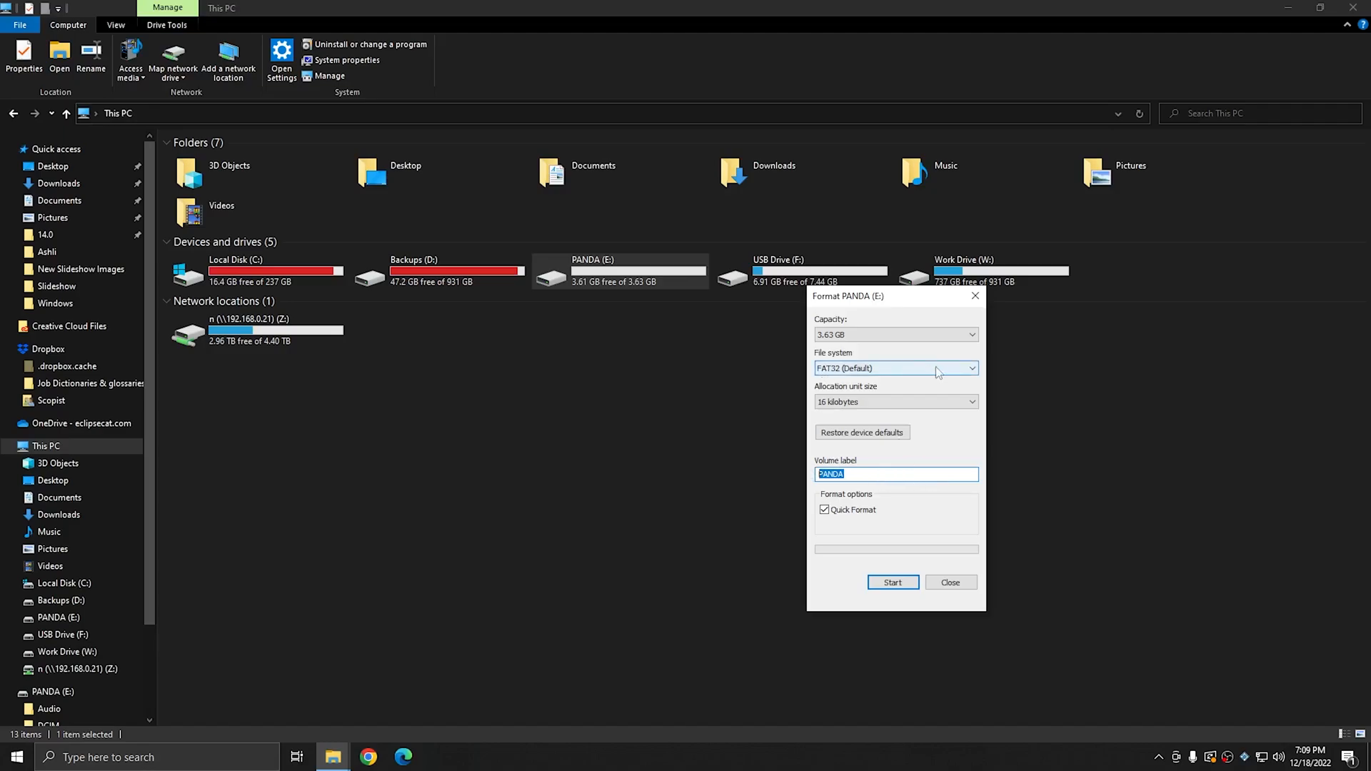
{"action": "left_click", "coordinate": [971, 334]}
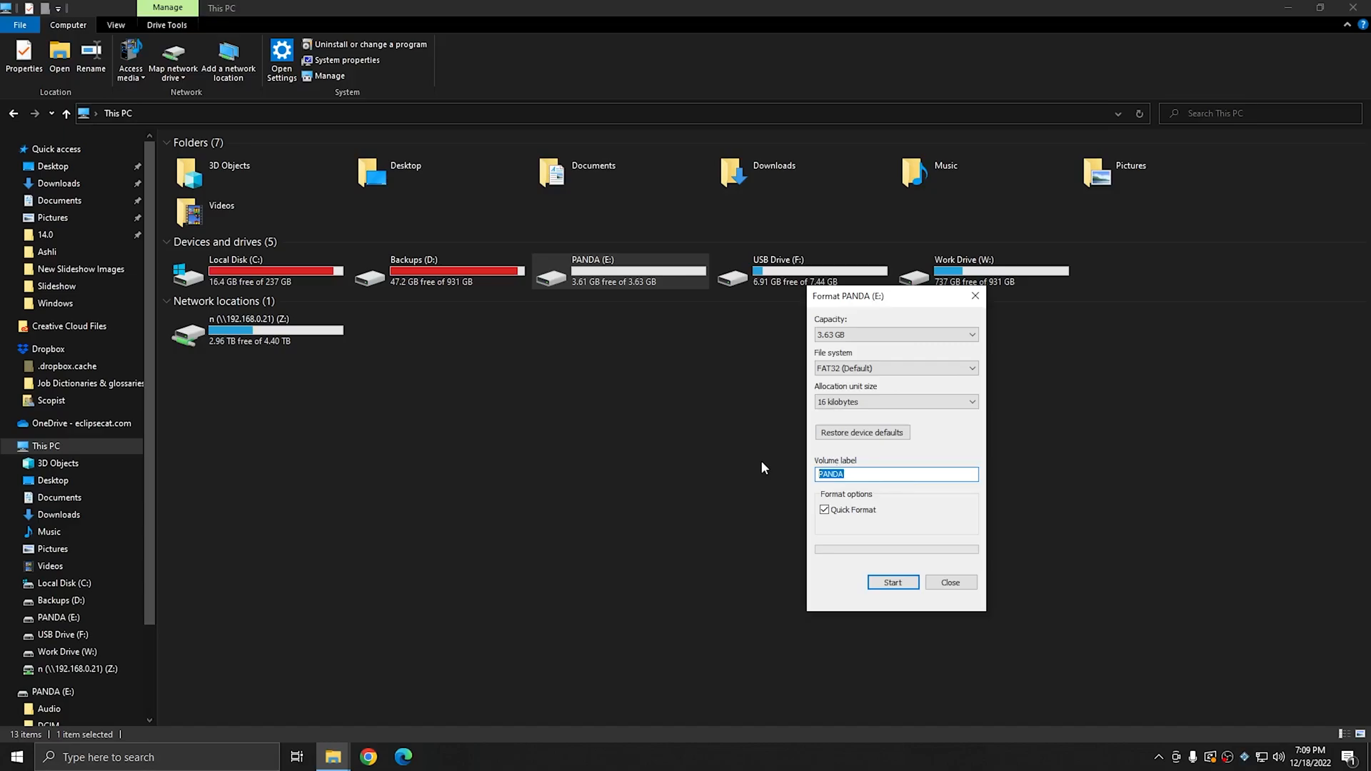
- Replace the PANDA volume label with 'Ashlis USB'
{"action": "type", "text": "A"}
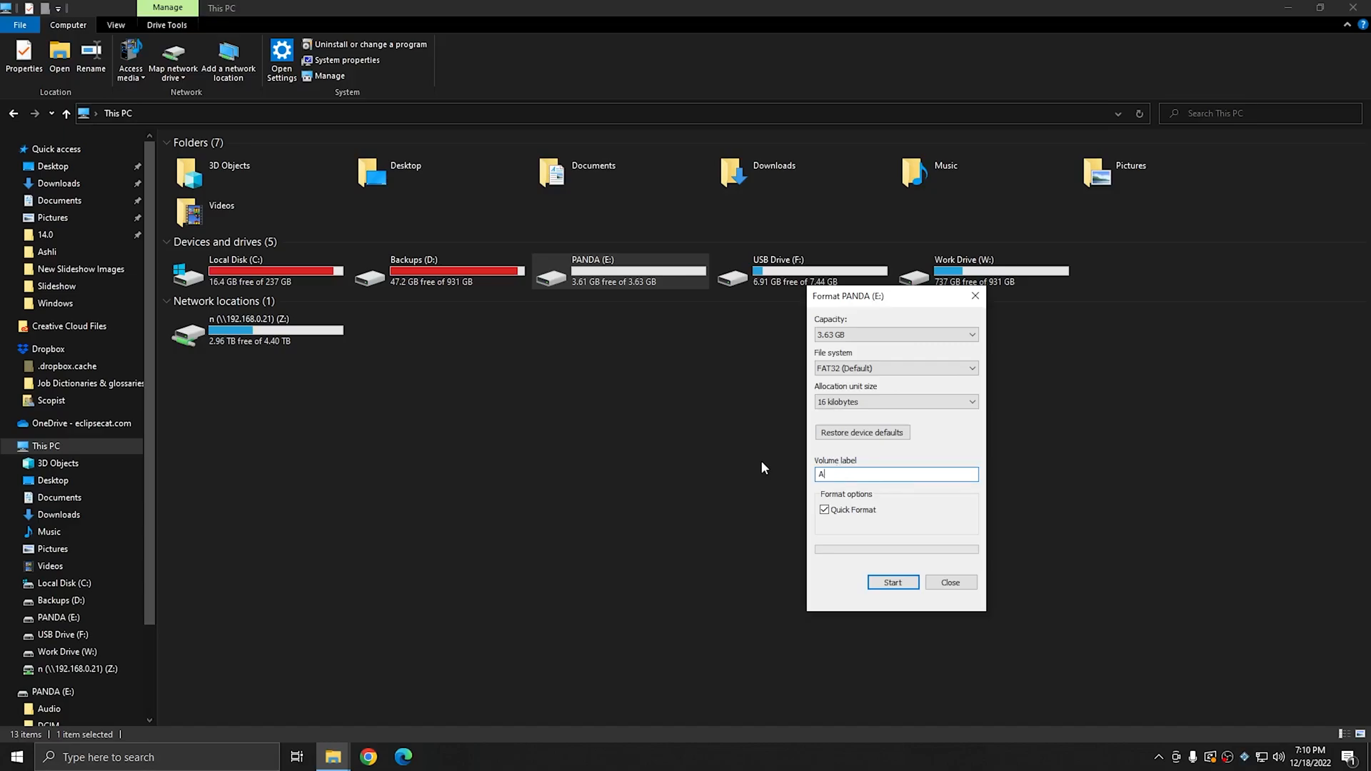
{"action": "type", "text": "shlis USB"}
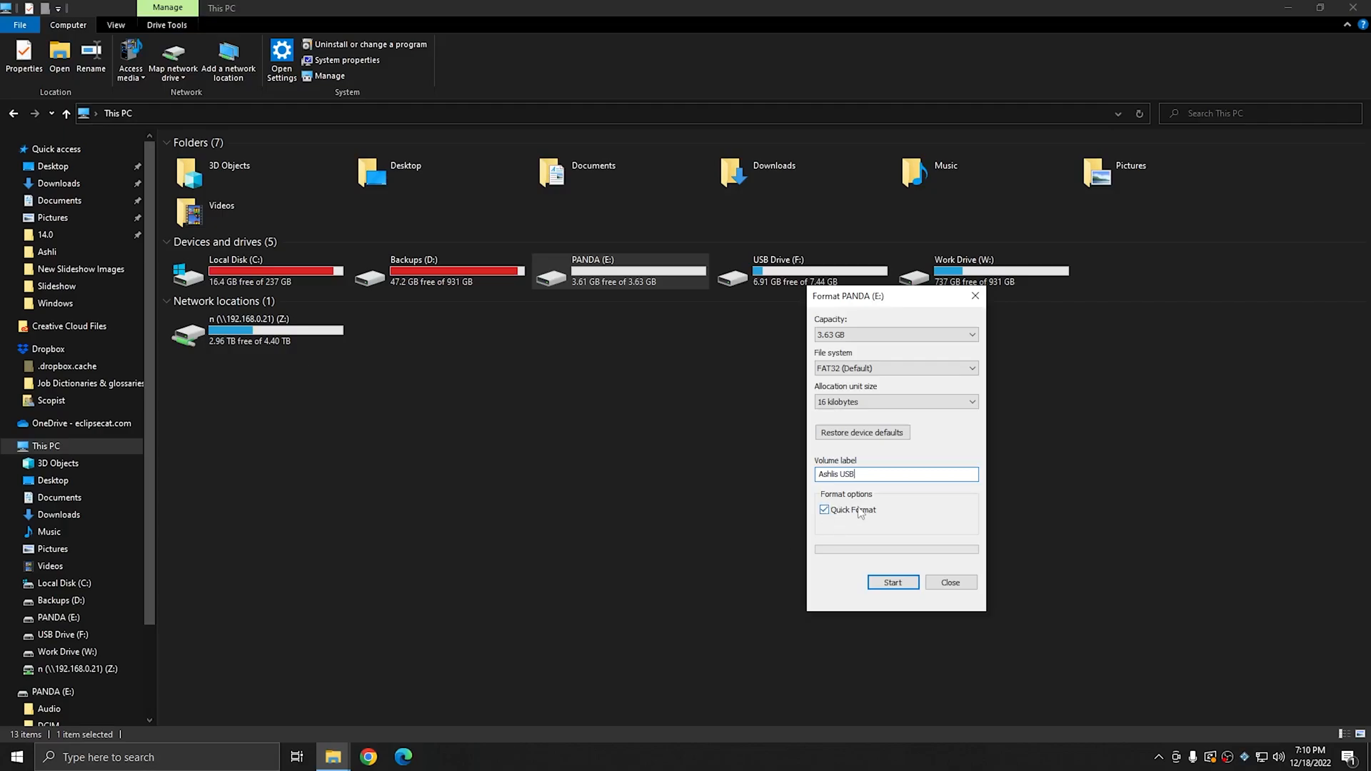
{"action": "mouse_move", "coordinate": [861, 512]}
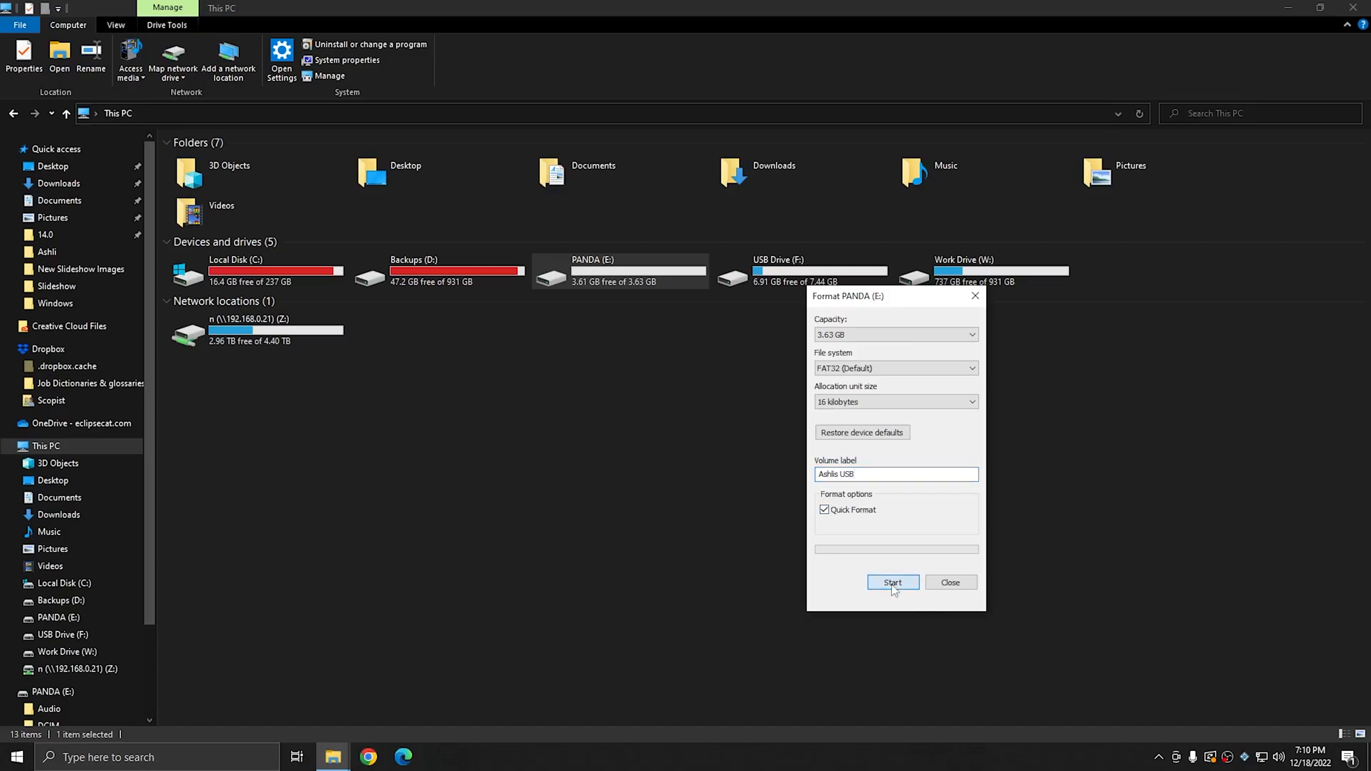
- Quick-format drive E: as 'Ashlis USB', accept the erase warning, and close the Format dialog
{"action": "left_click", "coordinate": [892, 583]}
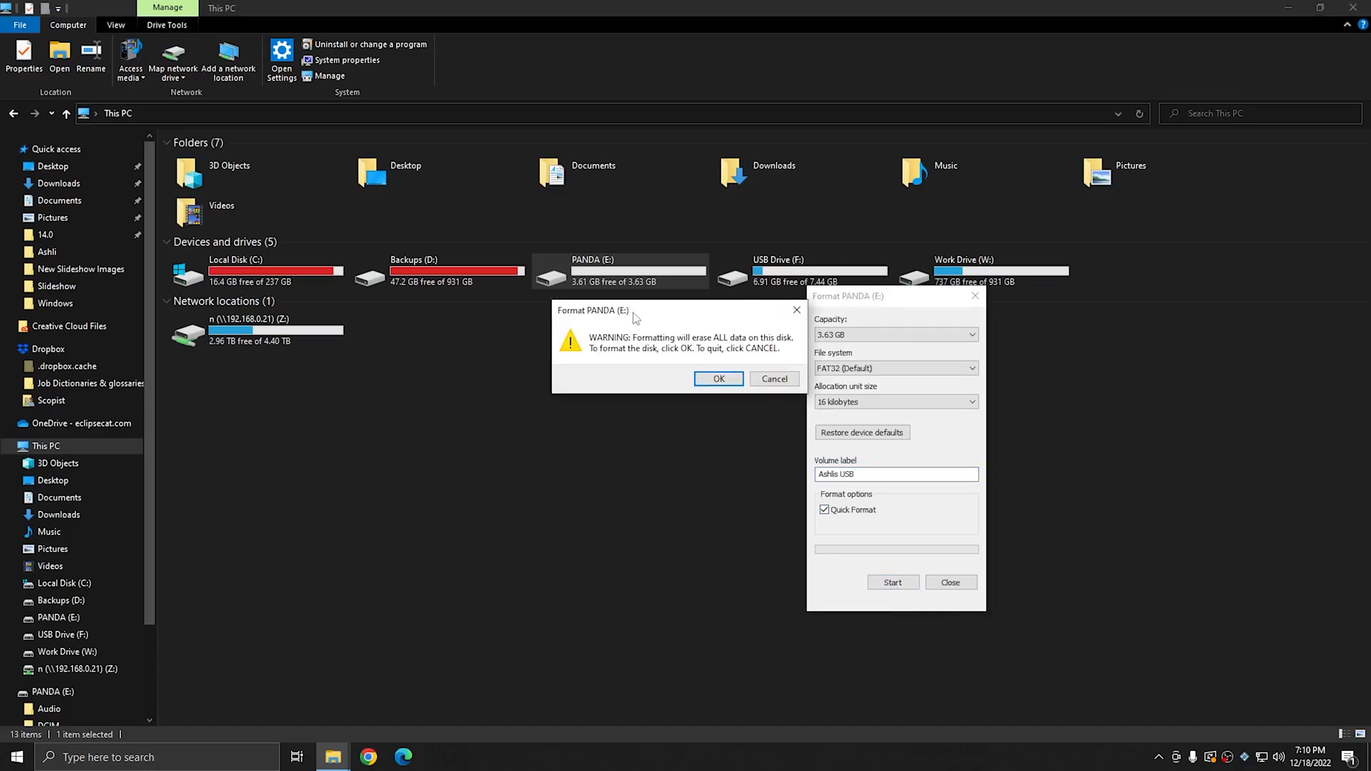
{"action": "mouse_move", "coordinate": [636, 347]}
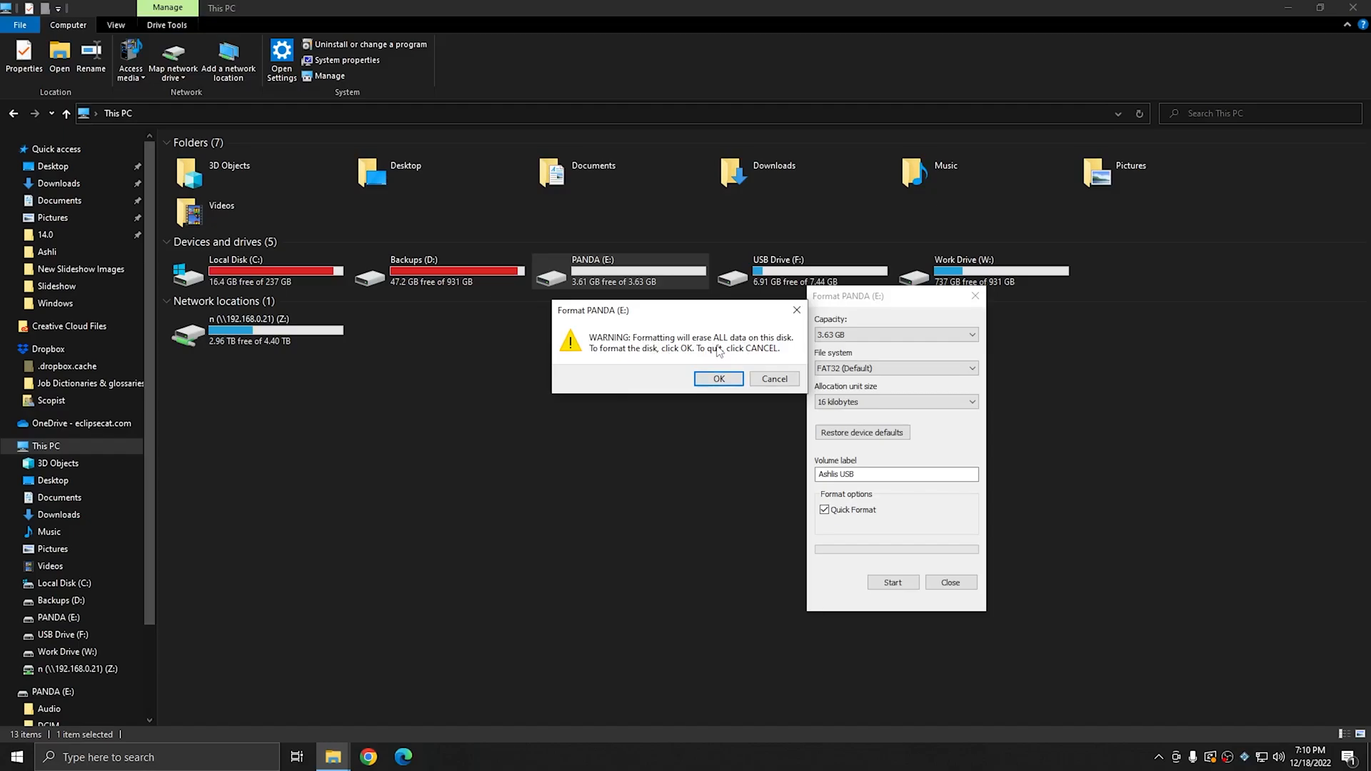
{"action": "mouse_move", "coordinate": [722, 405]}
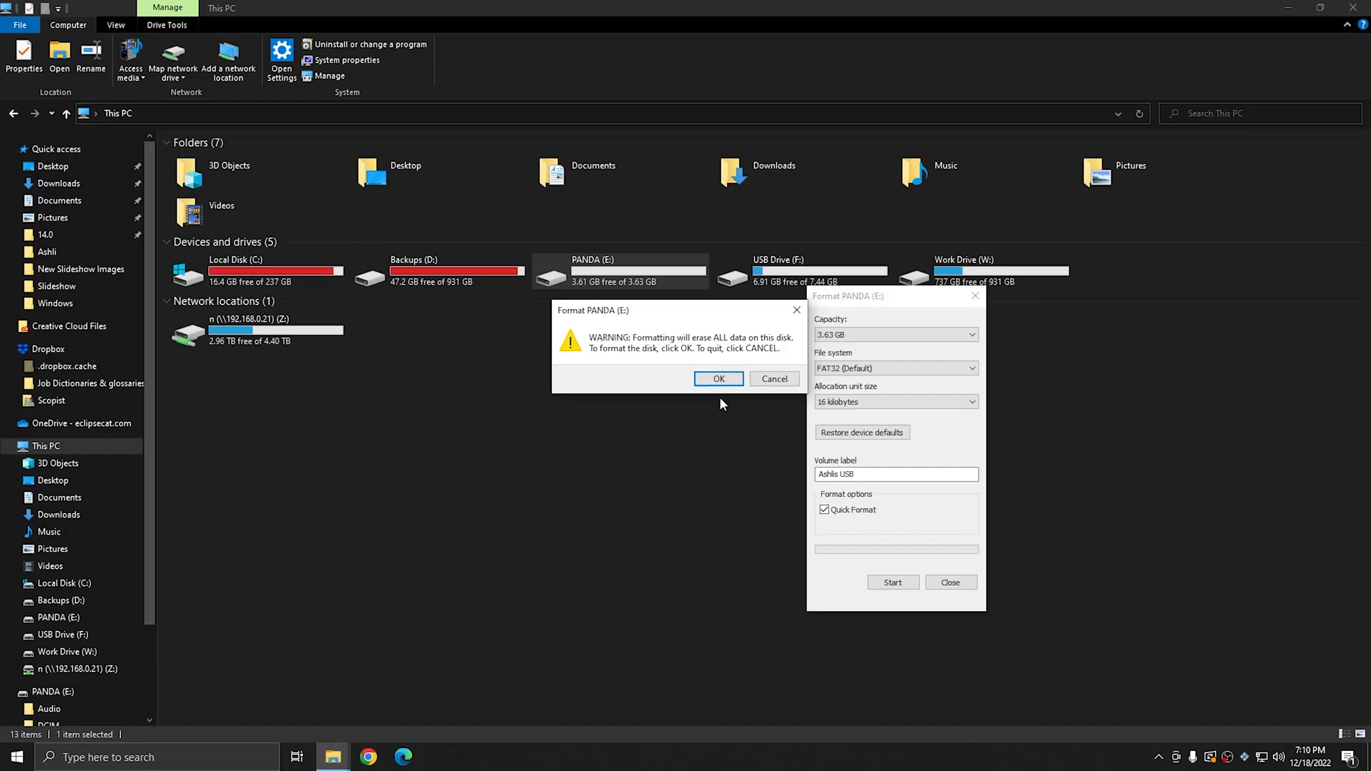
{"action": "left_click", "coordinate": [718, 378]}
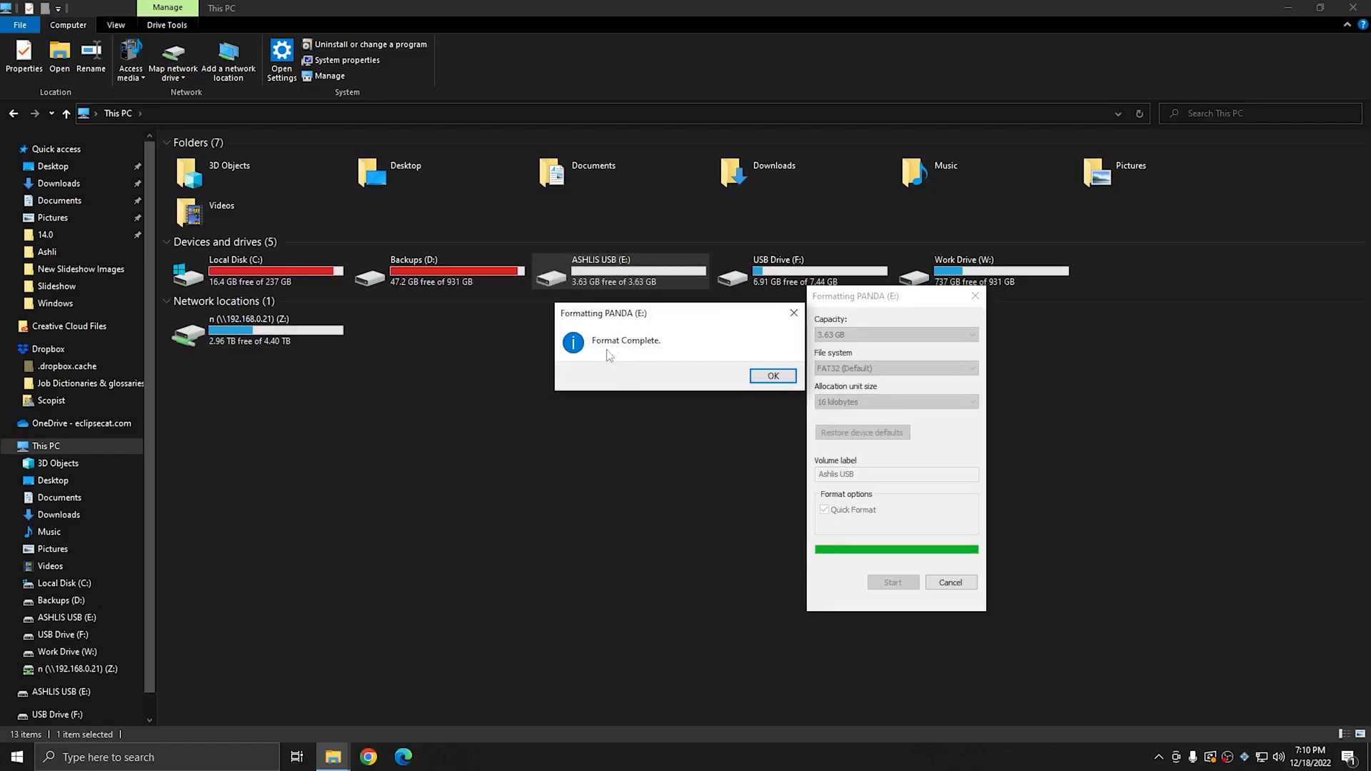
{"action": "left_click", "coordinate": [772, 375]}
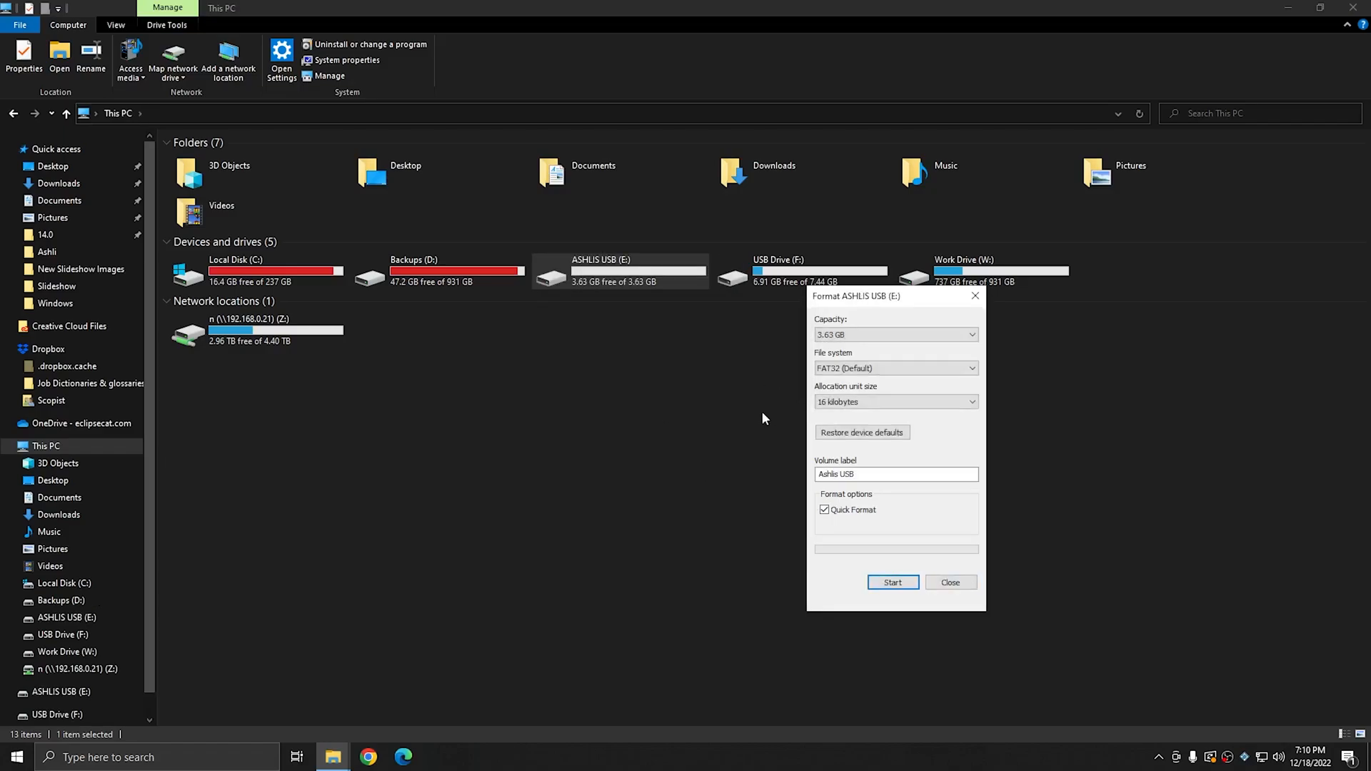
{"action": "mouse_move", "coordinate": [952, 583]}
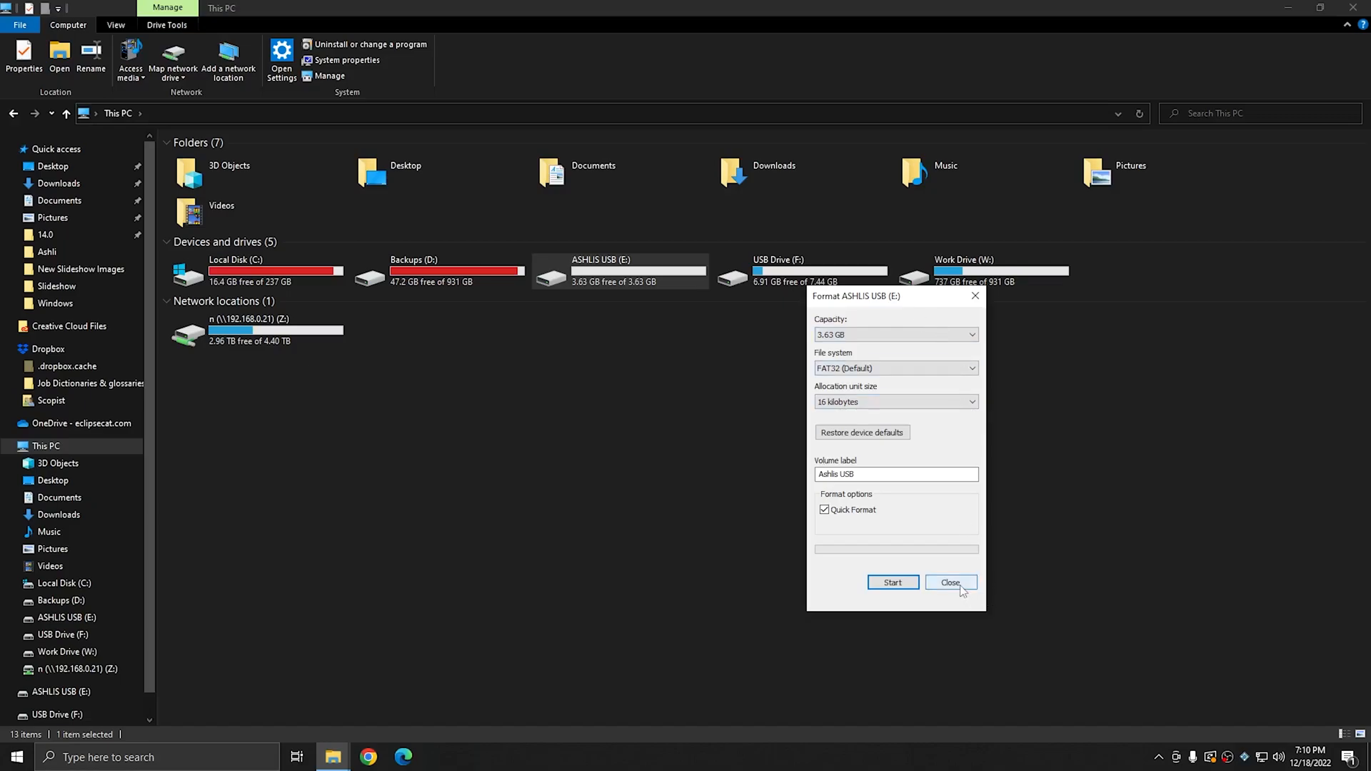
{"action": "left_click", "coordinate": [951, 582]}
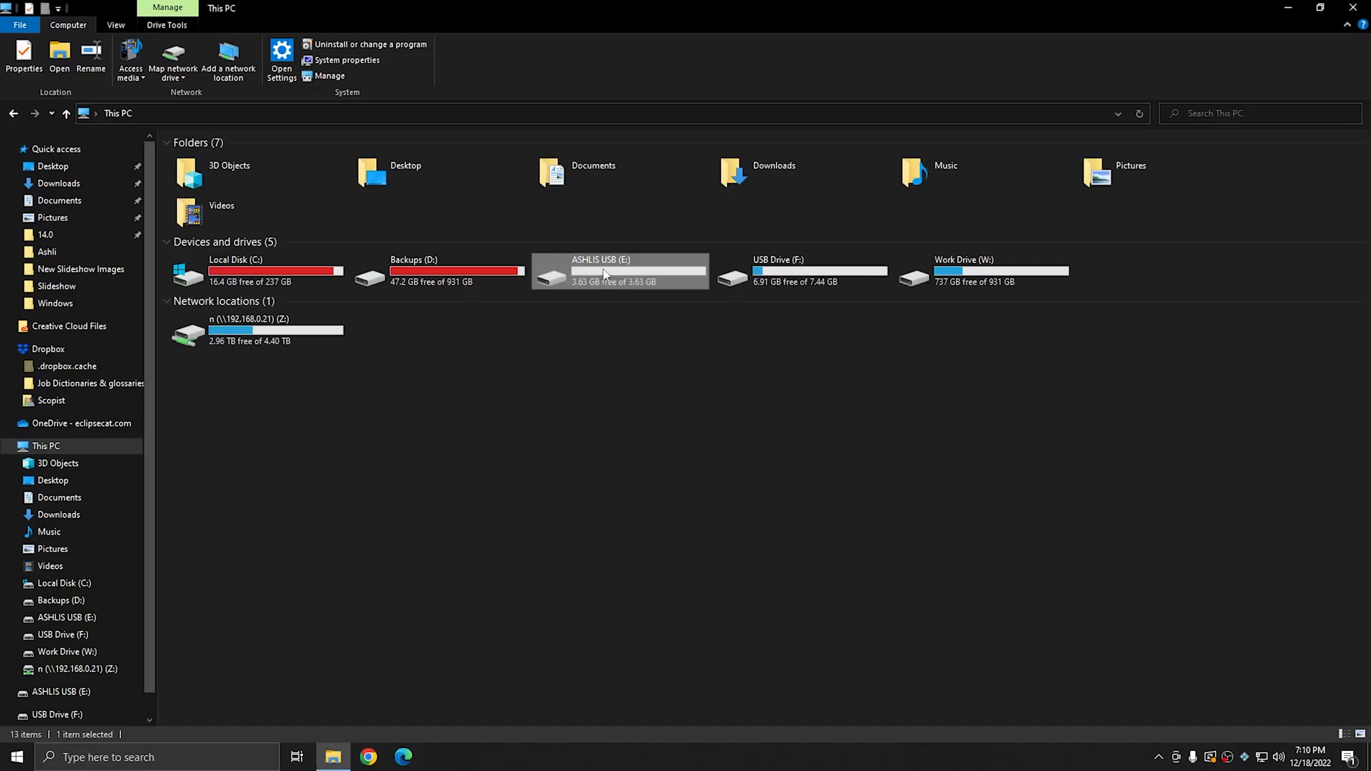
{"action": "mouse_move", "coordinate": [619, 262]}
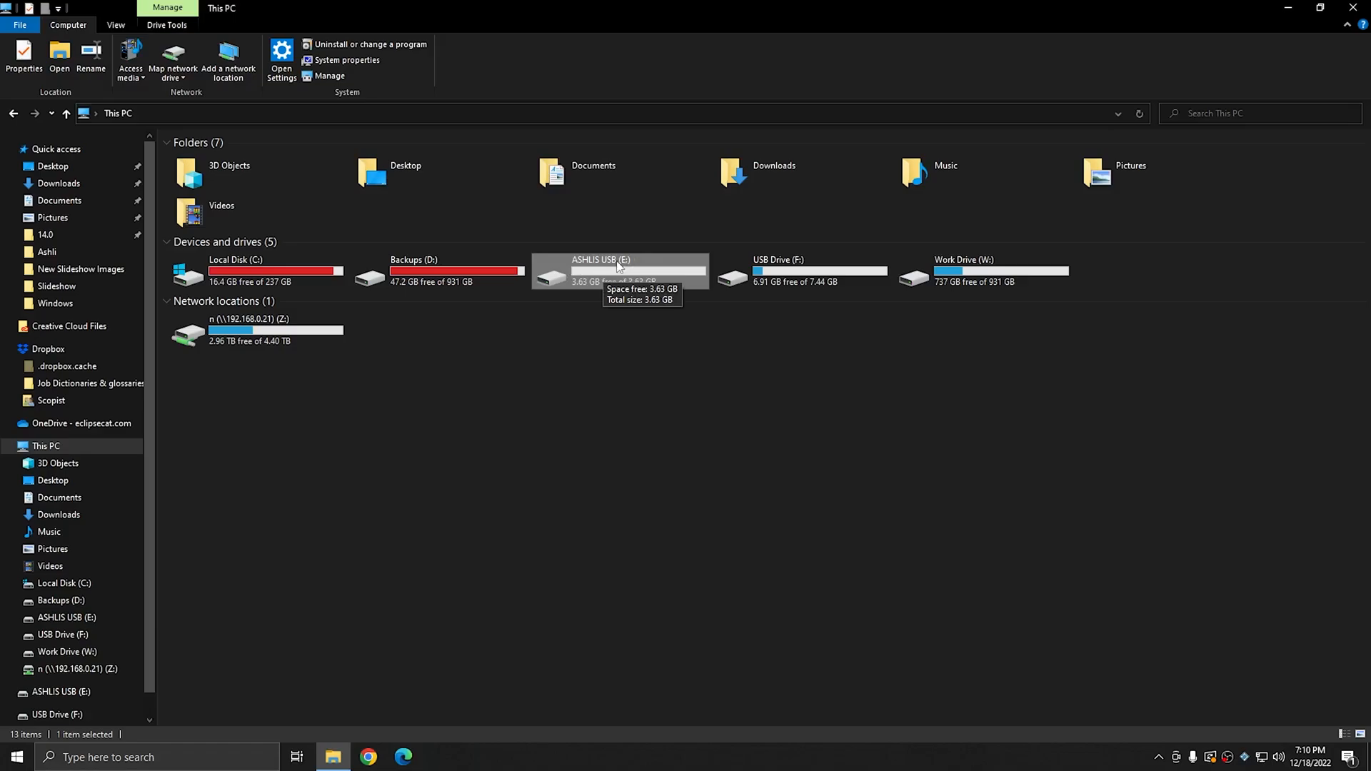
{"action": "mouse_move", "coordinate": [844, 429]}
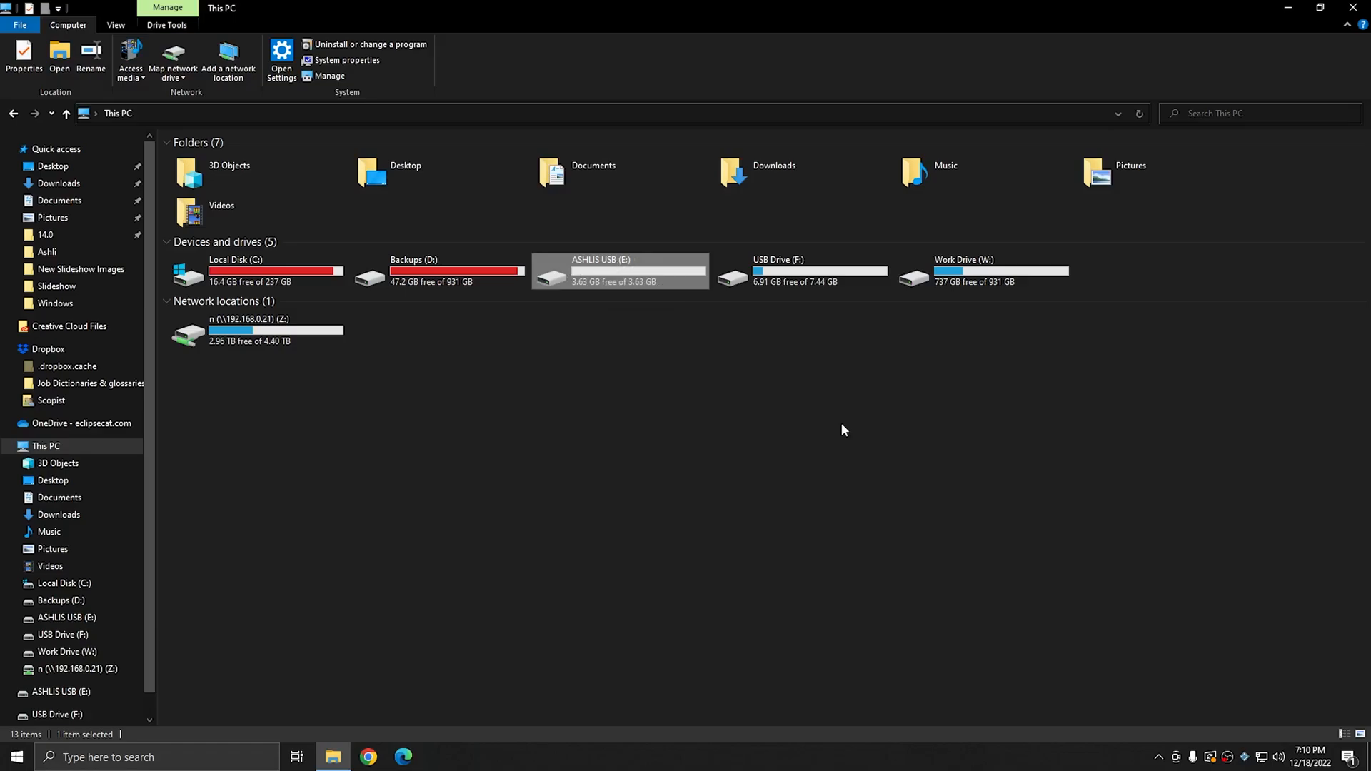
{"action": "mouse_move", "coordinate": [787, 271]}
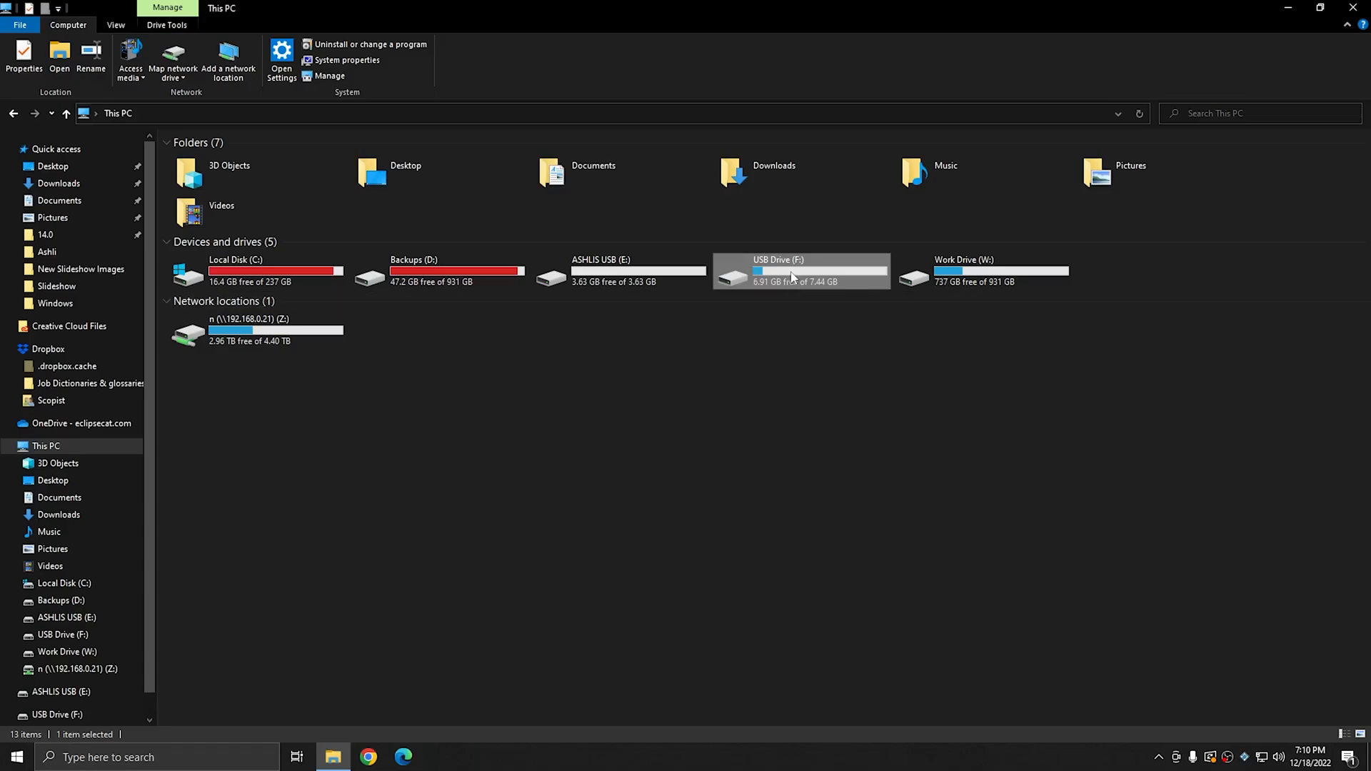
{"action": "double_click", "coordinate": [779, 270]}
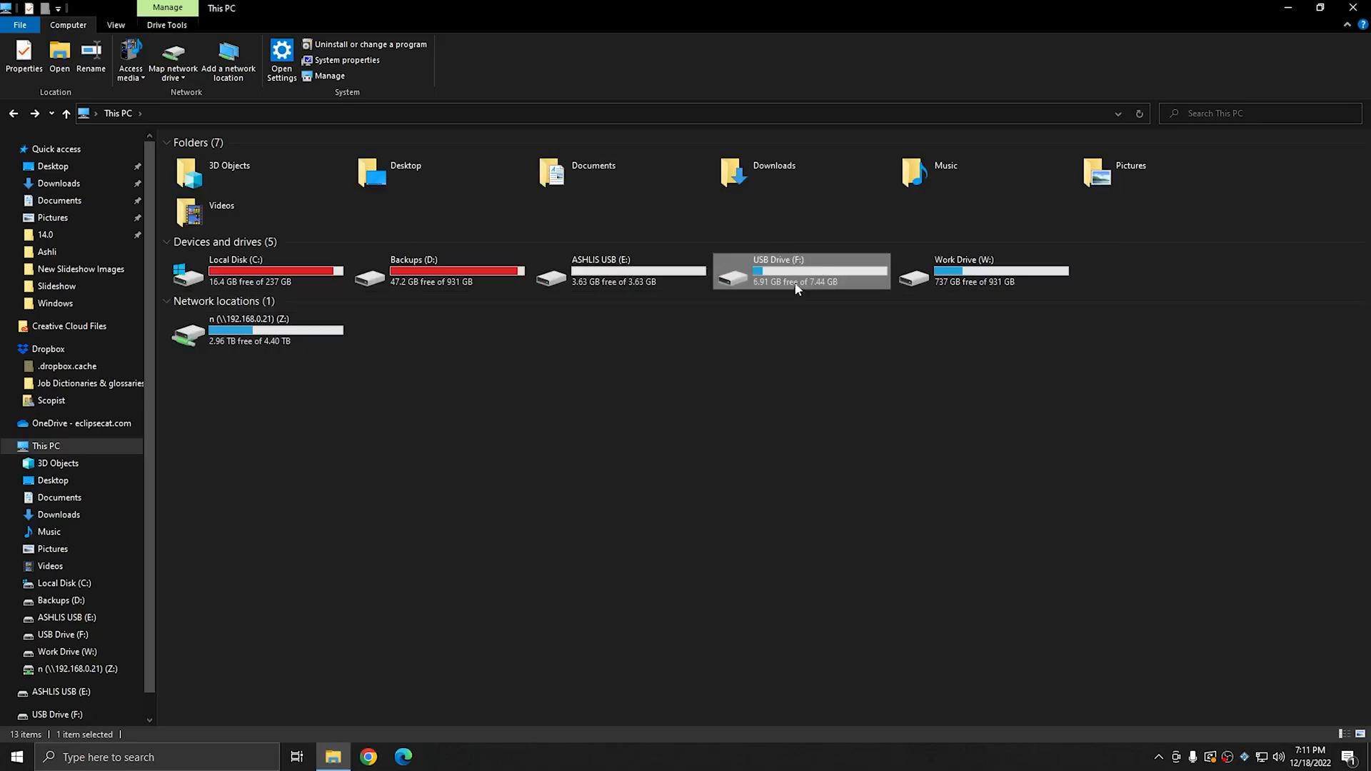
- Open the Format dialog for USB Drive (F:) and select the Volume label field
{"action": "right_click", "coordinate": [800, 271]}
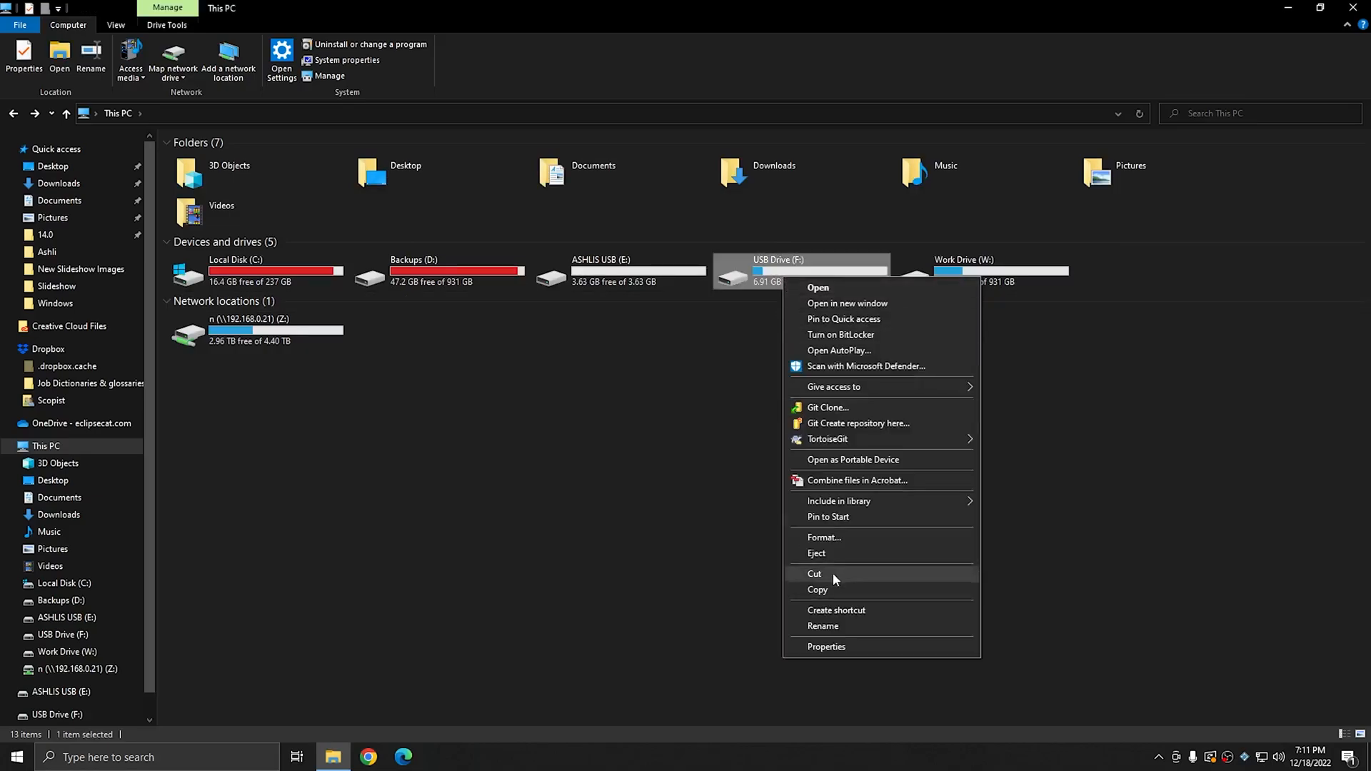
{"action": "left_click", "coordinate": [825, 537]}
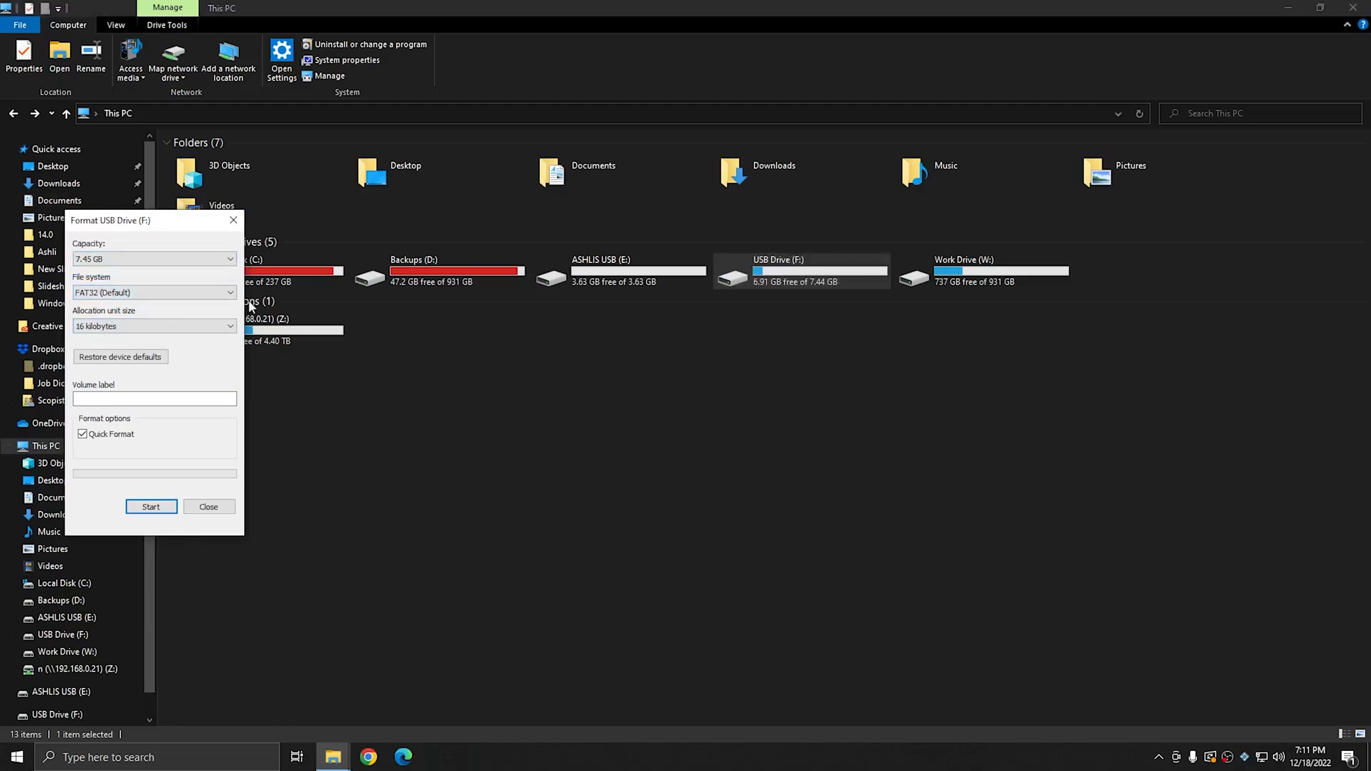
{"action": "left_click", "coordinate": [153, 326]}
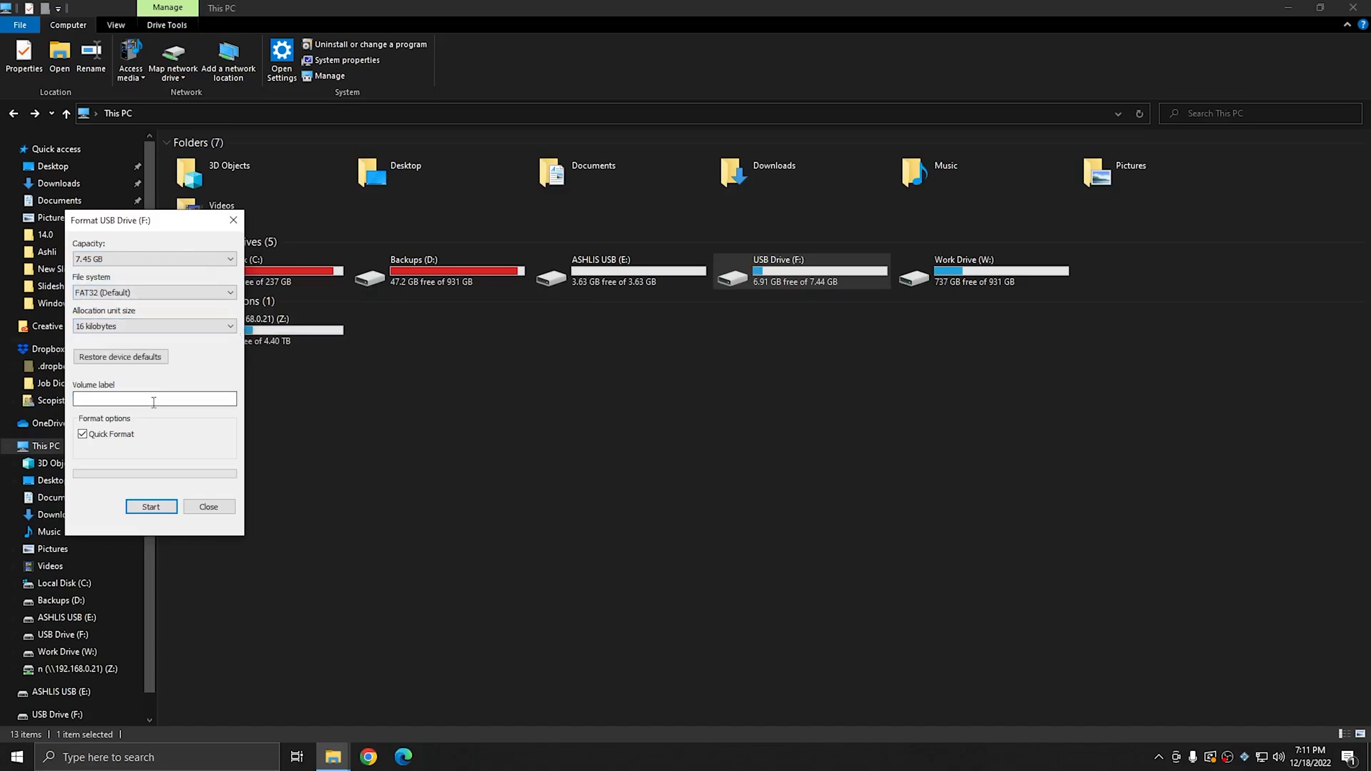
{"action": "left_click", "coordinate": [154, 400]}
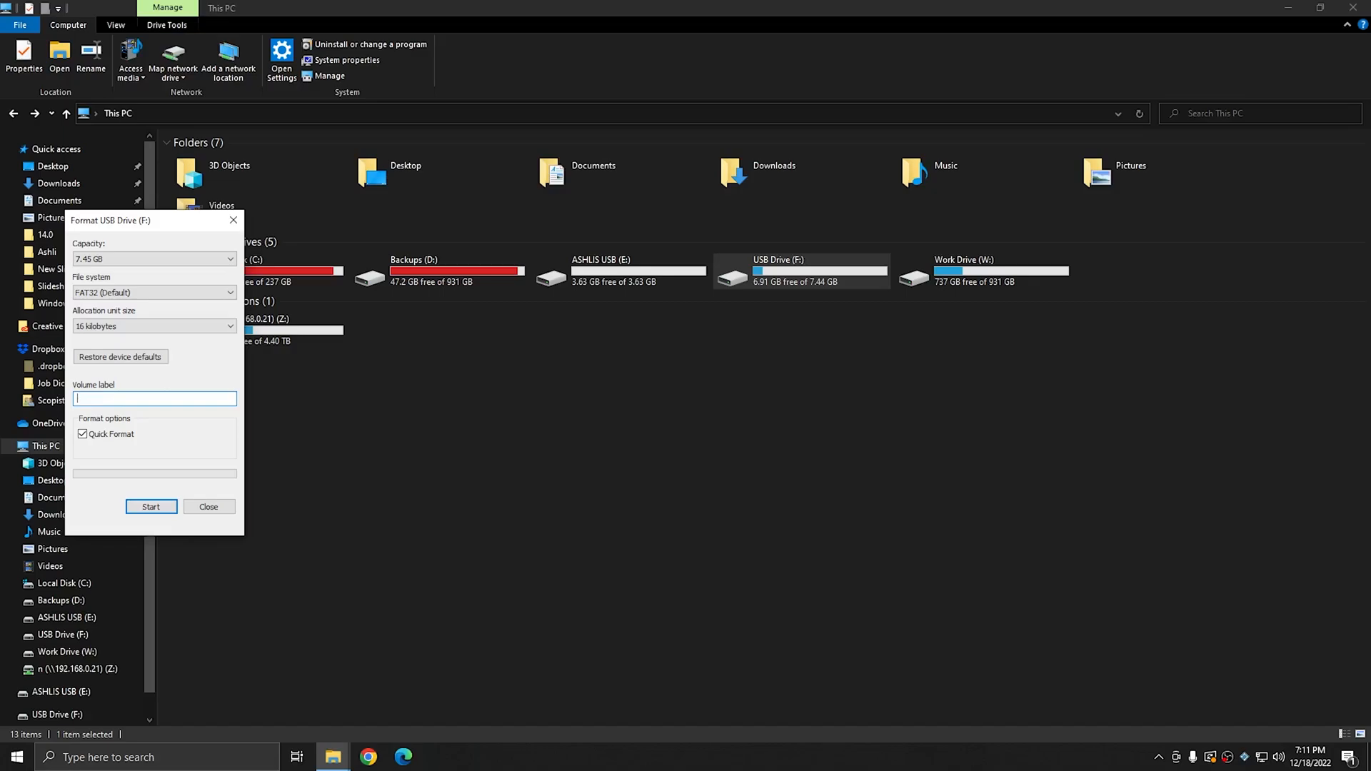
- Try the labels 'OFFICIA' and 'FIRM AB', then enter 'If I keep t' instead
{"action": "type", "text": "OFFICIA"}
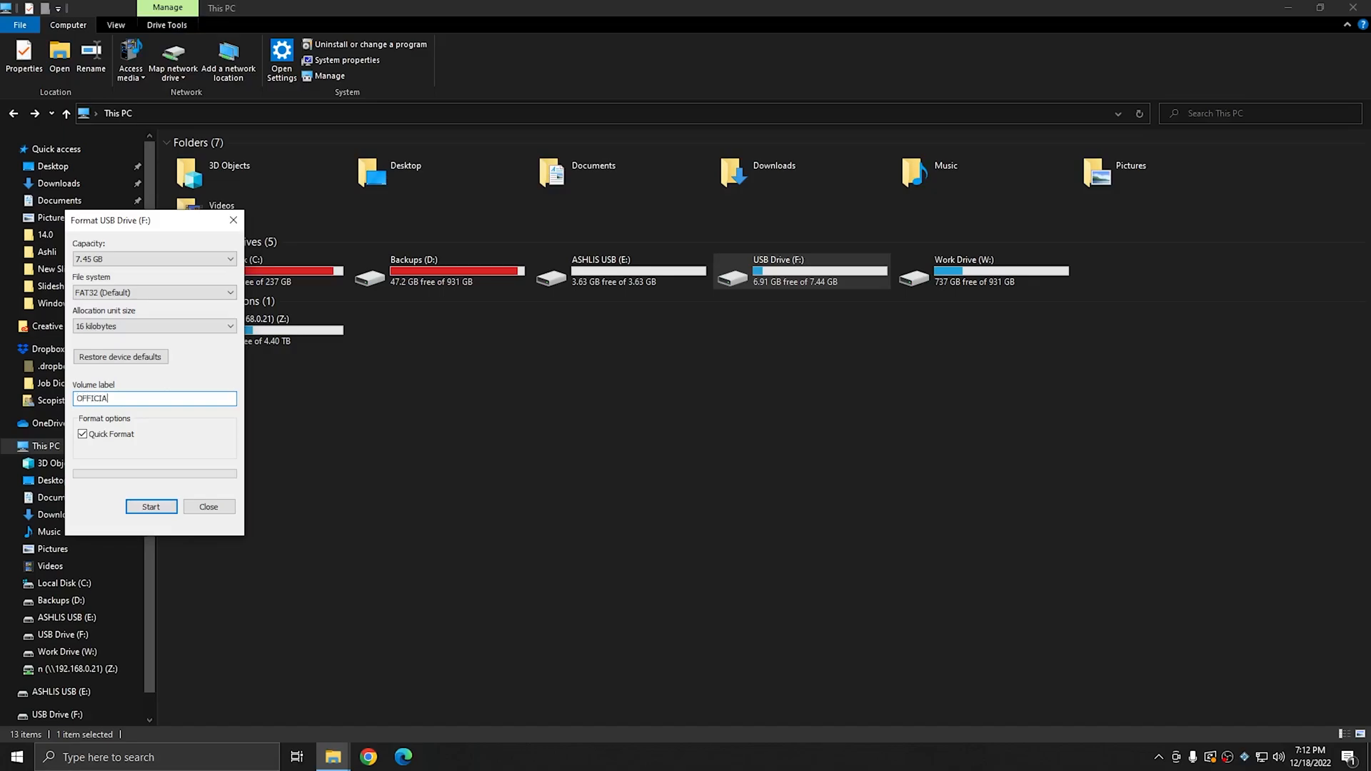
{"action": "key", "text": "Ctrl+a"}
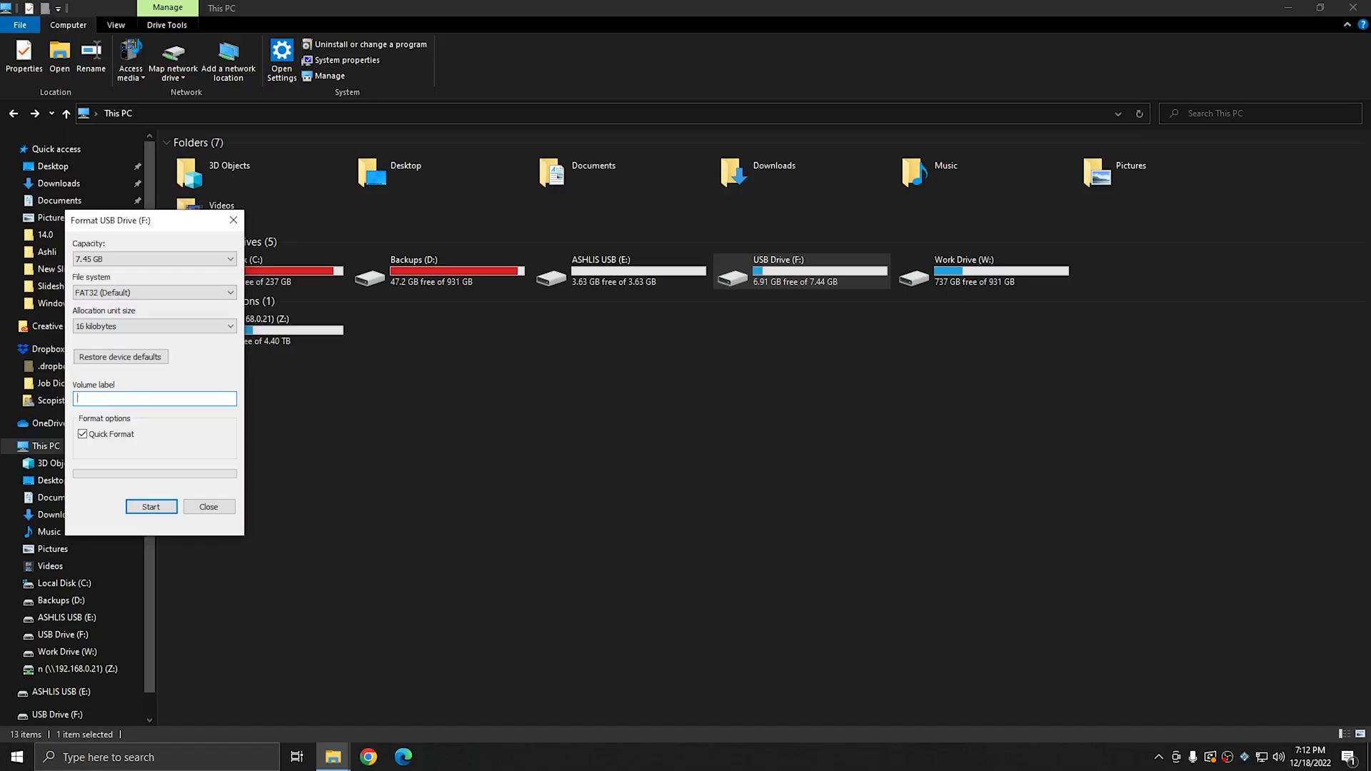
{"action": "type", "text": "FIRM AB"}
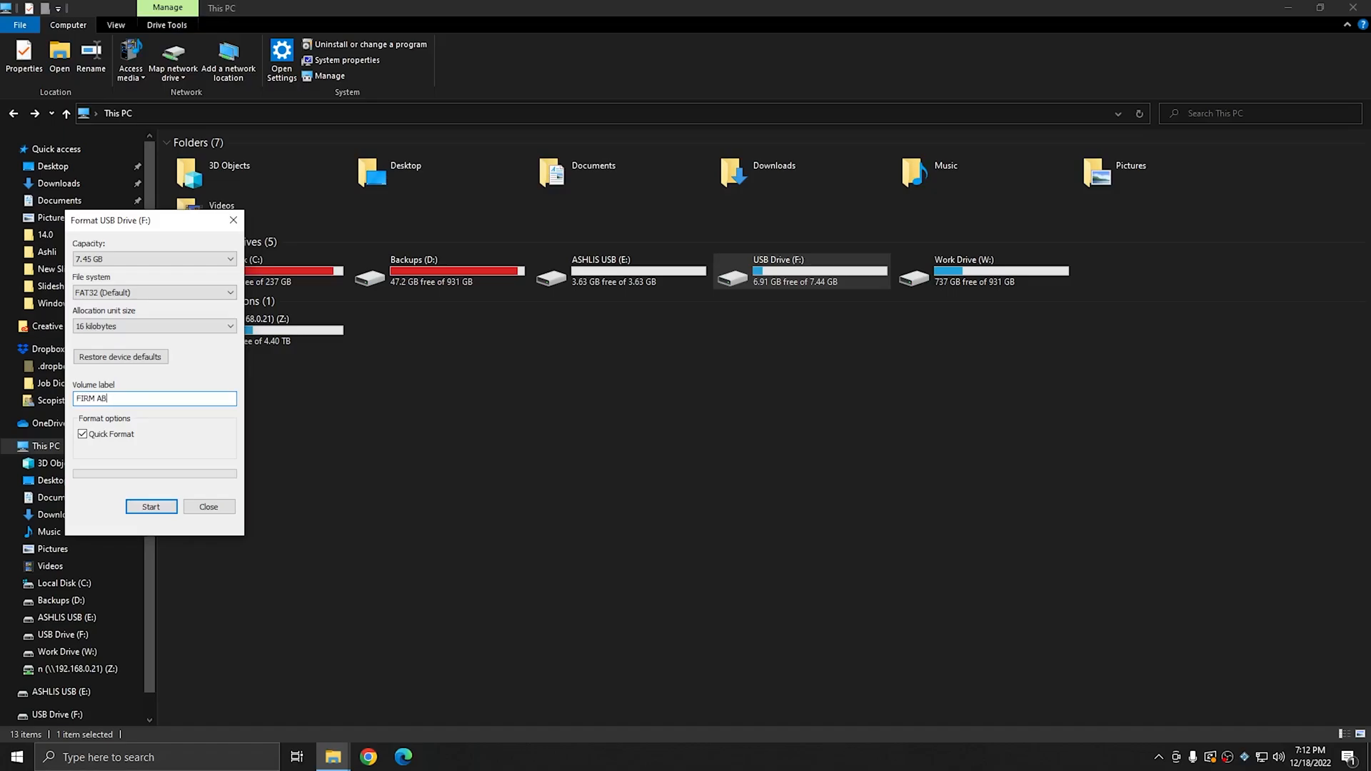
{"action": "type", "text": "C"}
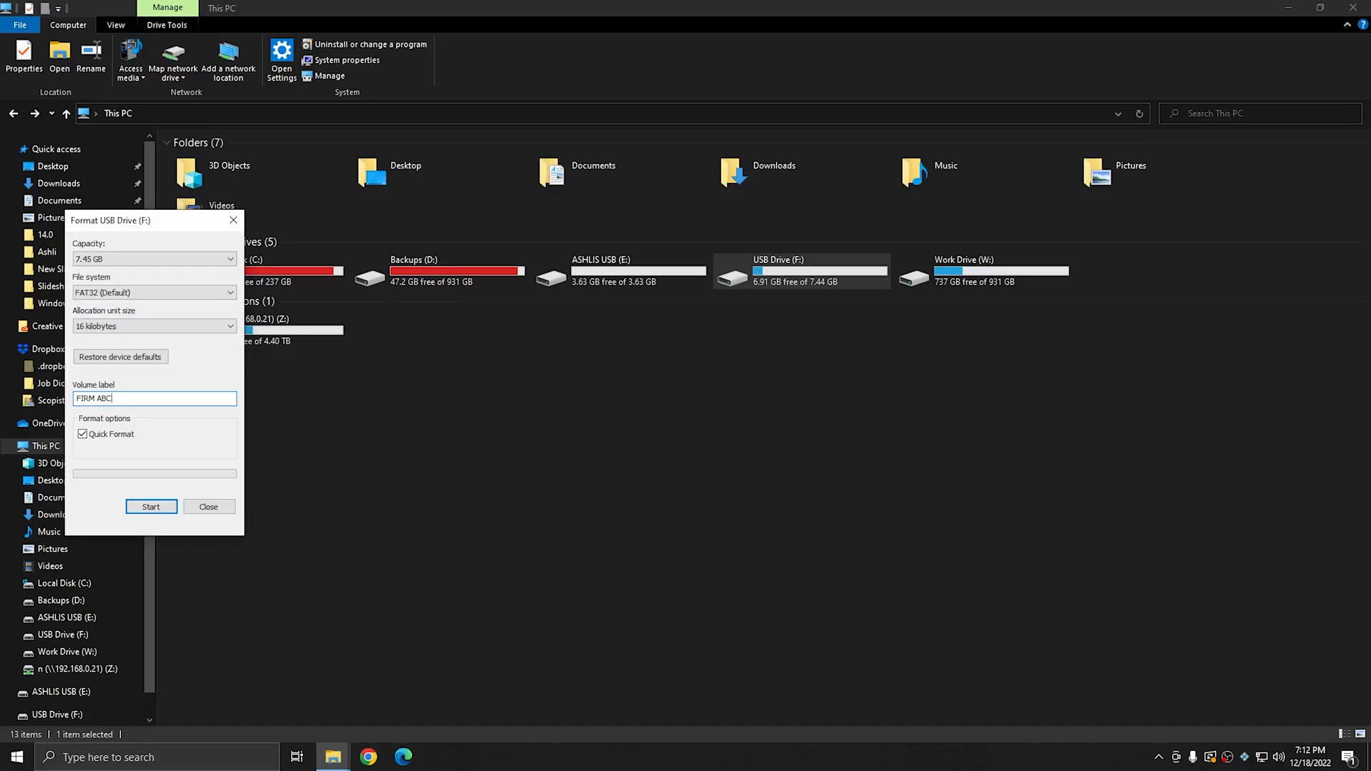
{"action": "key", "text": "Backspace"}
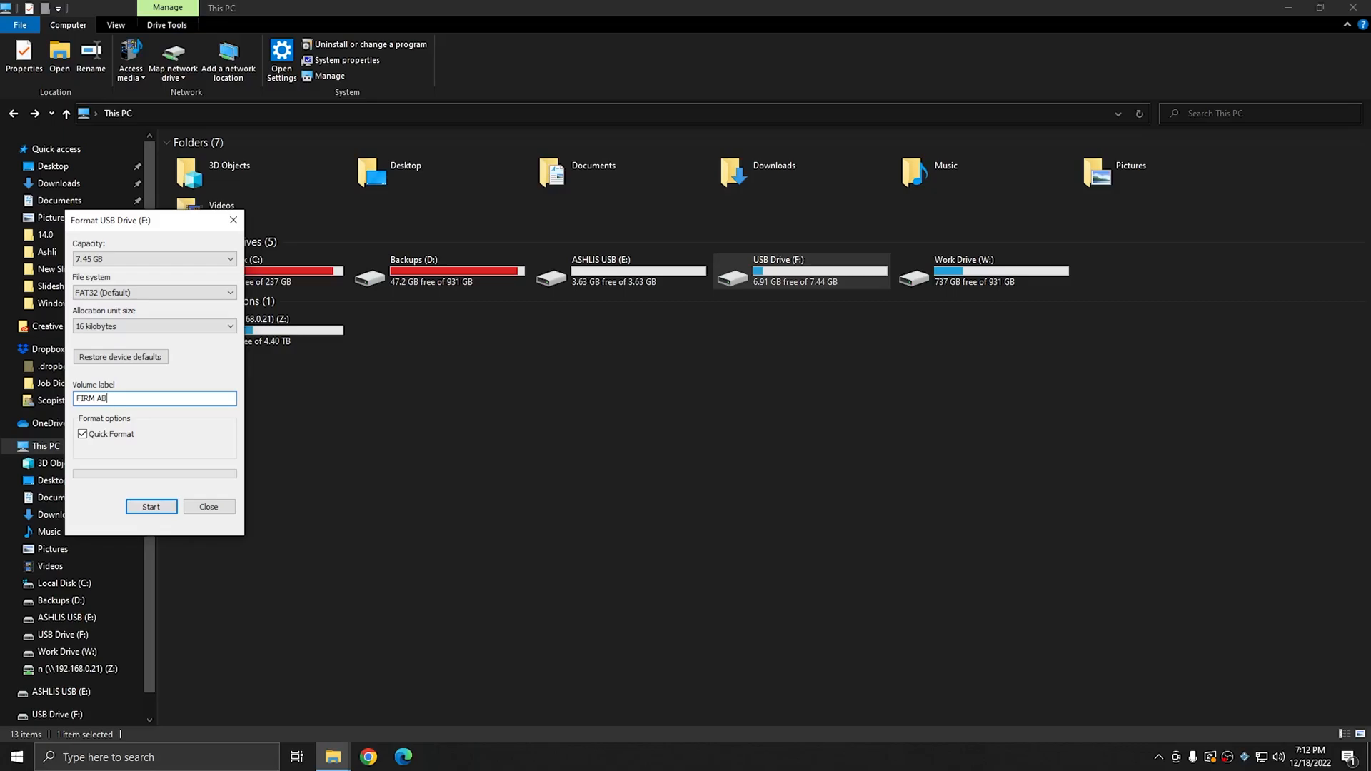
{"action": "left_click", "coordinate": [155, 398]}
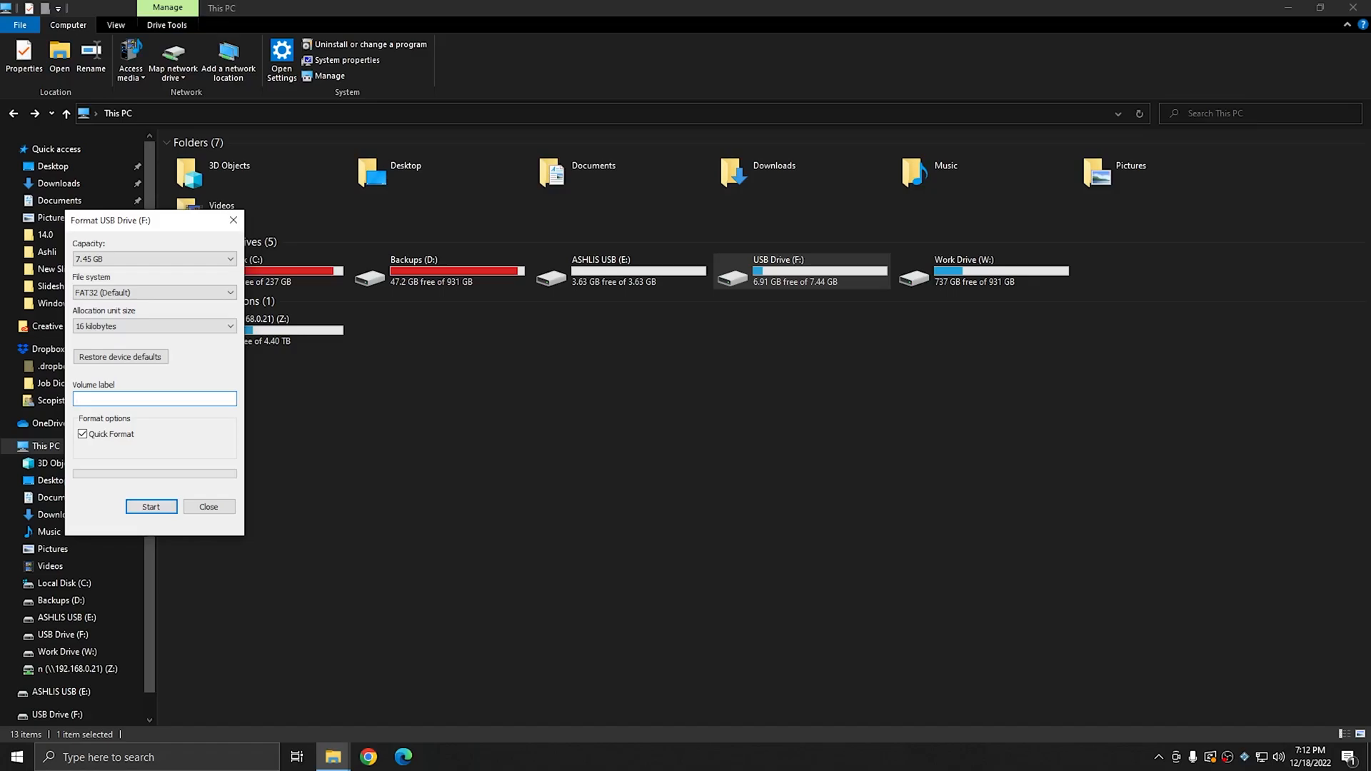
{"action": "type", "text": "If I keep t"}
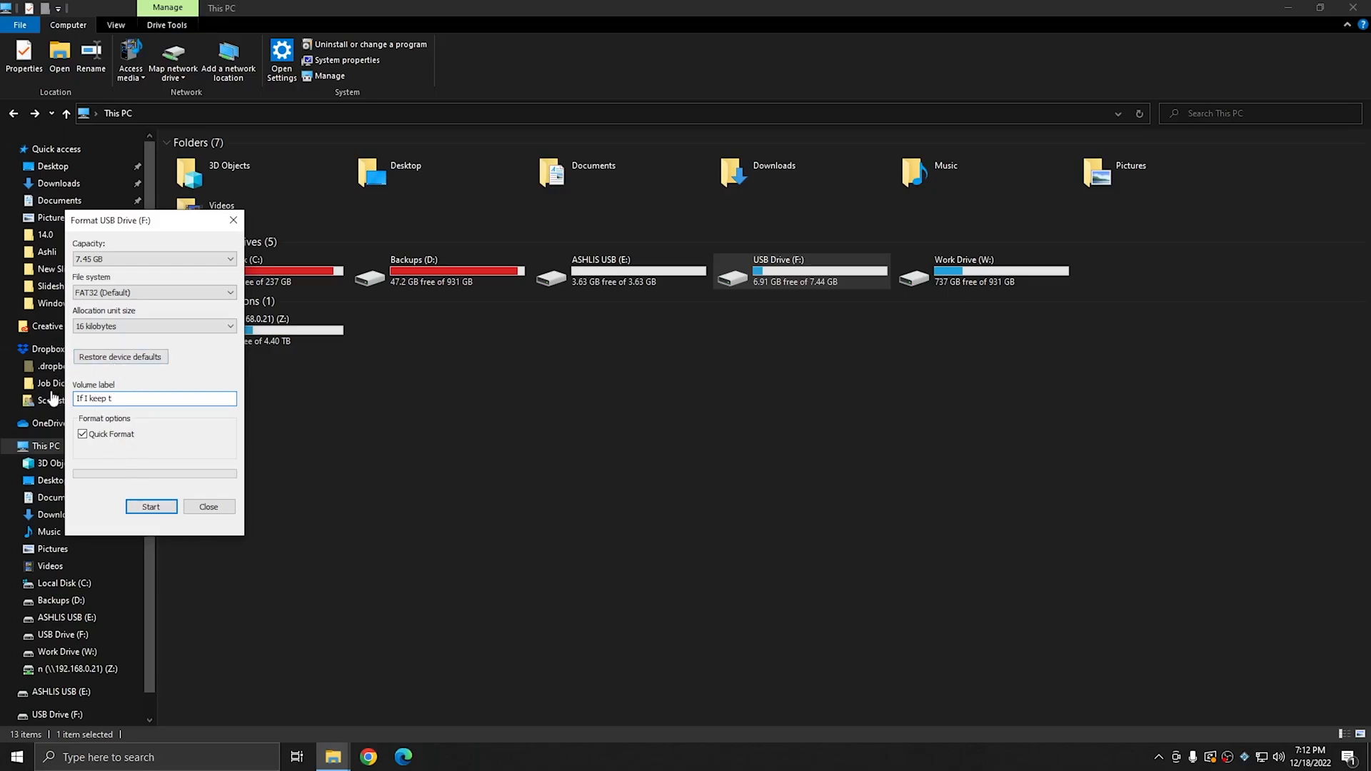
- Quick-format F: as IF I KEEP T, then open the empty drive and return to This PC
{"action": "left_click", "coordinate": [151, 507]}
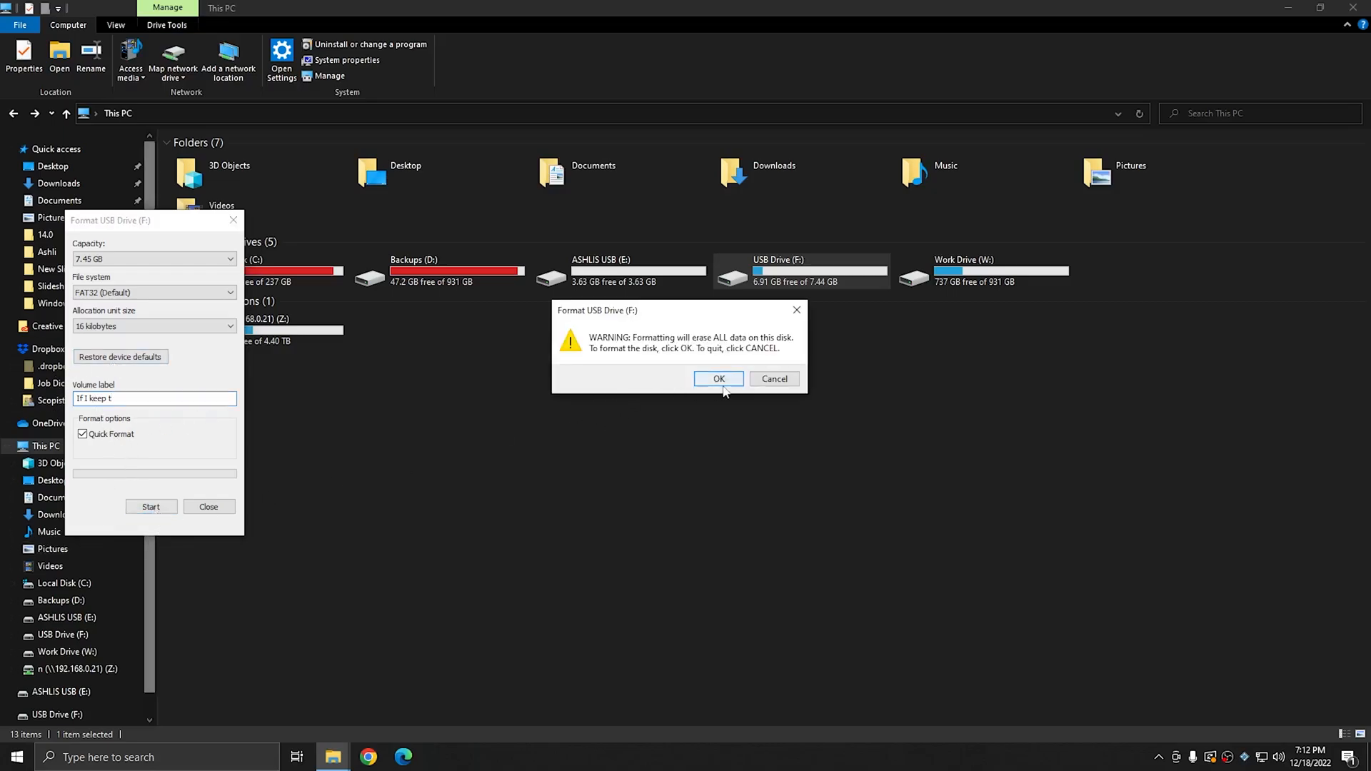
{"action": "left_click", "coordinate": [718, 378]}
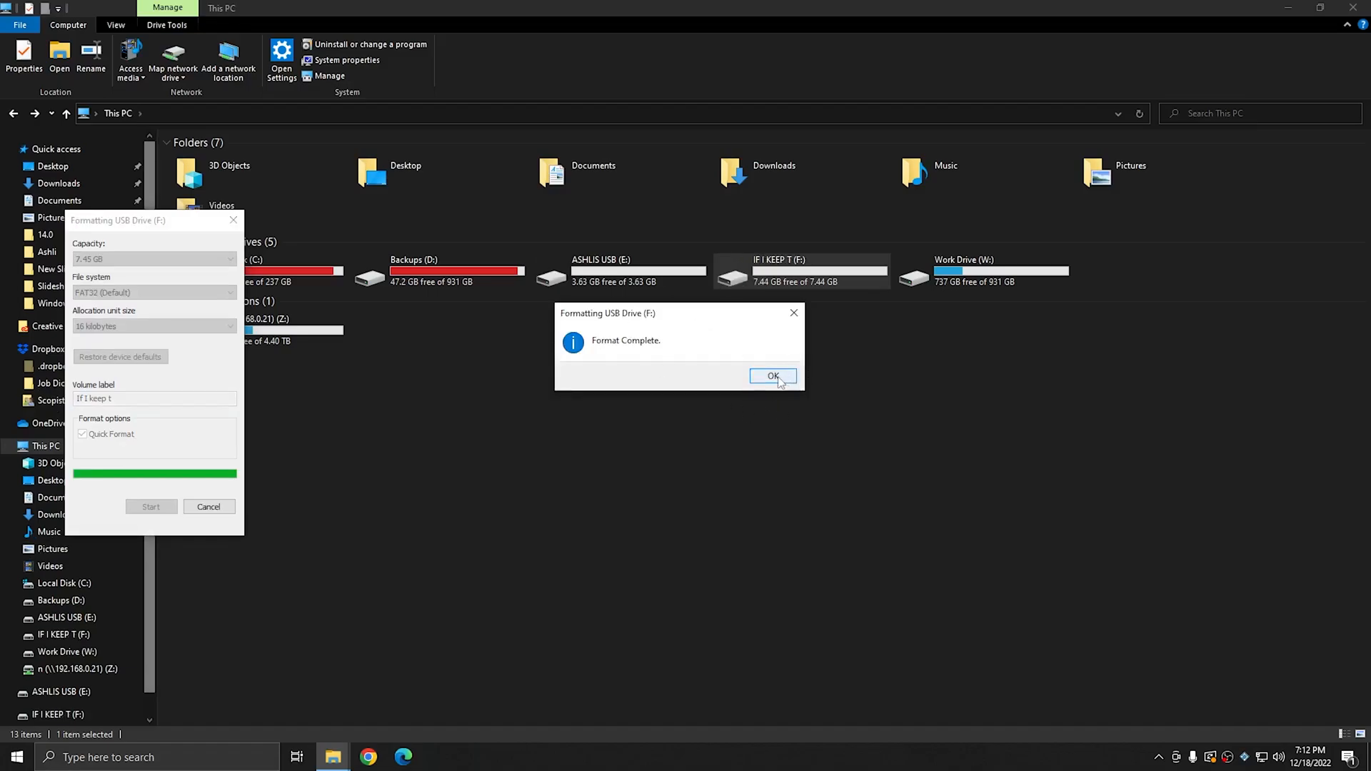
{"action": "left_click", "coordinate": [773, 376]}
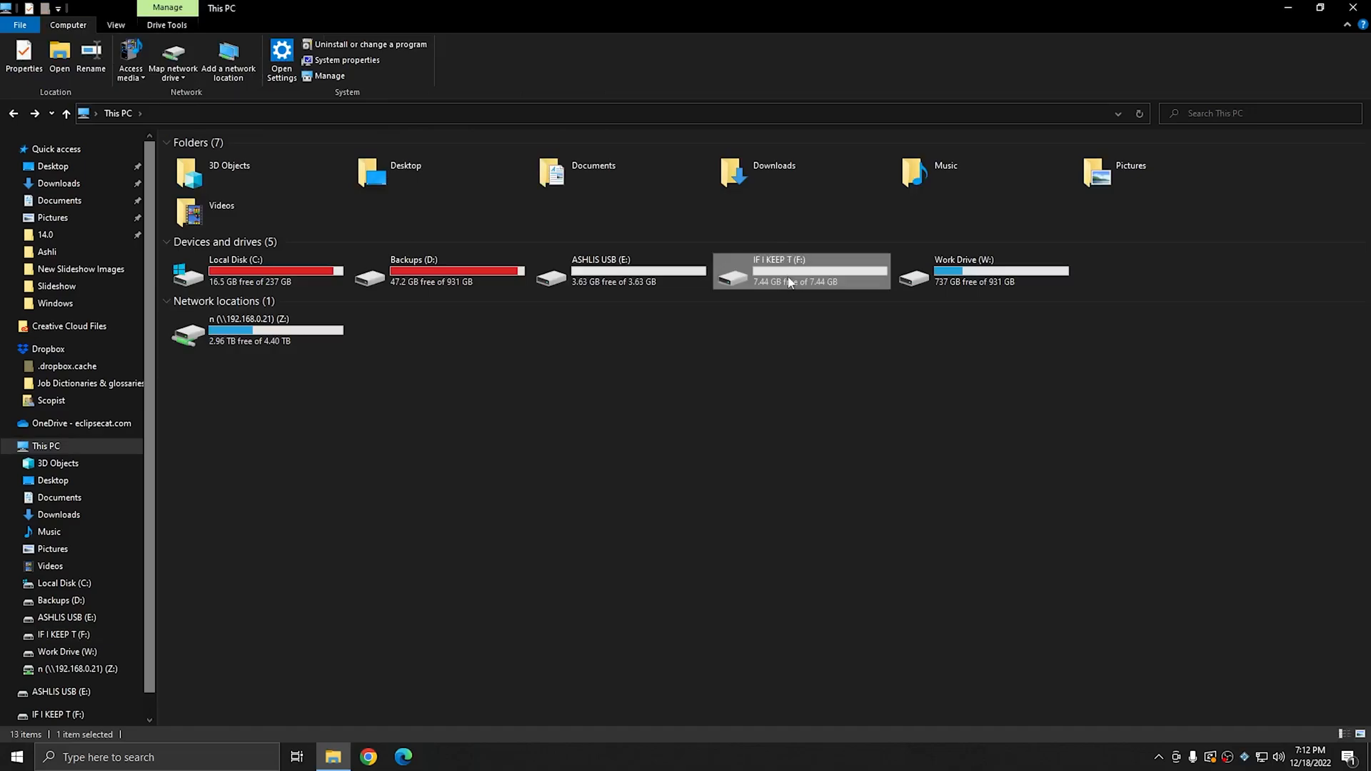
{"action": "double_click", "coordinate": [776, 271]}
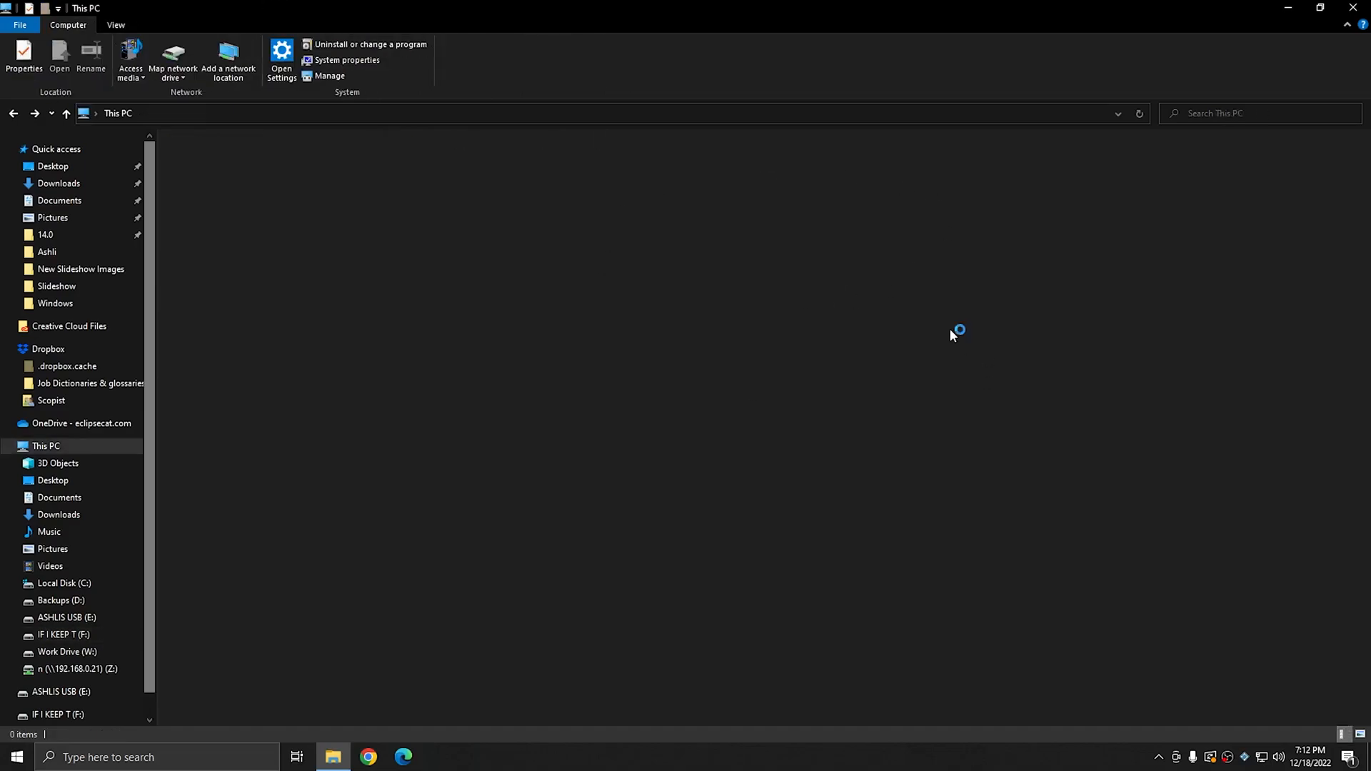
{"action": "left_click", "coordinate": [778, 272]}
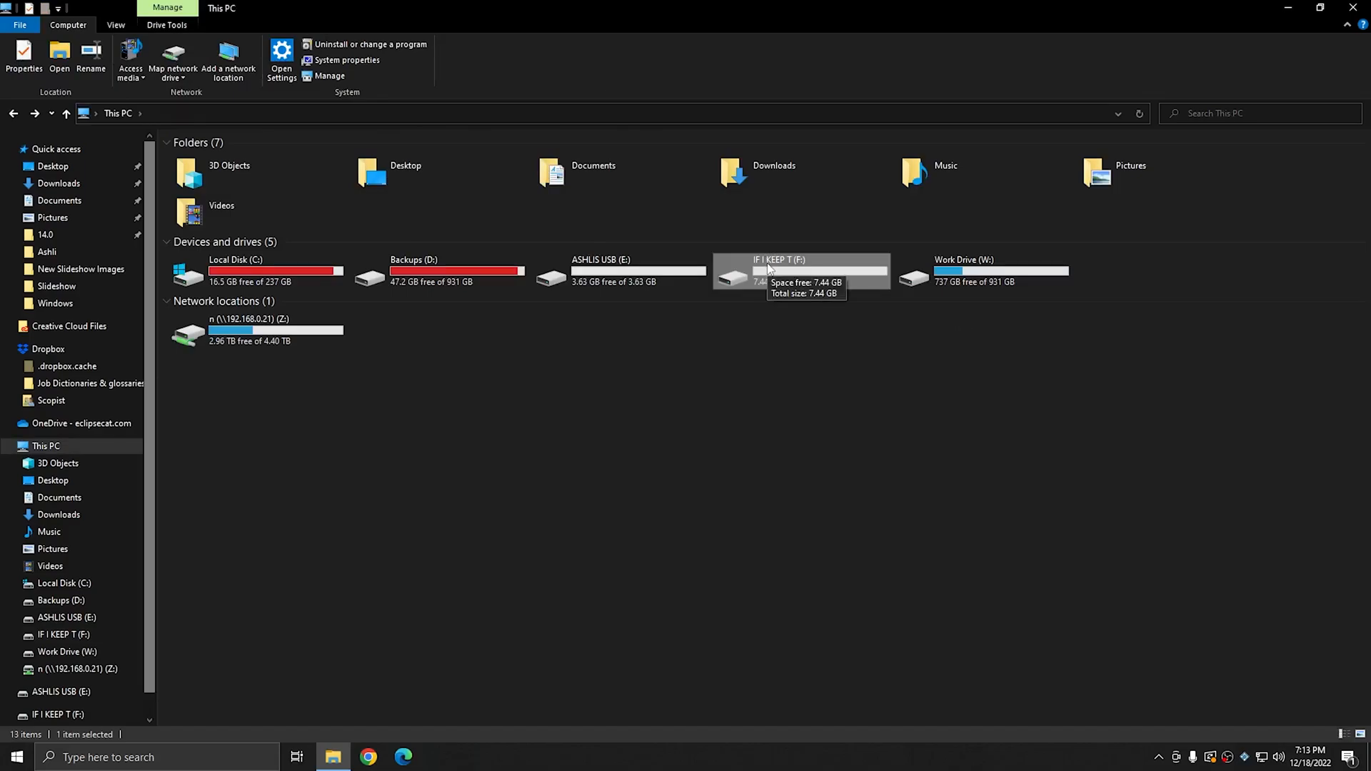
- Replace F:'s IF I KEEP T label with 'TO DO' and run the format to completion
{"action": "right_click", "coordinate": [802, 269]}
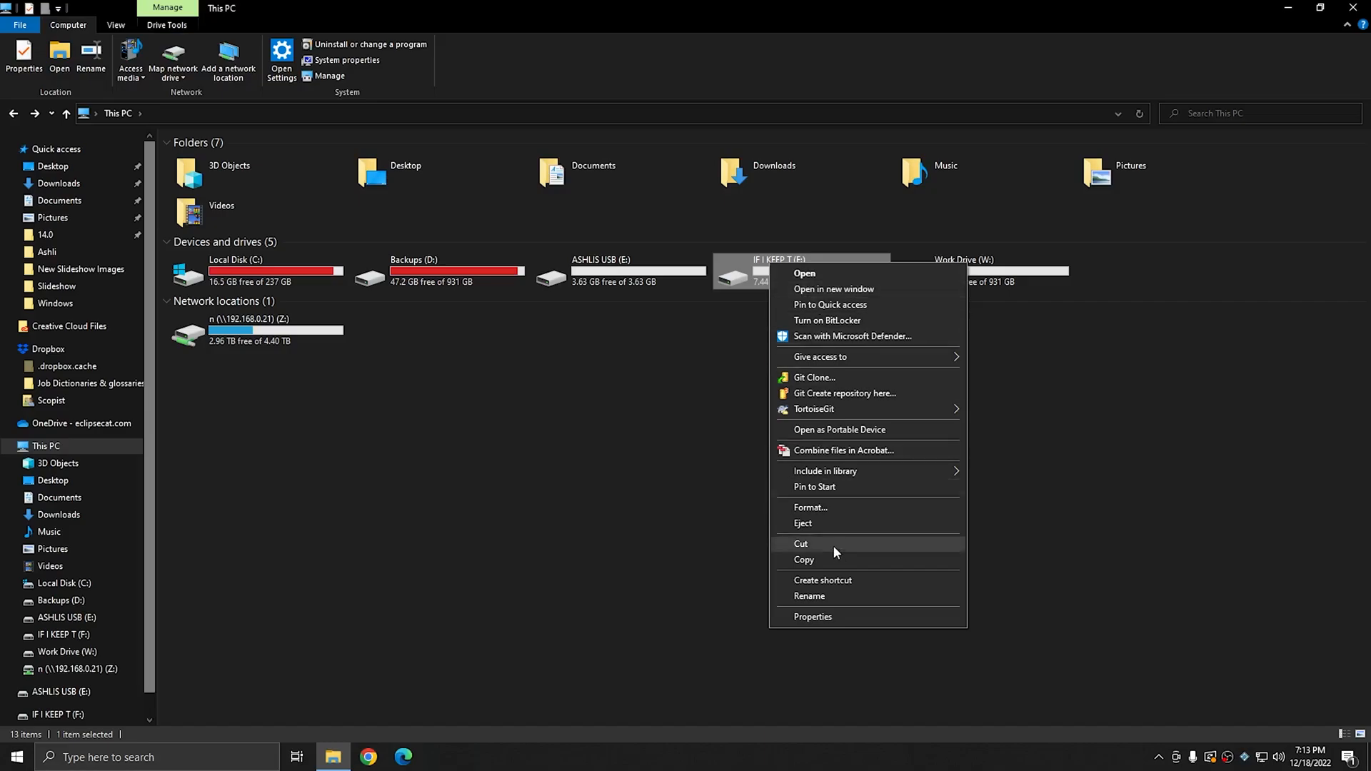
{"action": "left_click", "coordinate": [809, 507]}
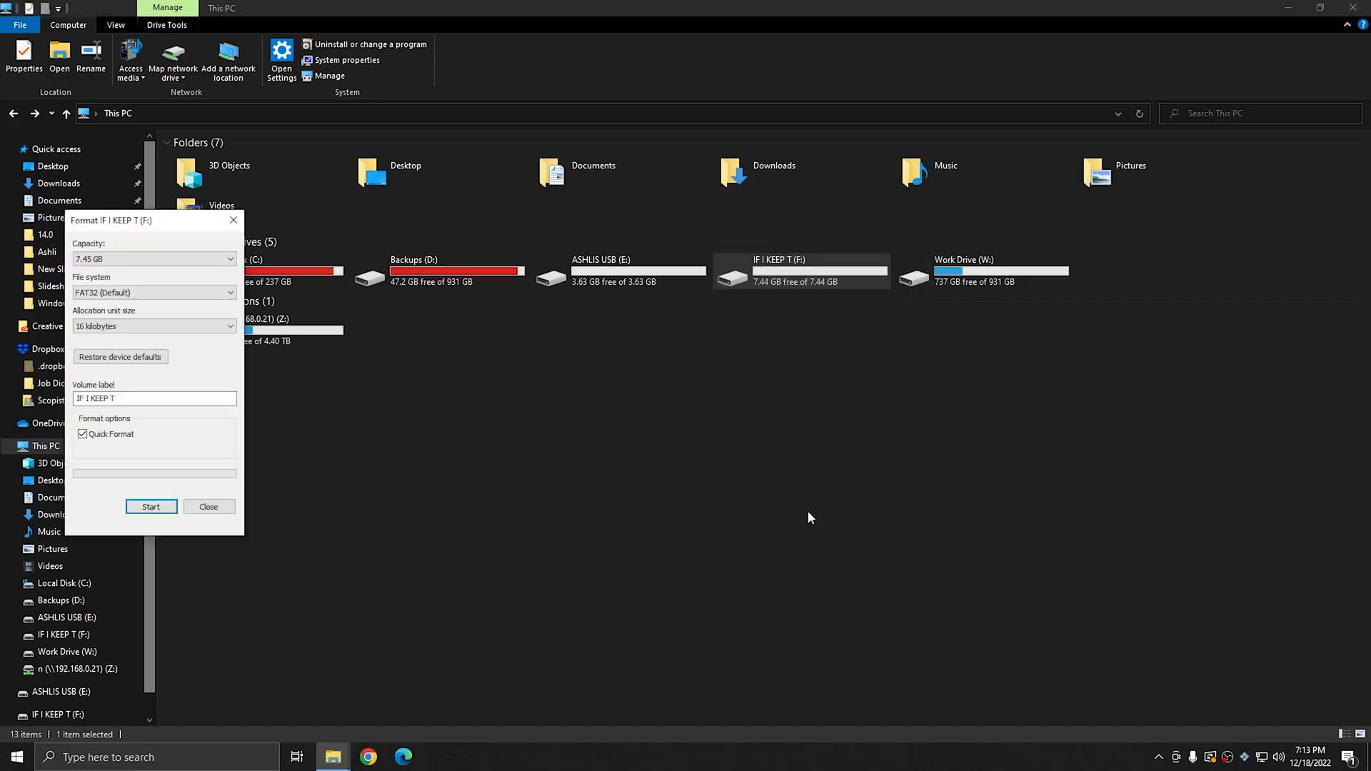
{"action": "left_click", "coordinate": [155, 399]}
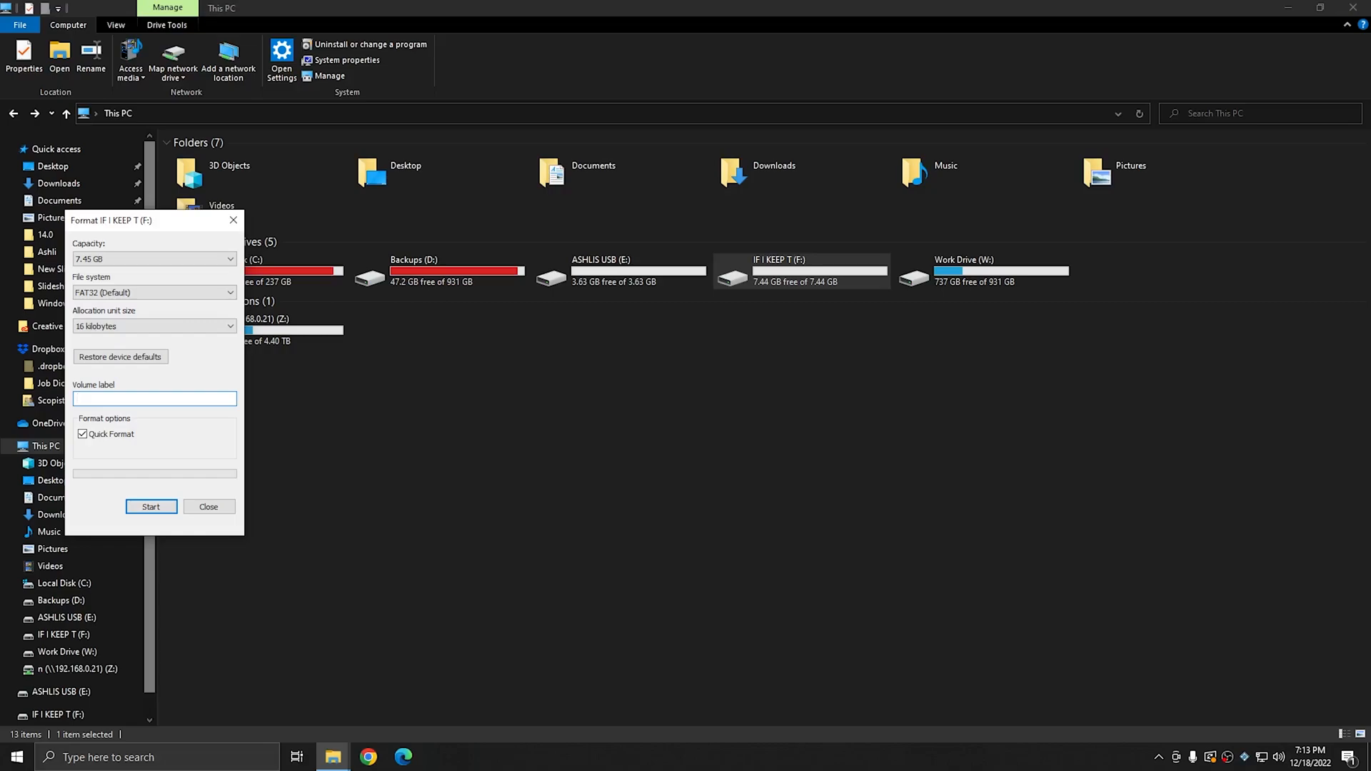
{"action": "type", "text": "TO DO"}
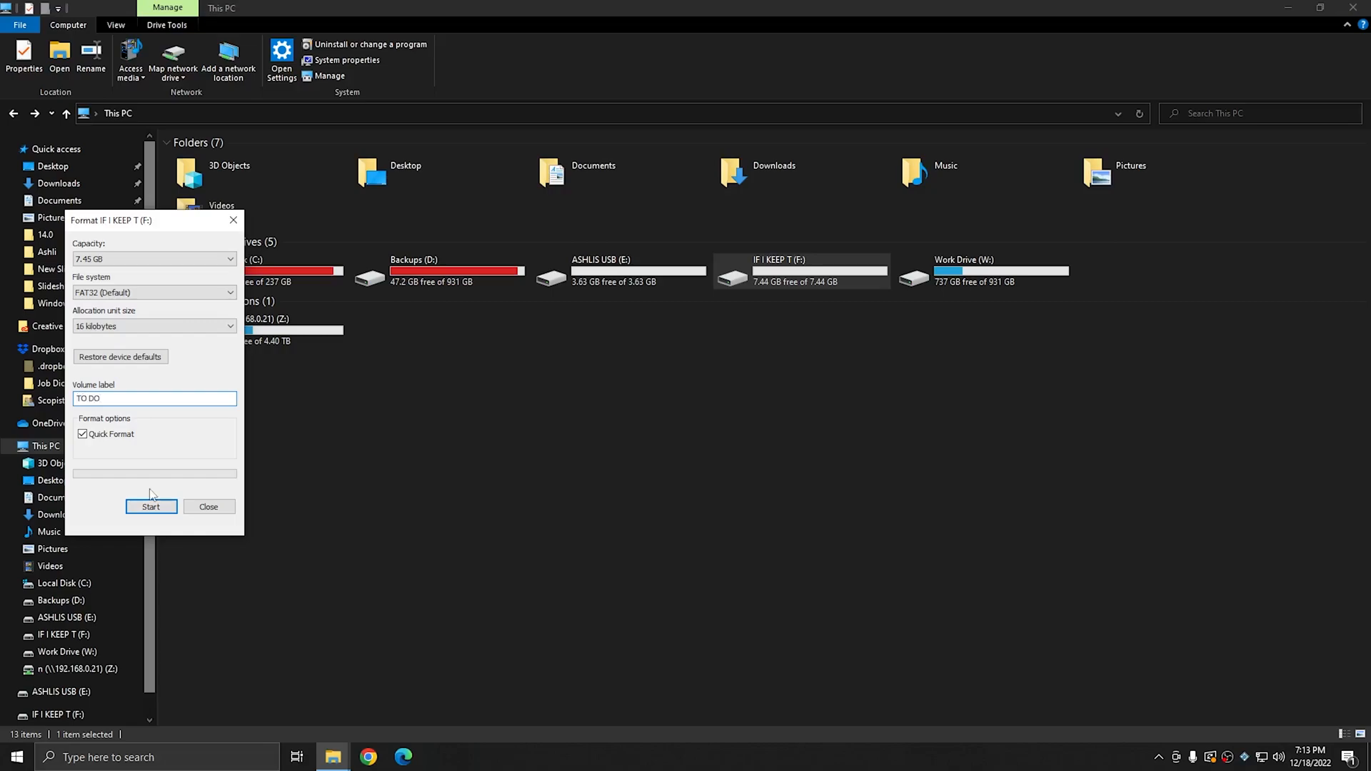
{"action": "left_click", "coordinate": [151, 506]}
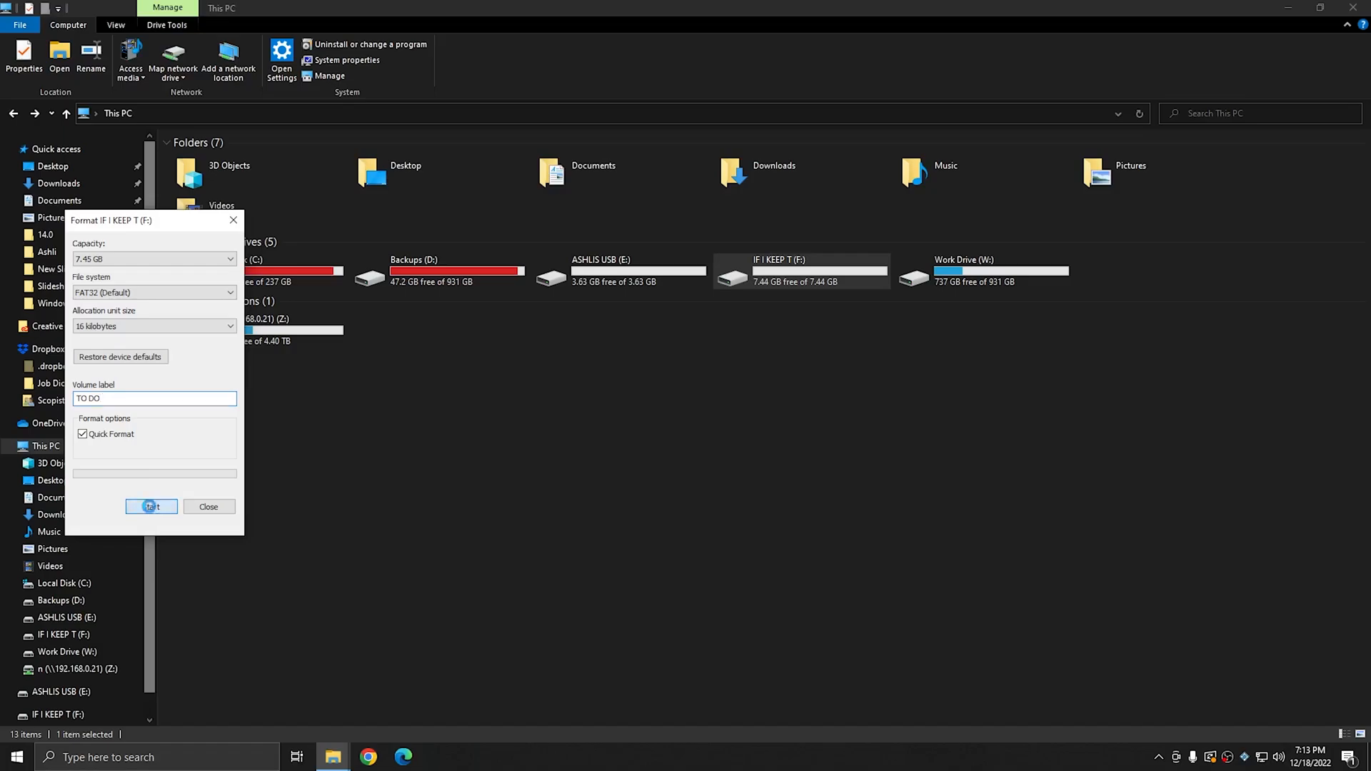
{"action": "left_click", "coordinate": [151, 507]}
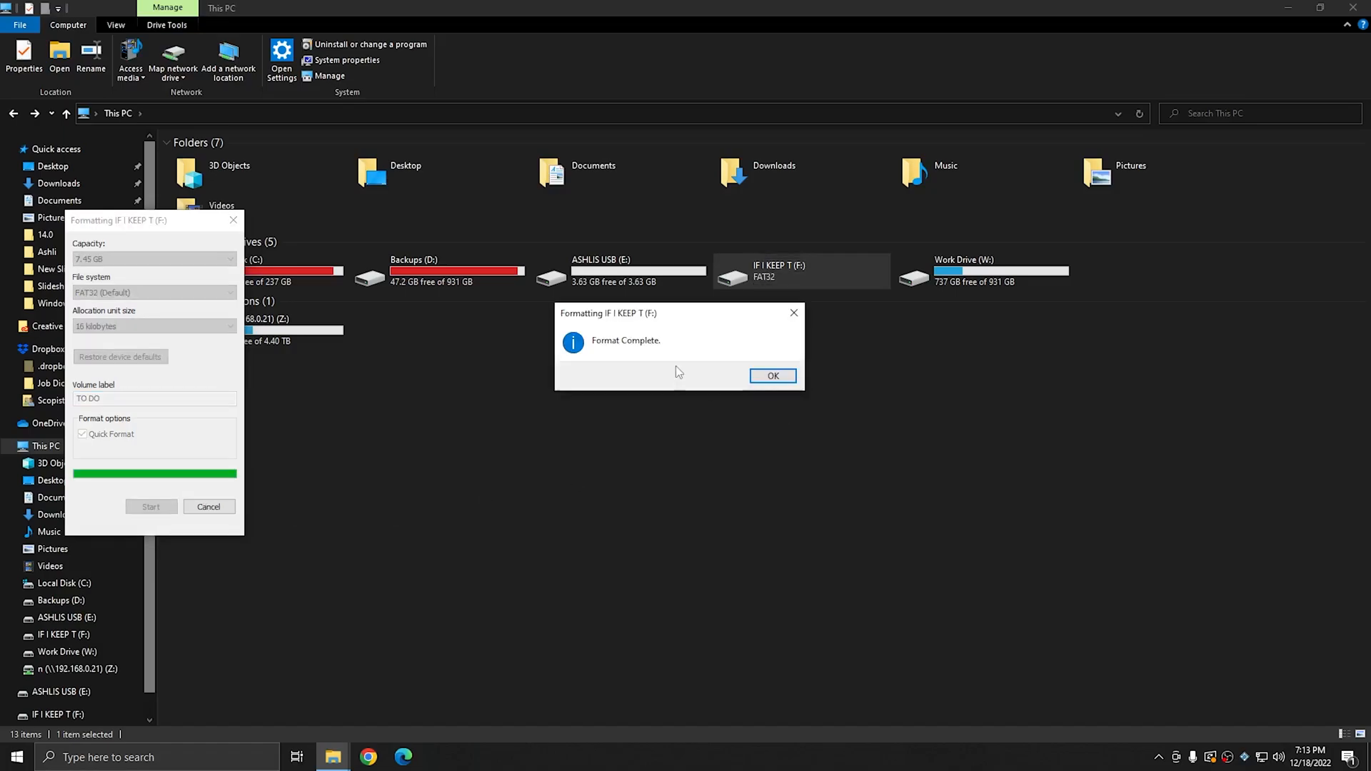
{"action": "left_click", "coordinate": [772, 375]}
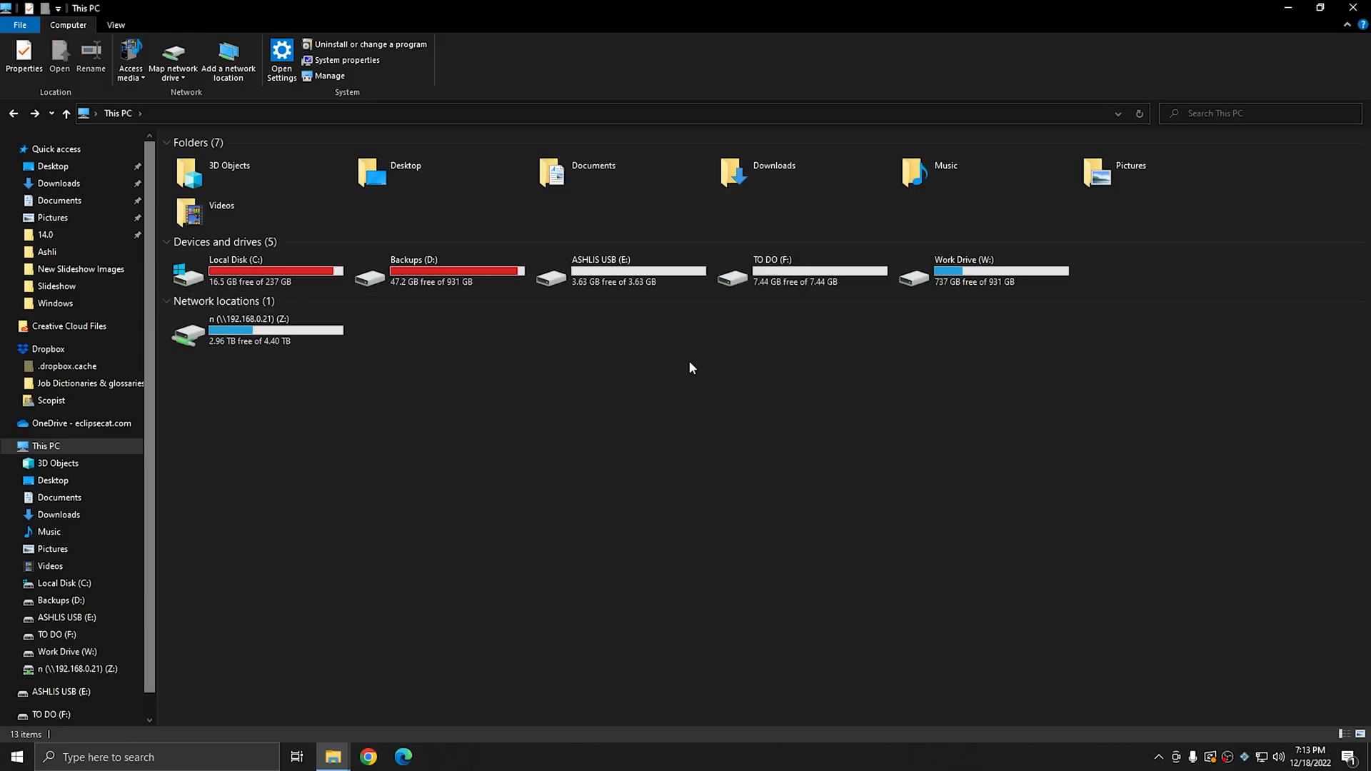
- Select ASHLIS USB (E:) and Work Drive in This PC to check the renamed drives
{"action": "left_click", "coordinate": [800, 270]}
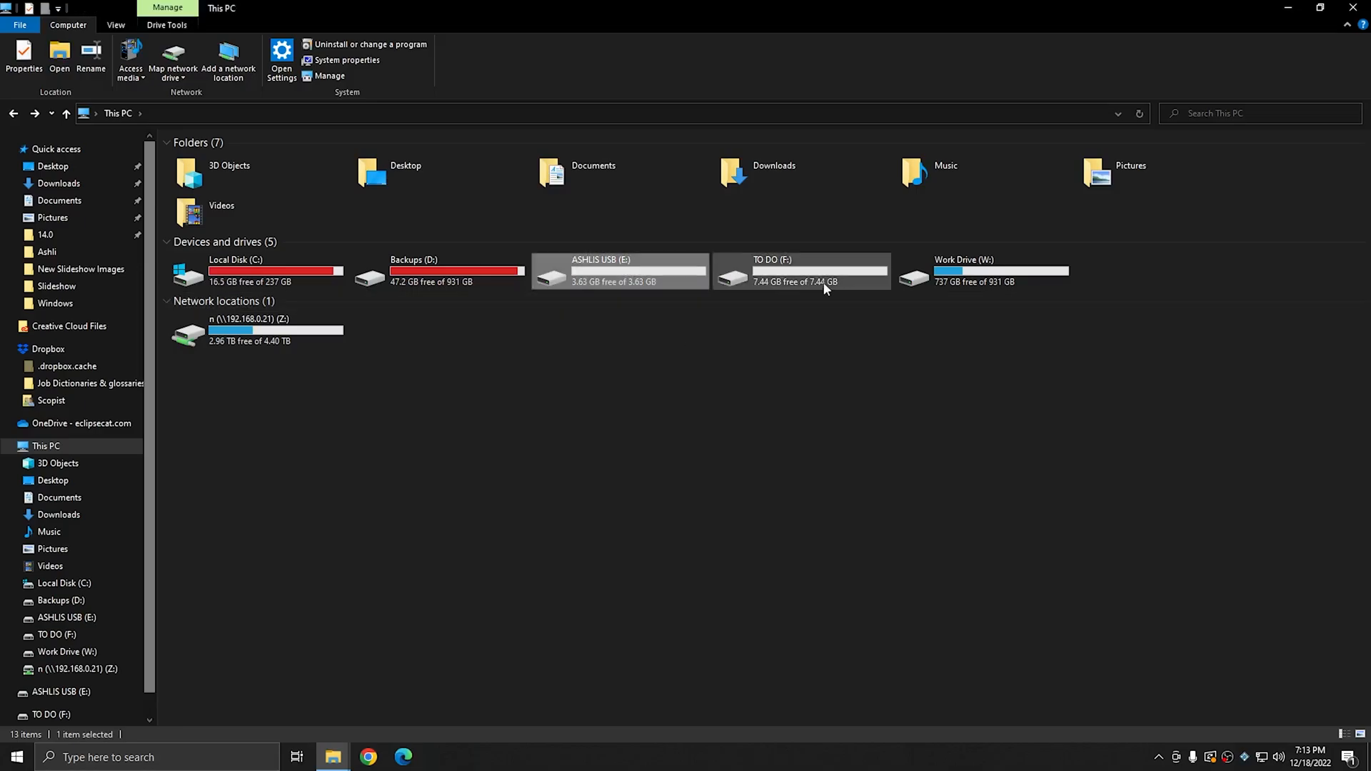
{"action": "left_click", "coordinate": [982, 272]}
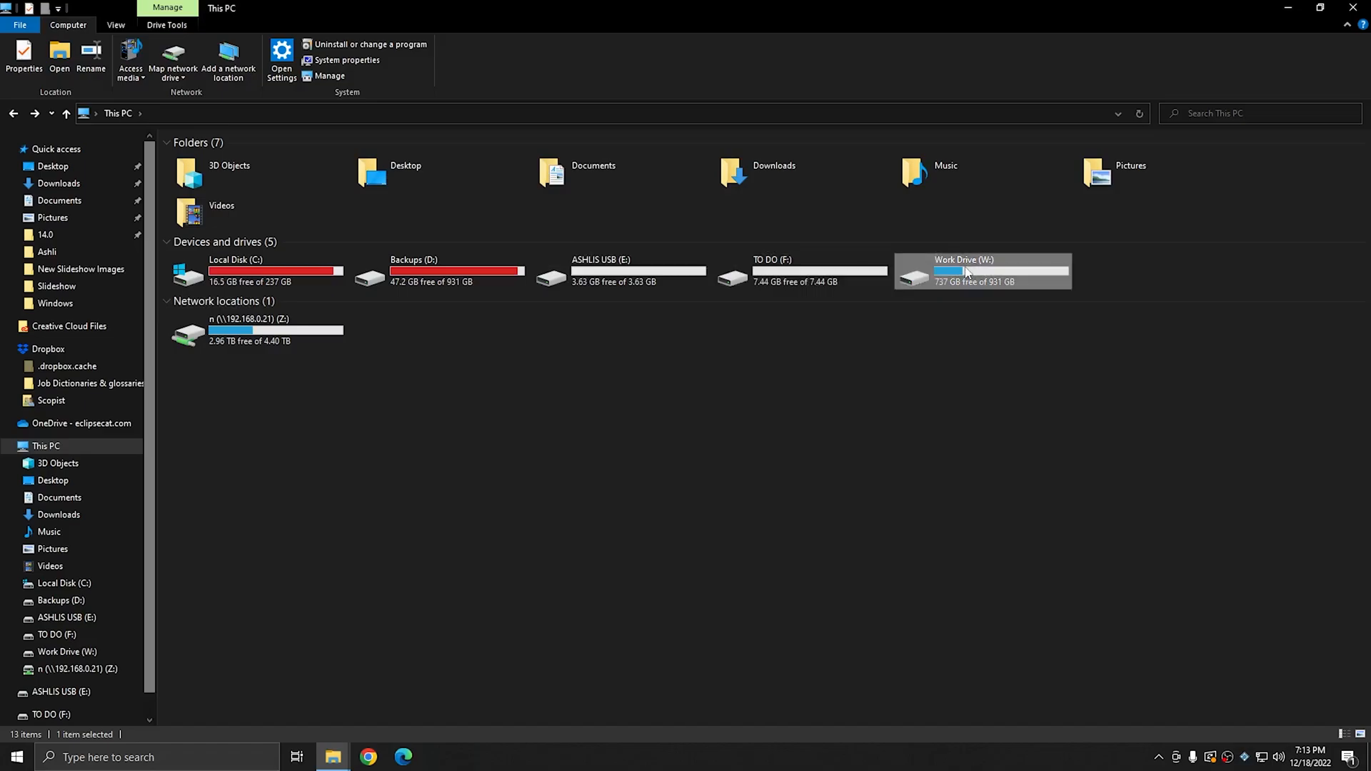